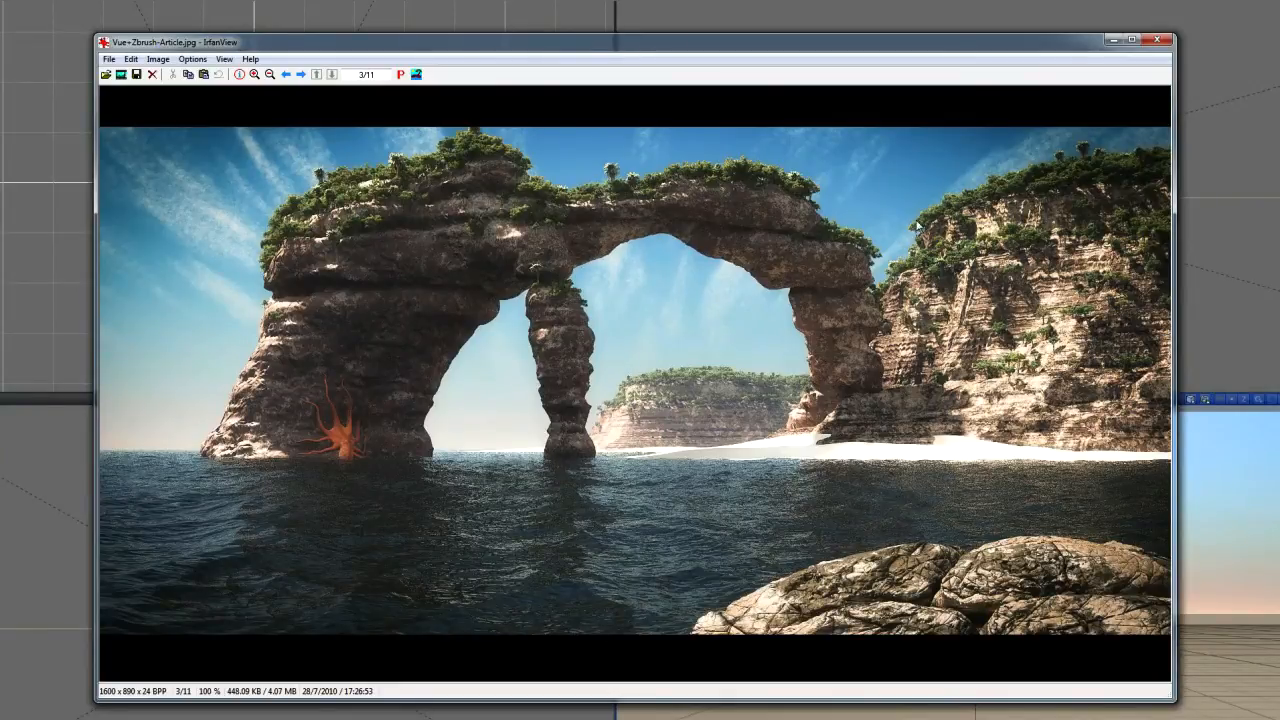
mouse_move(412, 372)
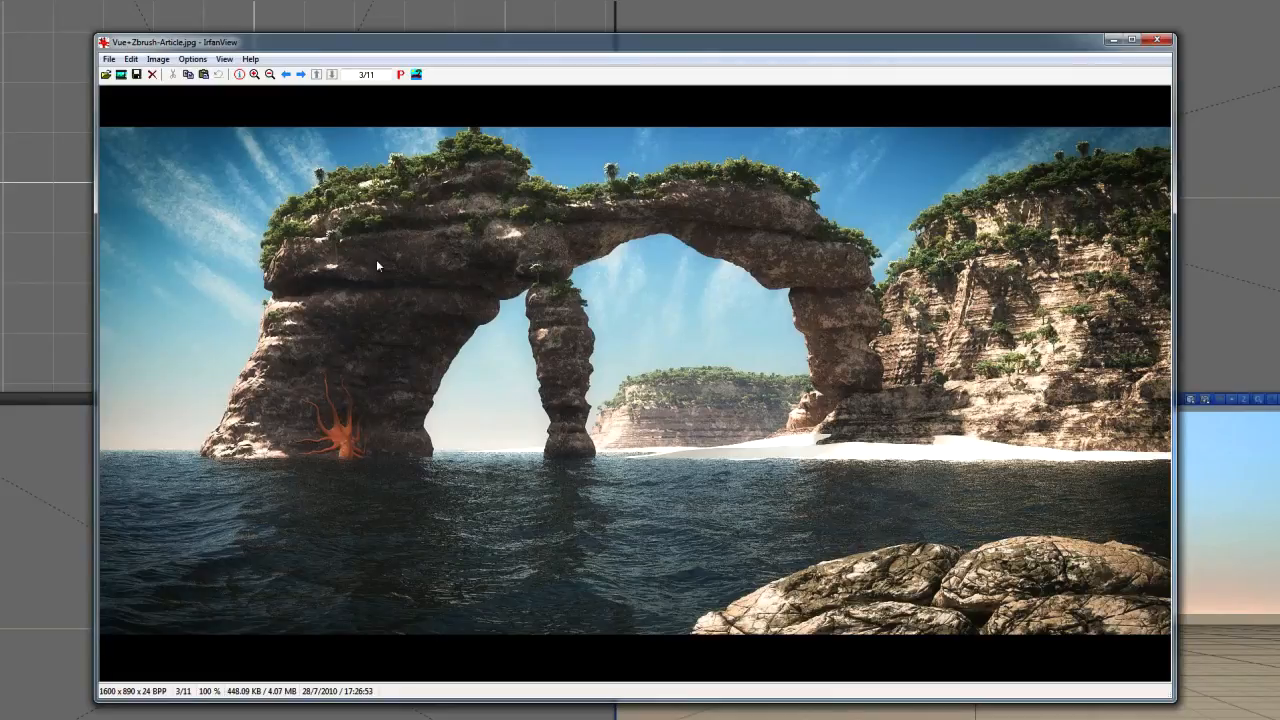
mouse_move(340, 452)
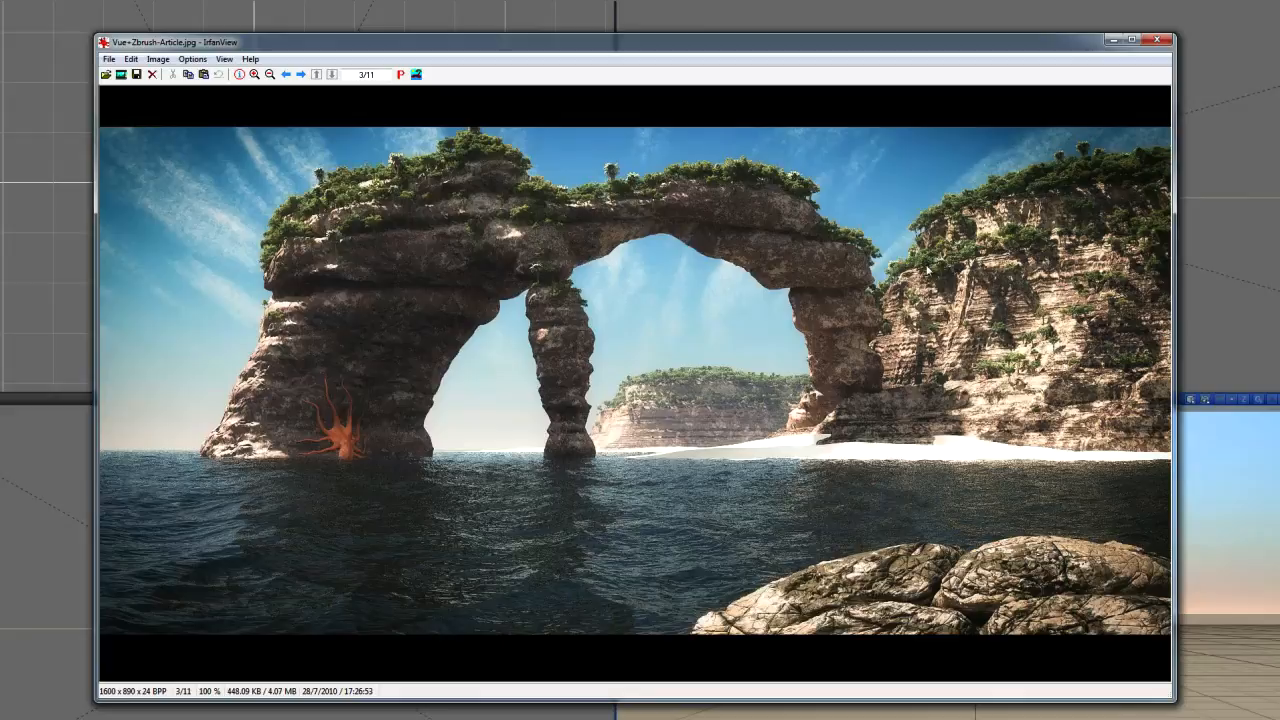
mouse_move(848, 412)
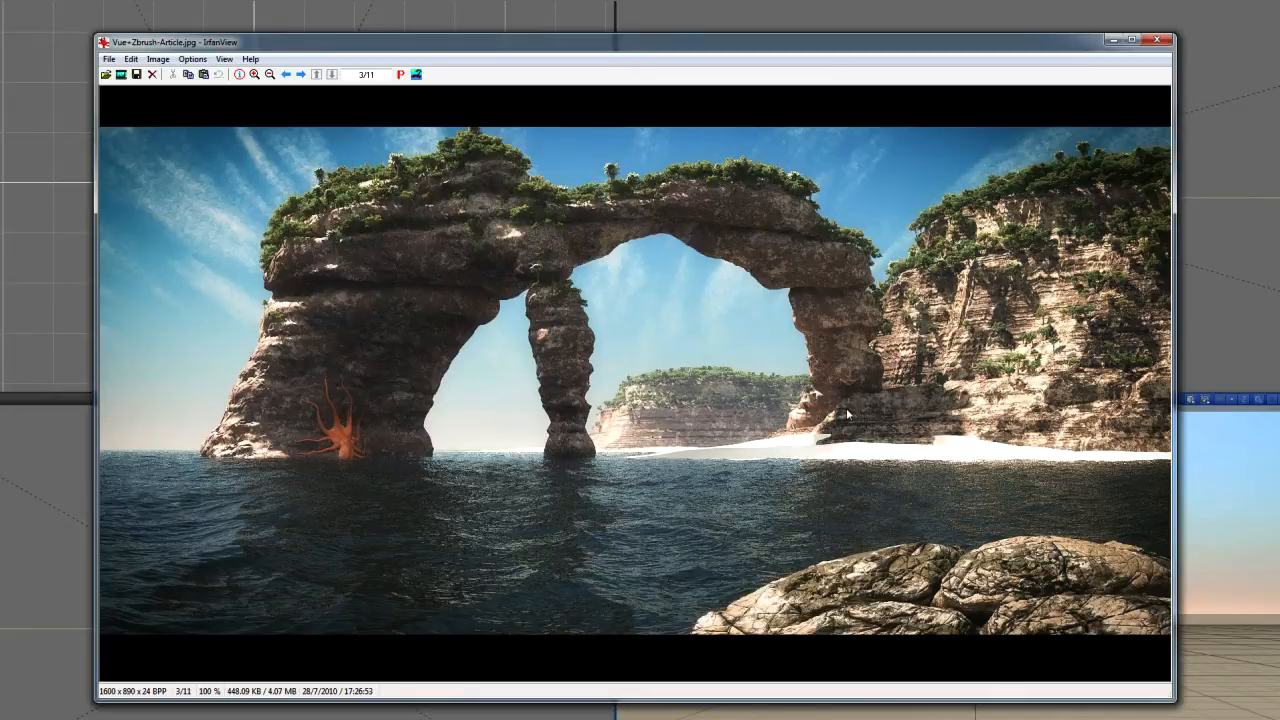
mouse_move(704, 172)
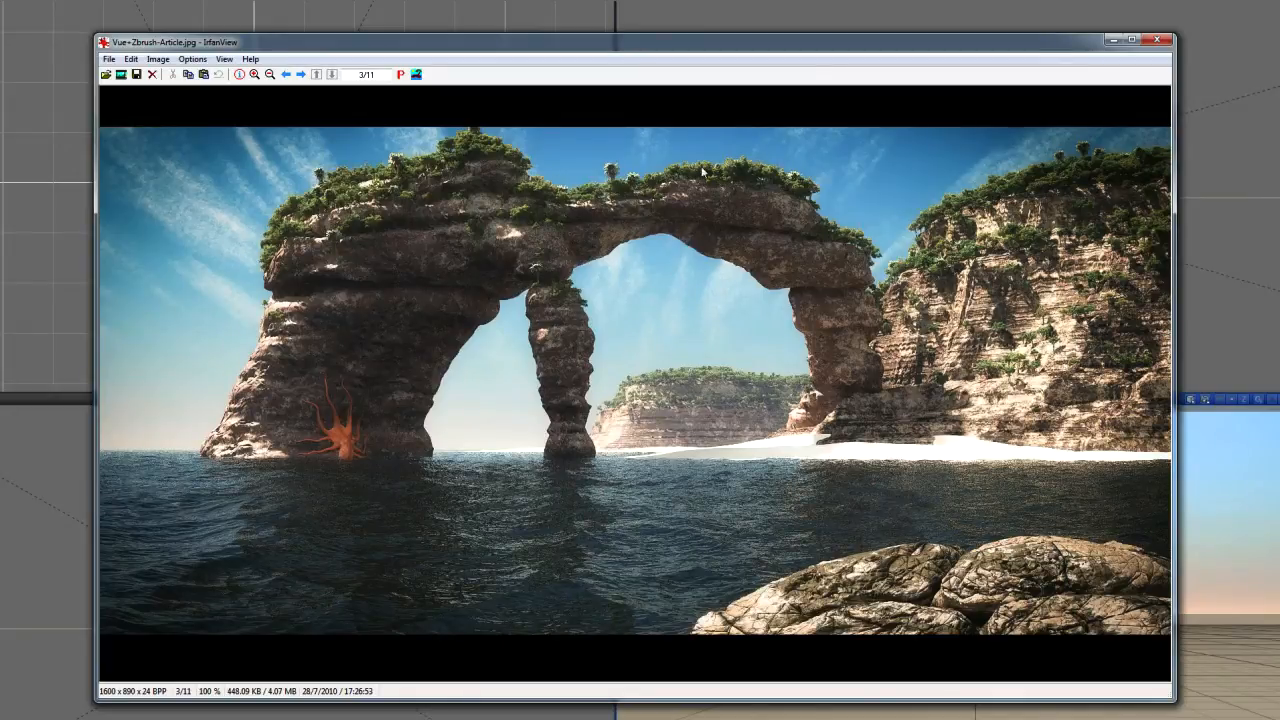
mouse_move(790, 232)
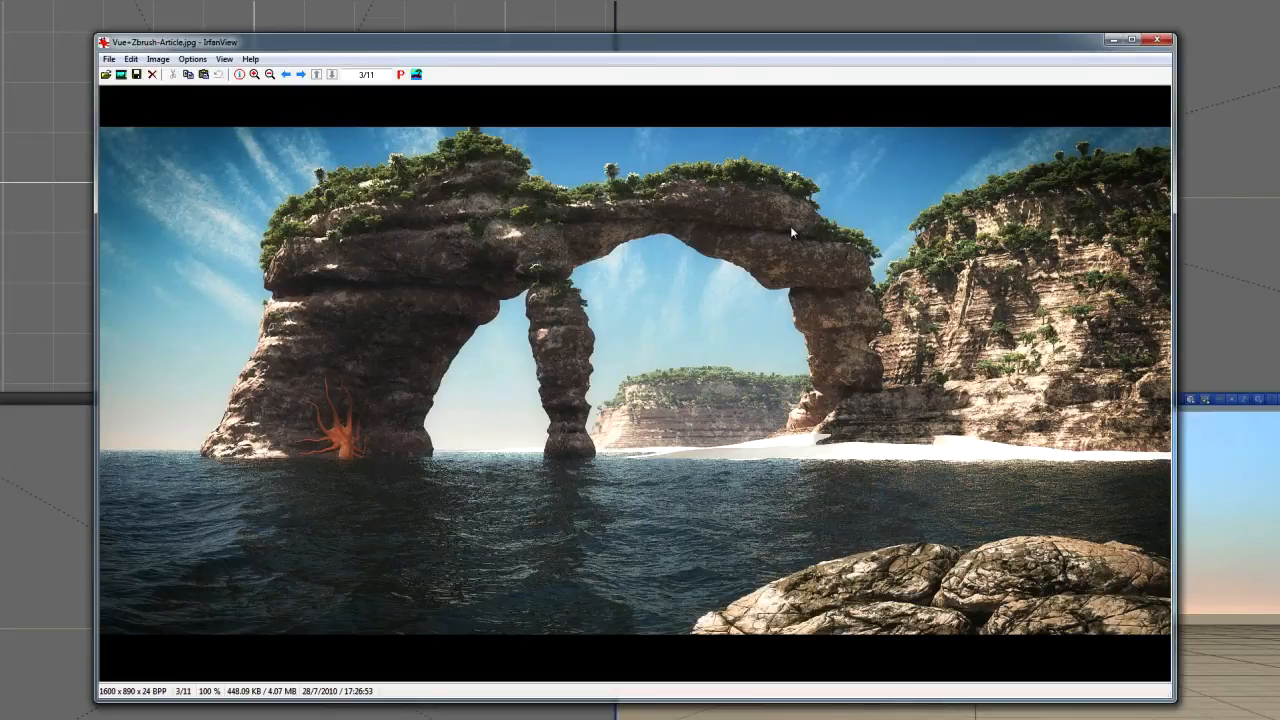
mouse_move(888, 562)
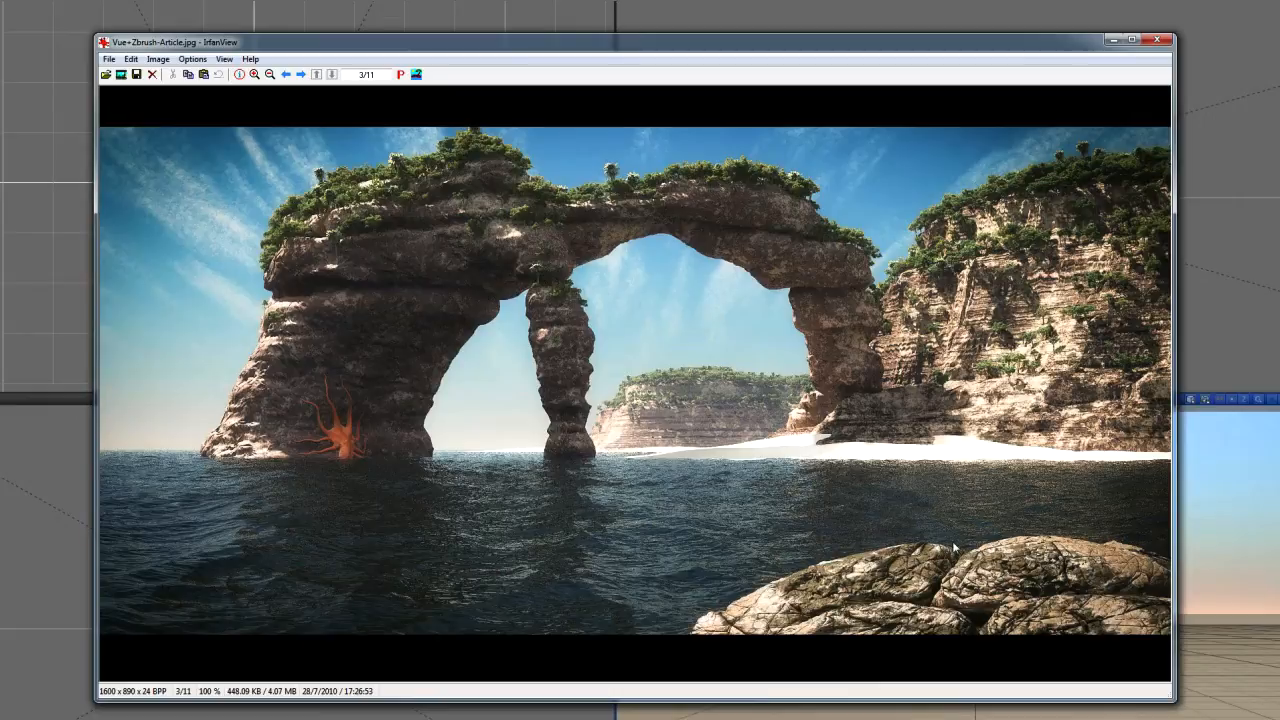
mouse_move(956, 548)
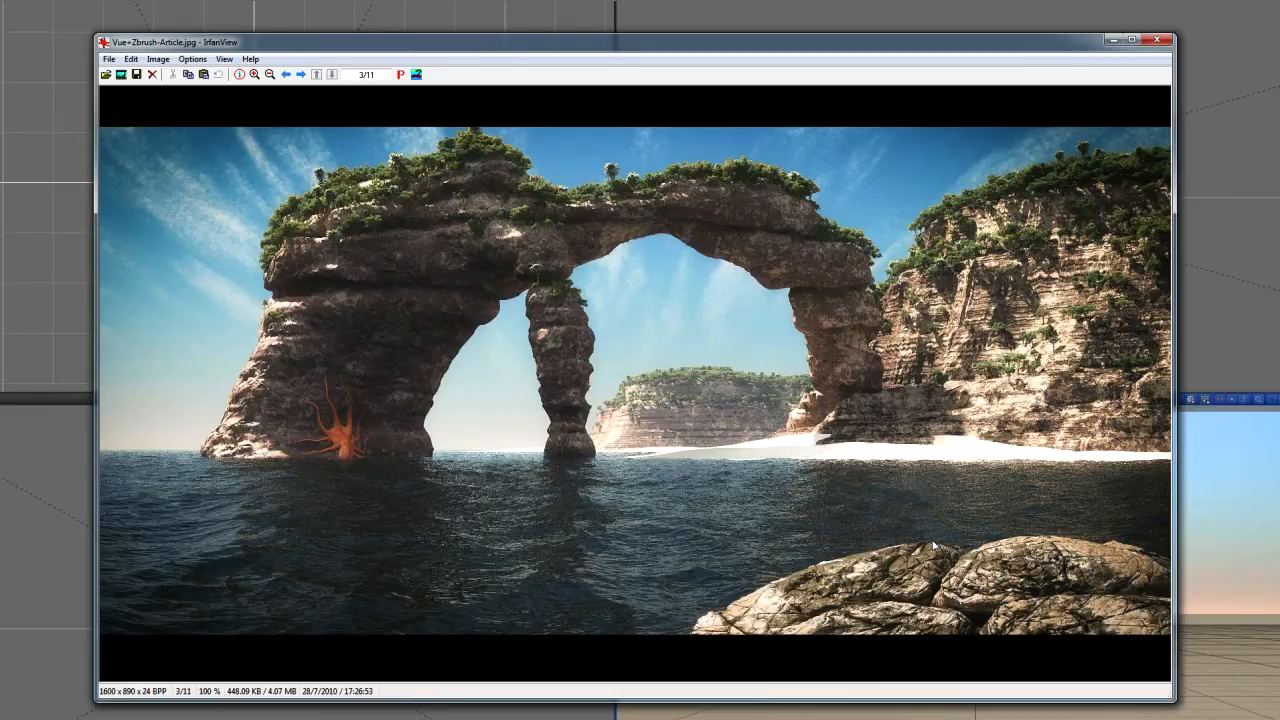
mouse_move(460, 212)
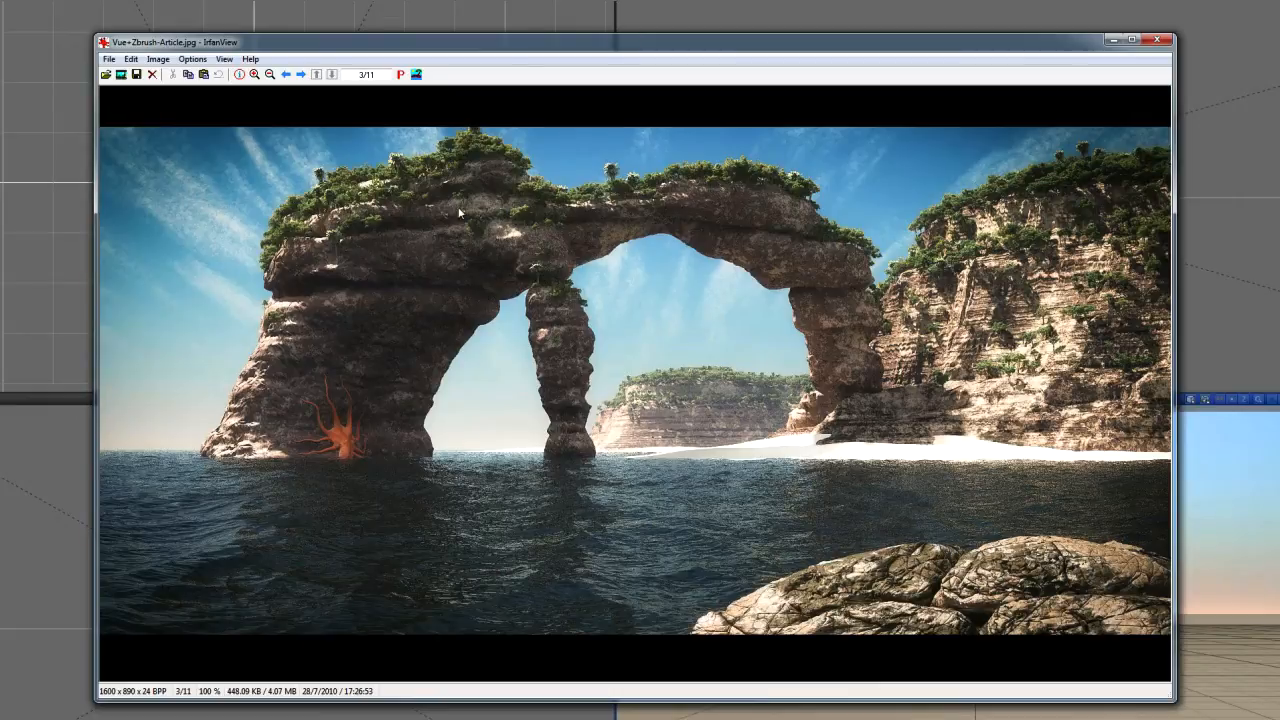
mouse_move(840, 328)
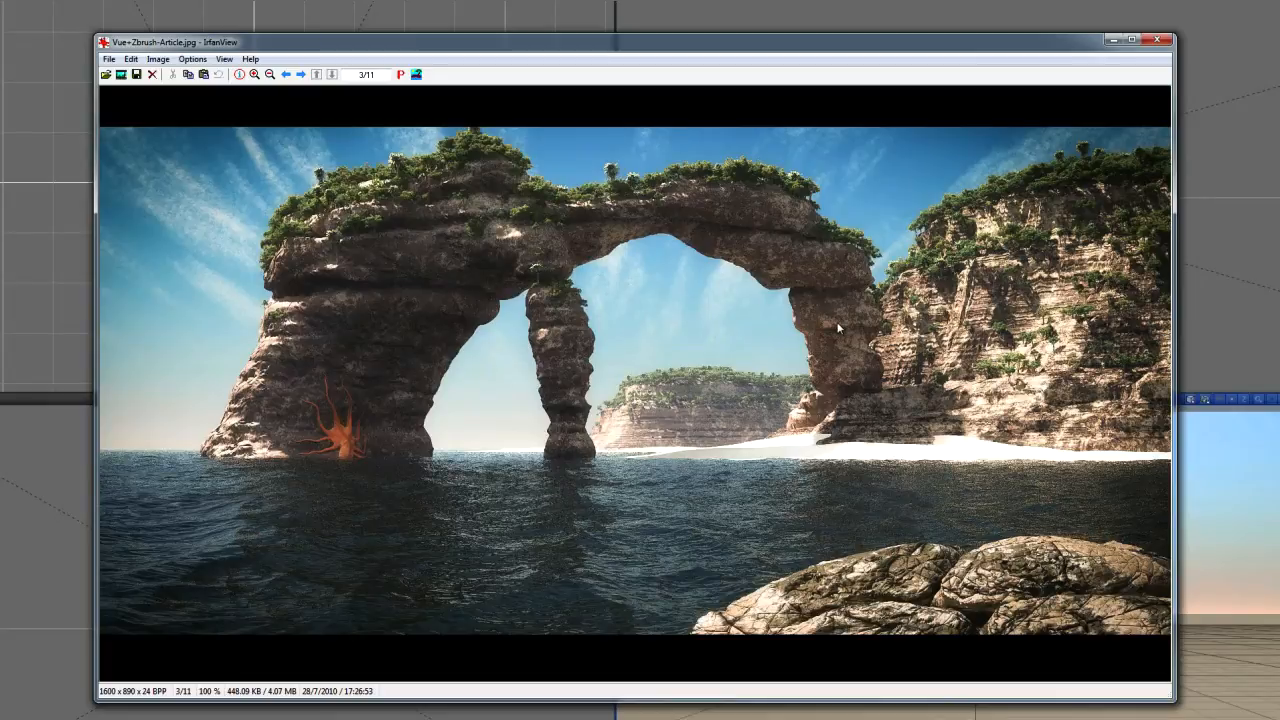
mouse_move(856, 476)
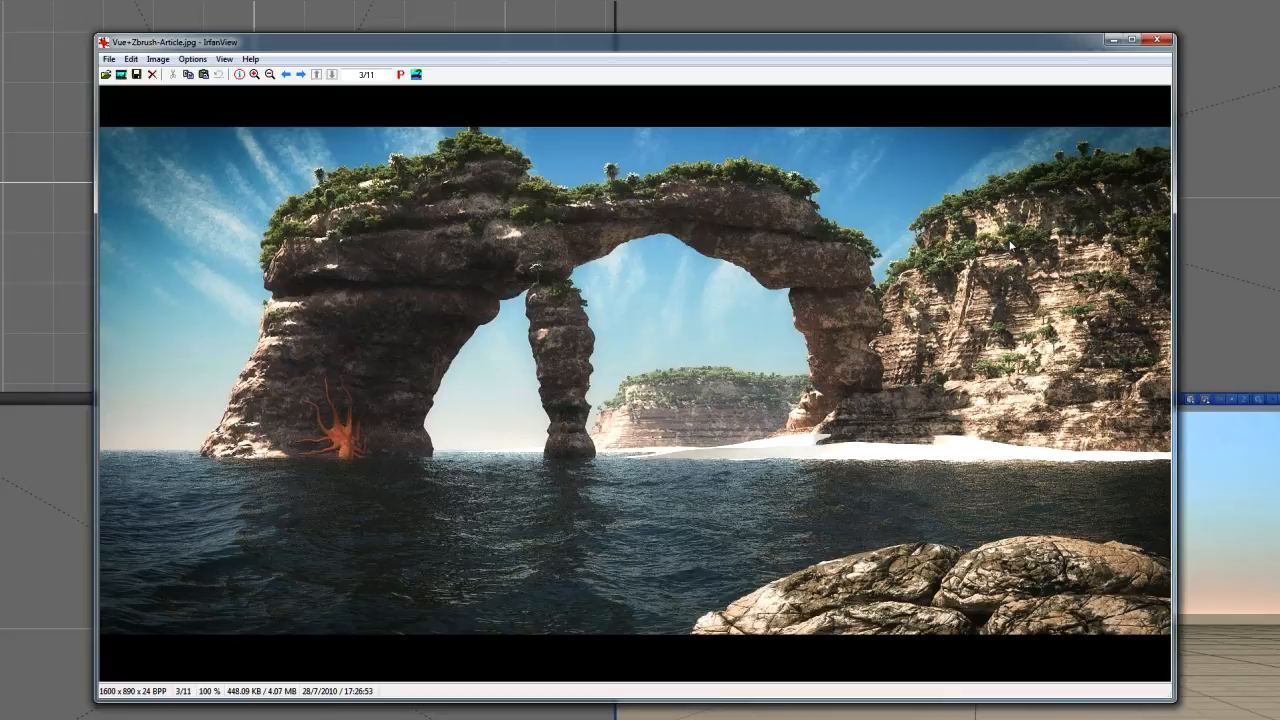
mouse_move(1068, 246)
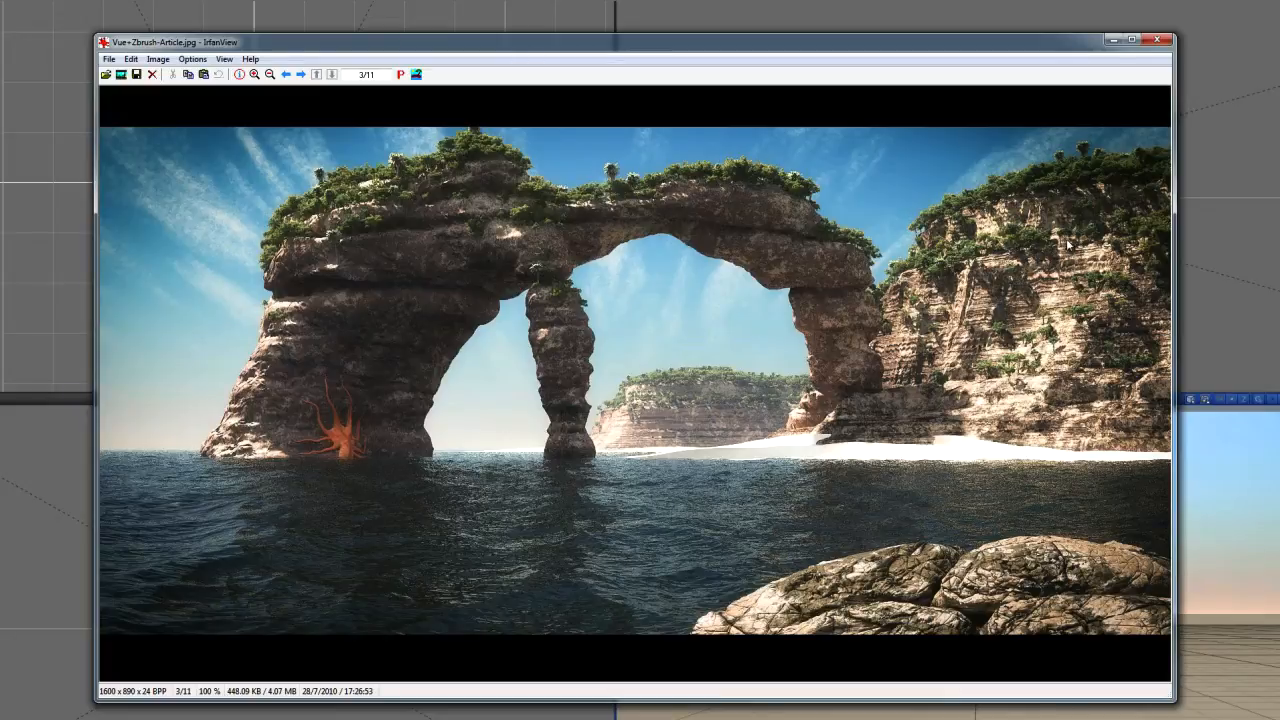
mouse_move(1024, 384)
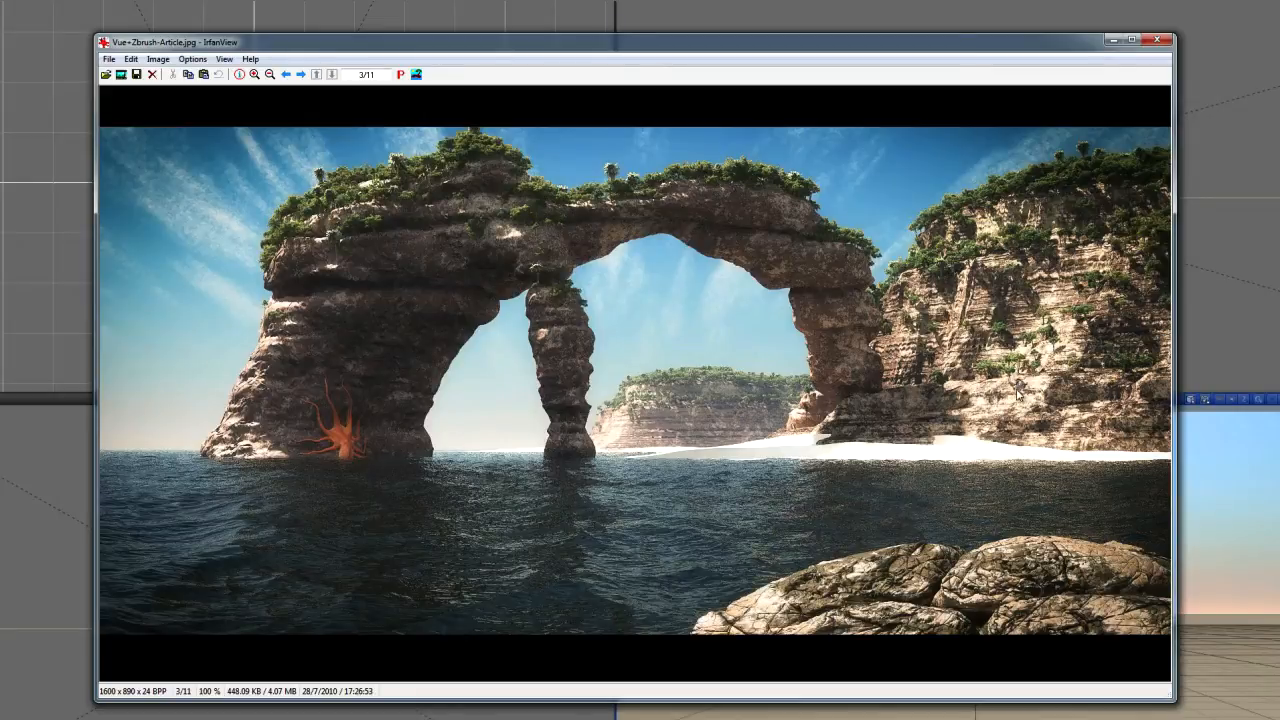
mouse_move(1036, 664)
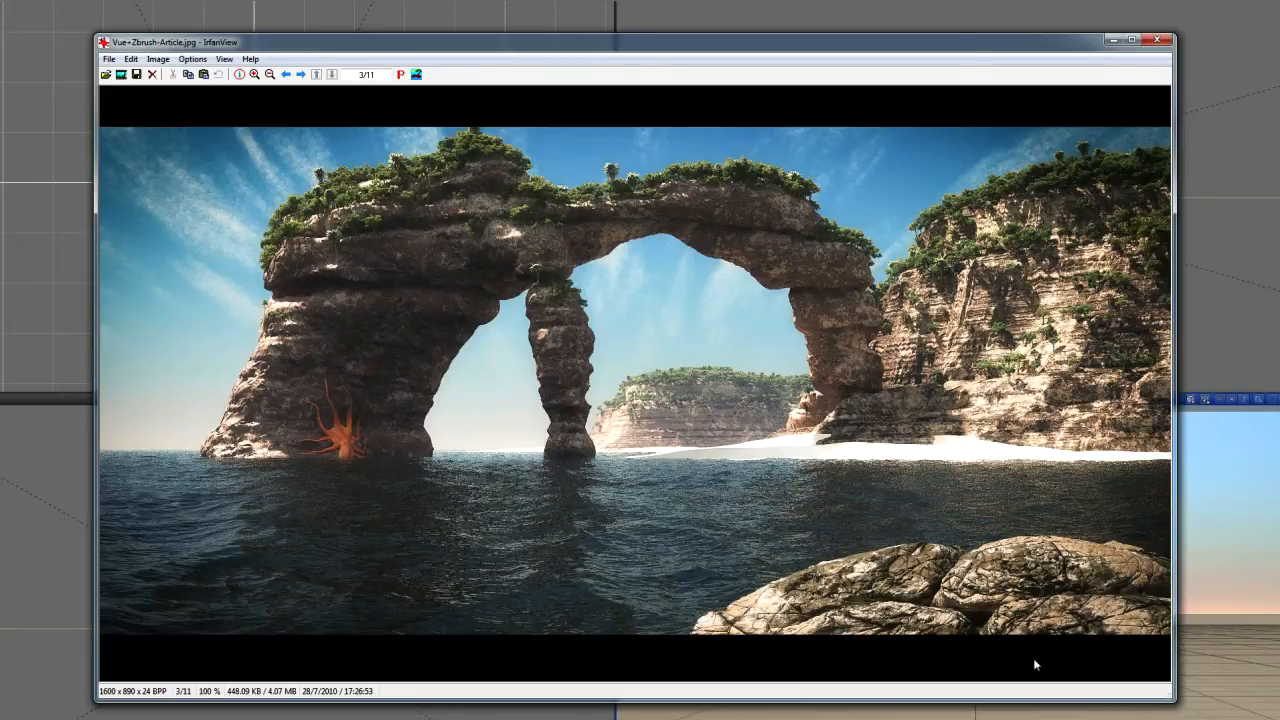
mouse_move(712, 652)
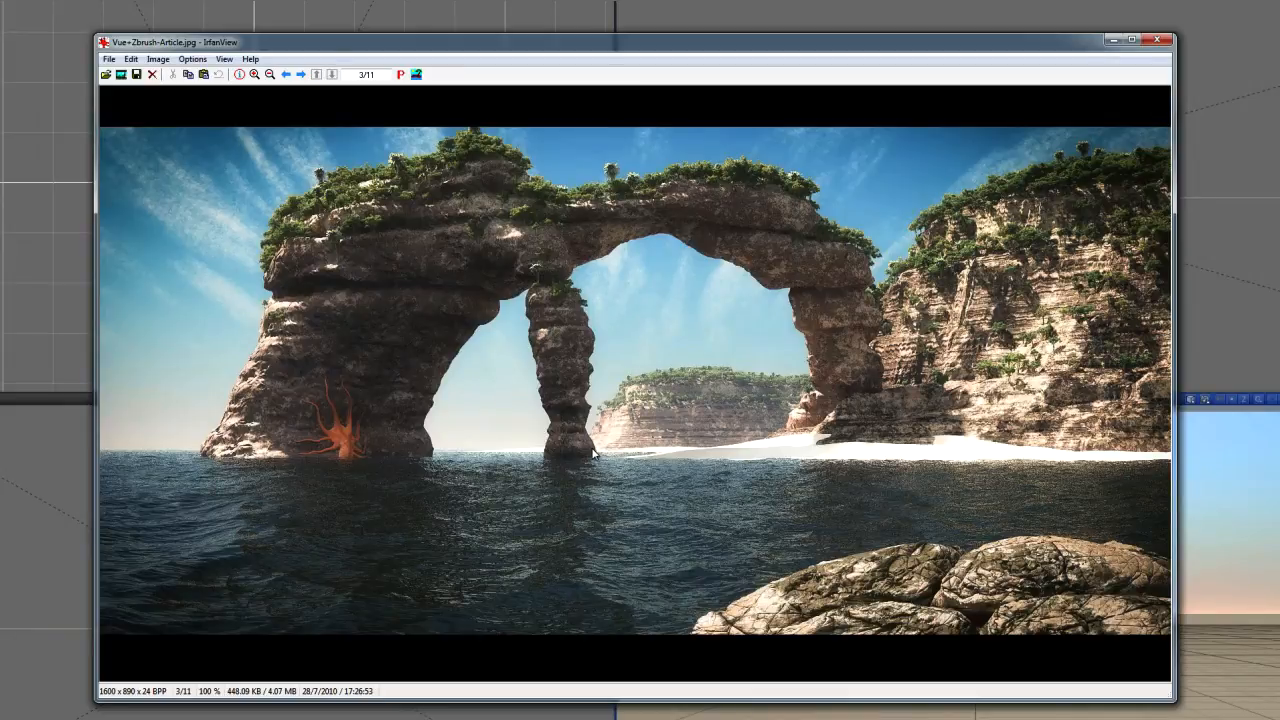
mouse_move(608, 450)
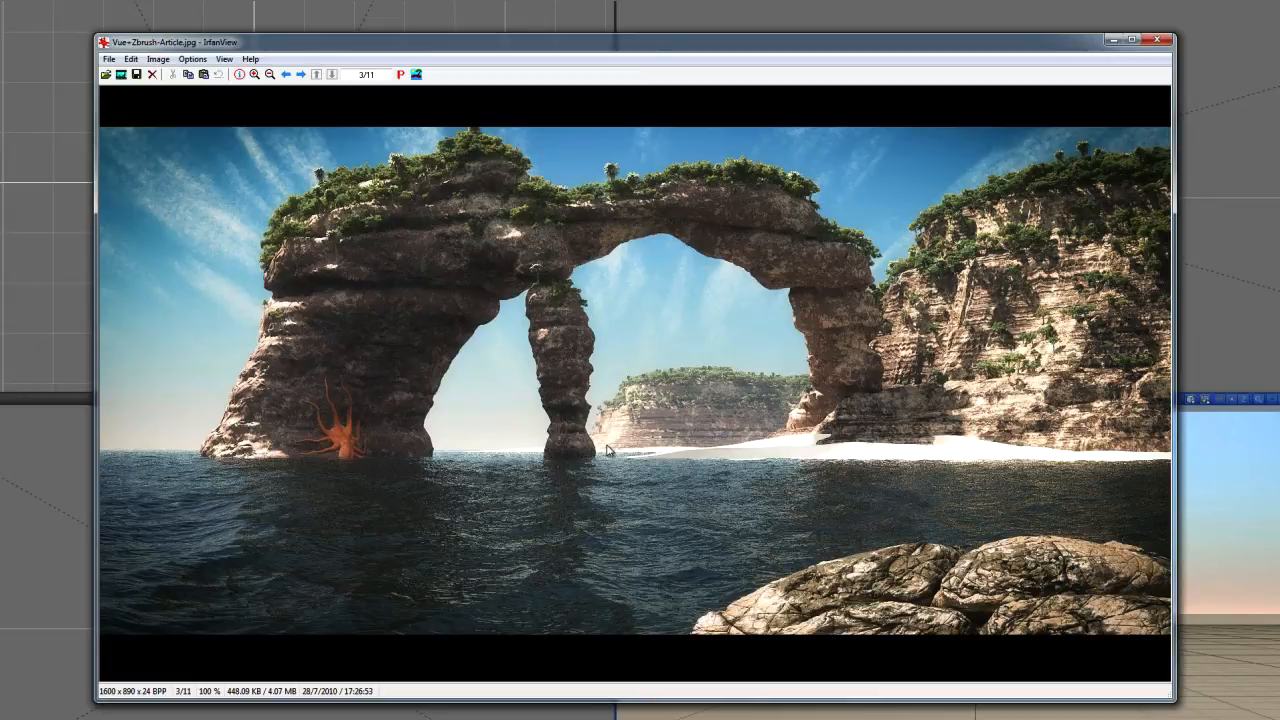
mouse_move(616, 450)
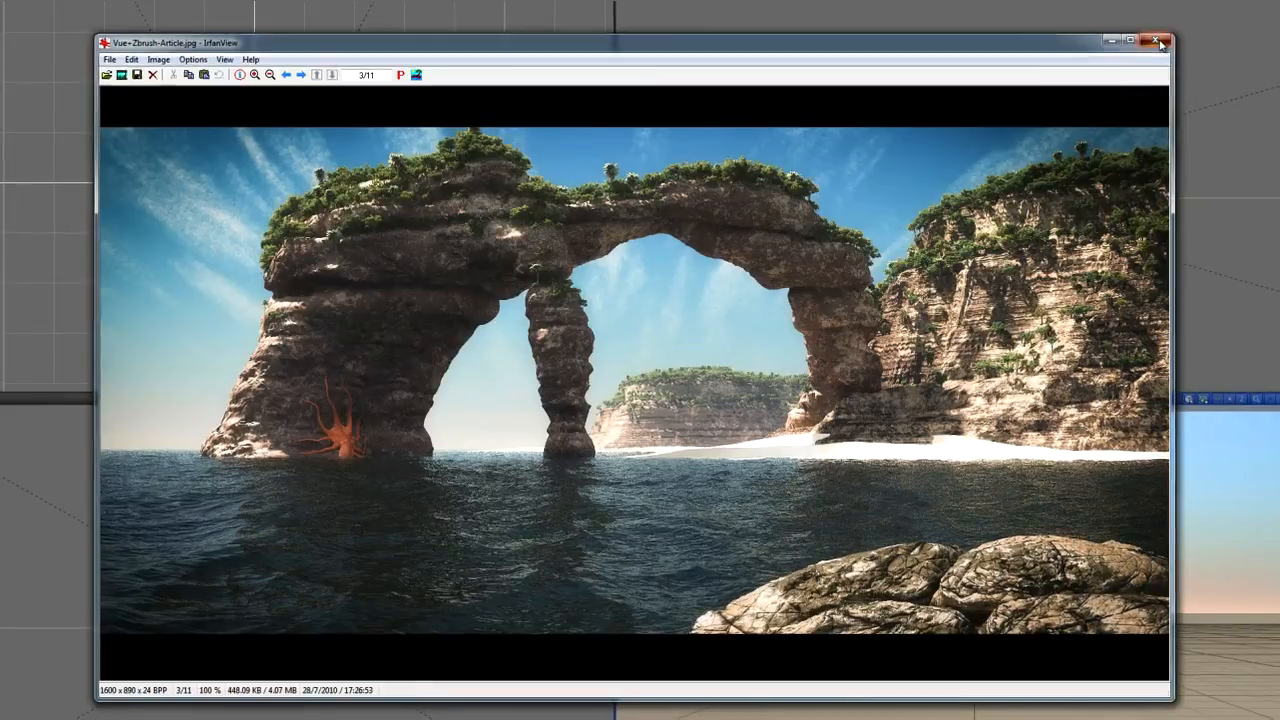
- Close IrfanView and start adding spheres, a capsule and rings to rough out the arch
click(1160, 40)
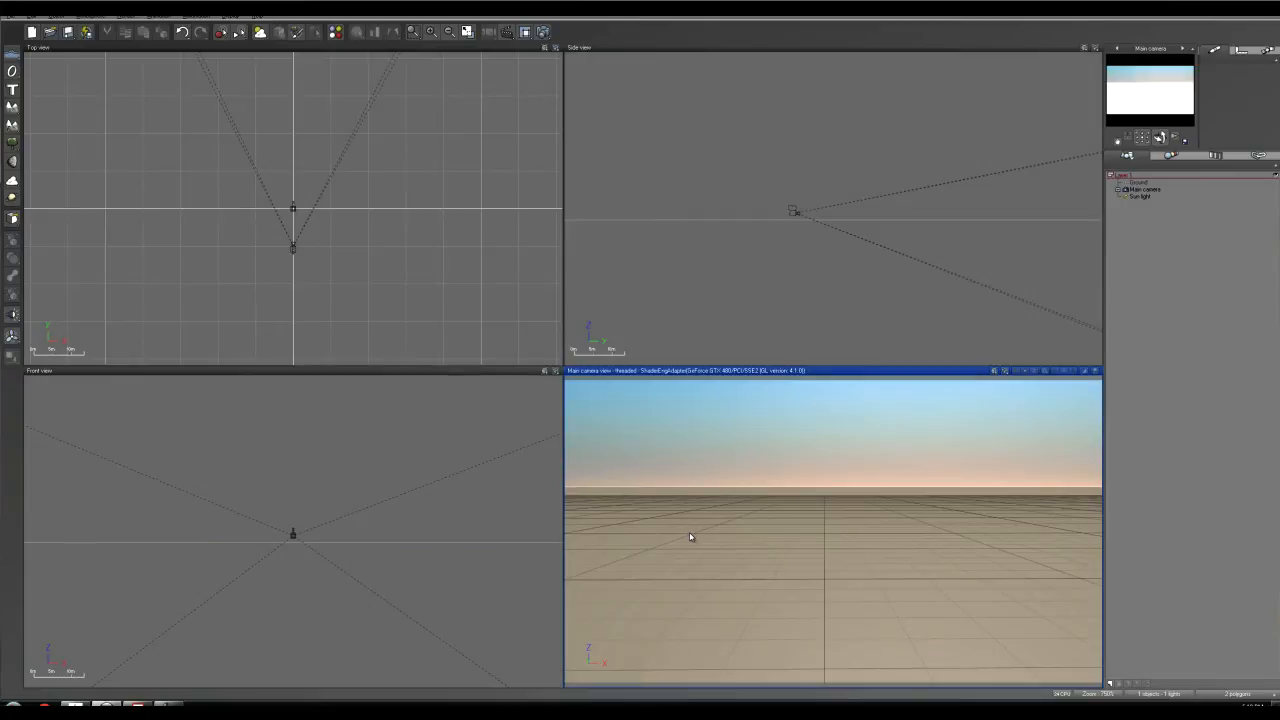
mouse_move(684, 530)
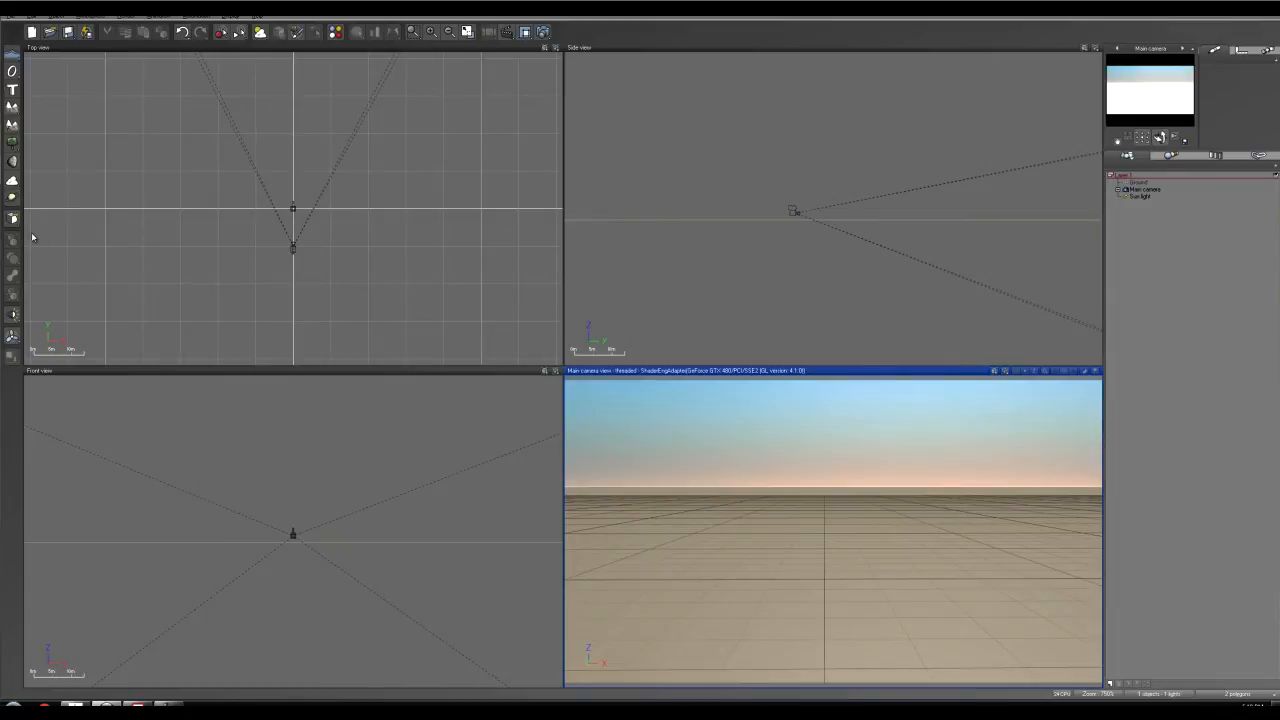
click(12, 72)
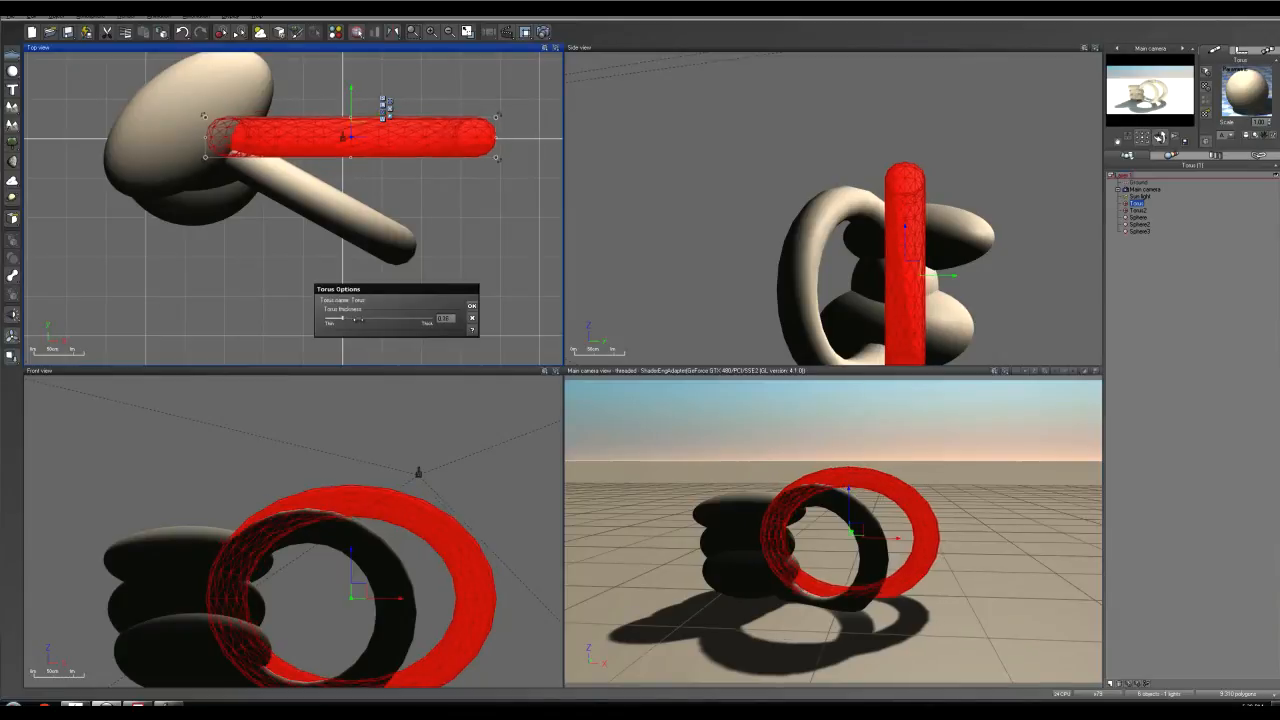
- Render a Preview-quality test of the stacked primitives to screen
click(472, 304)
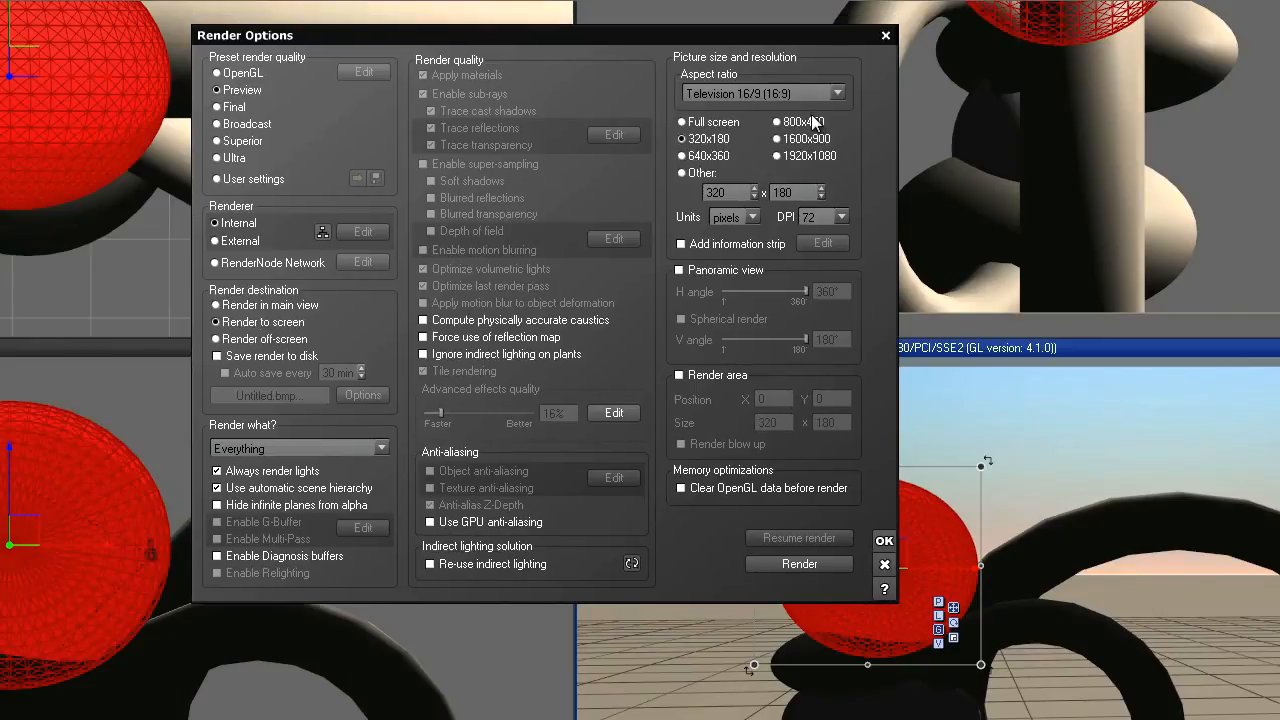
click(800, 564)
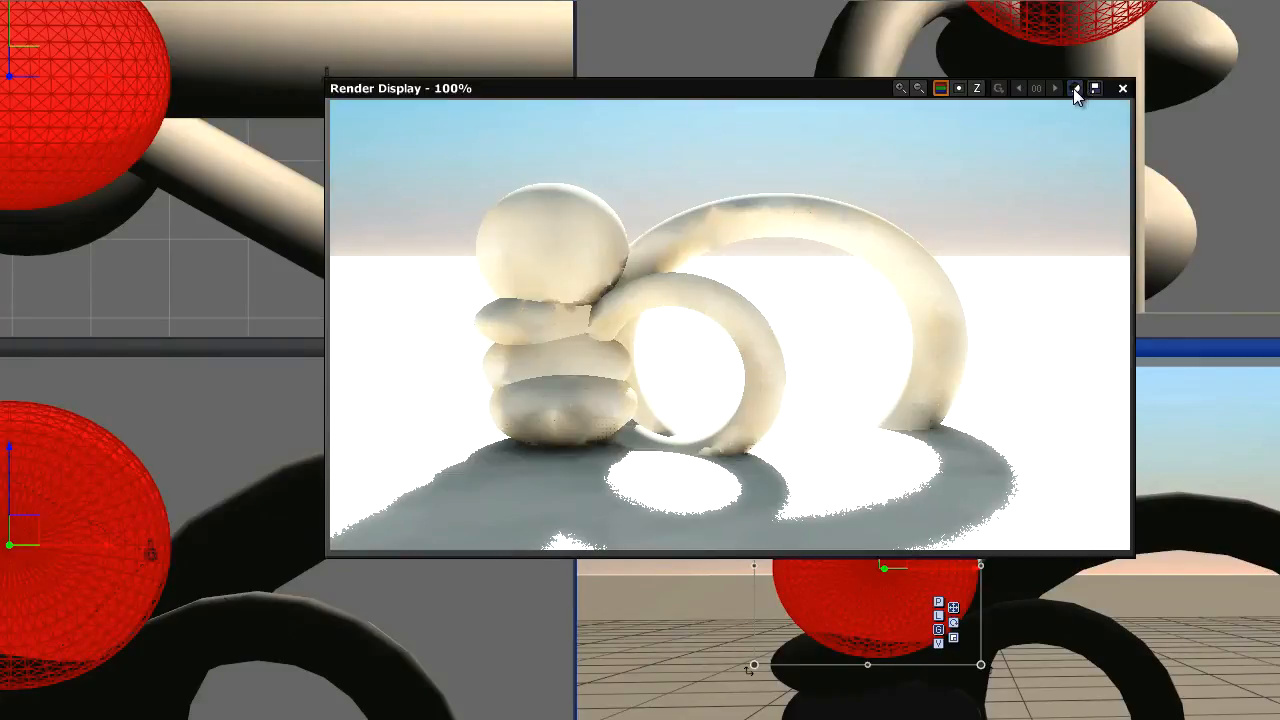
- Merge the selected primitives into a metablob, choosing Don't replace my materials
click(1076, 88)
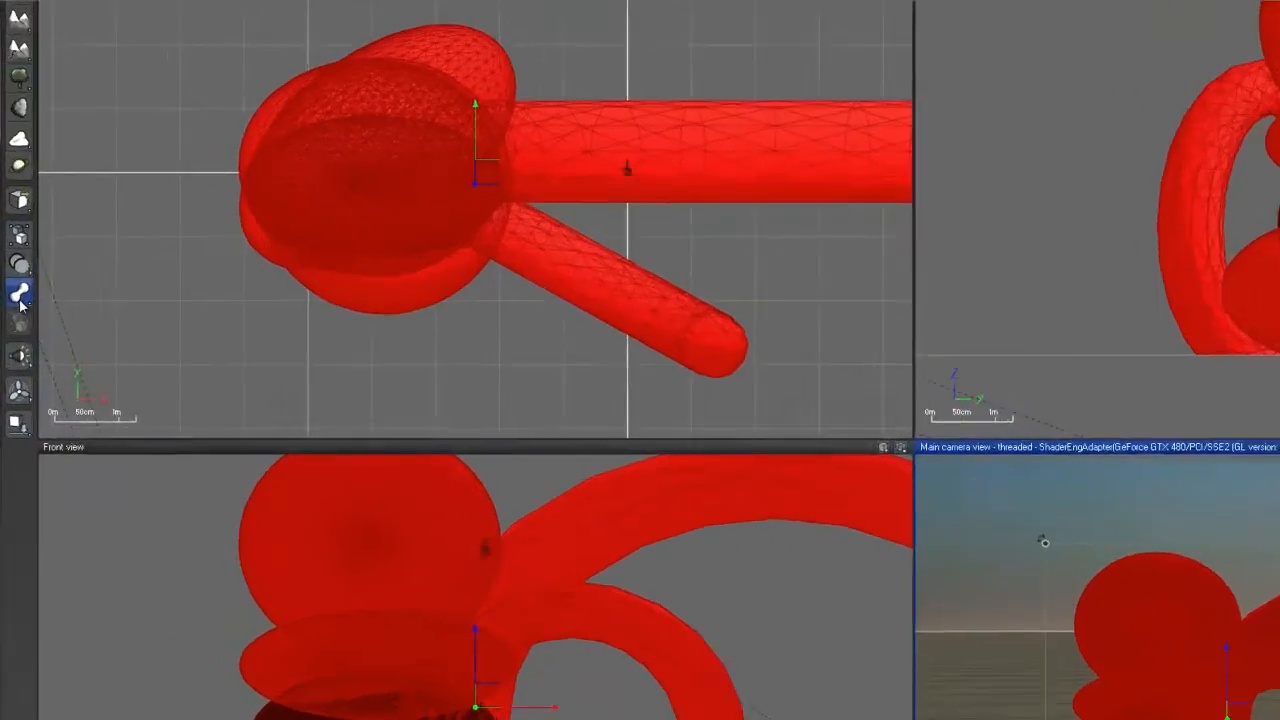
click(20, 294)
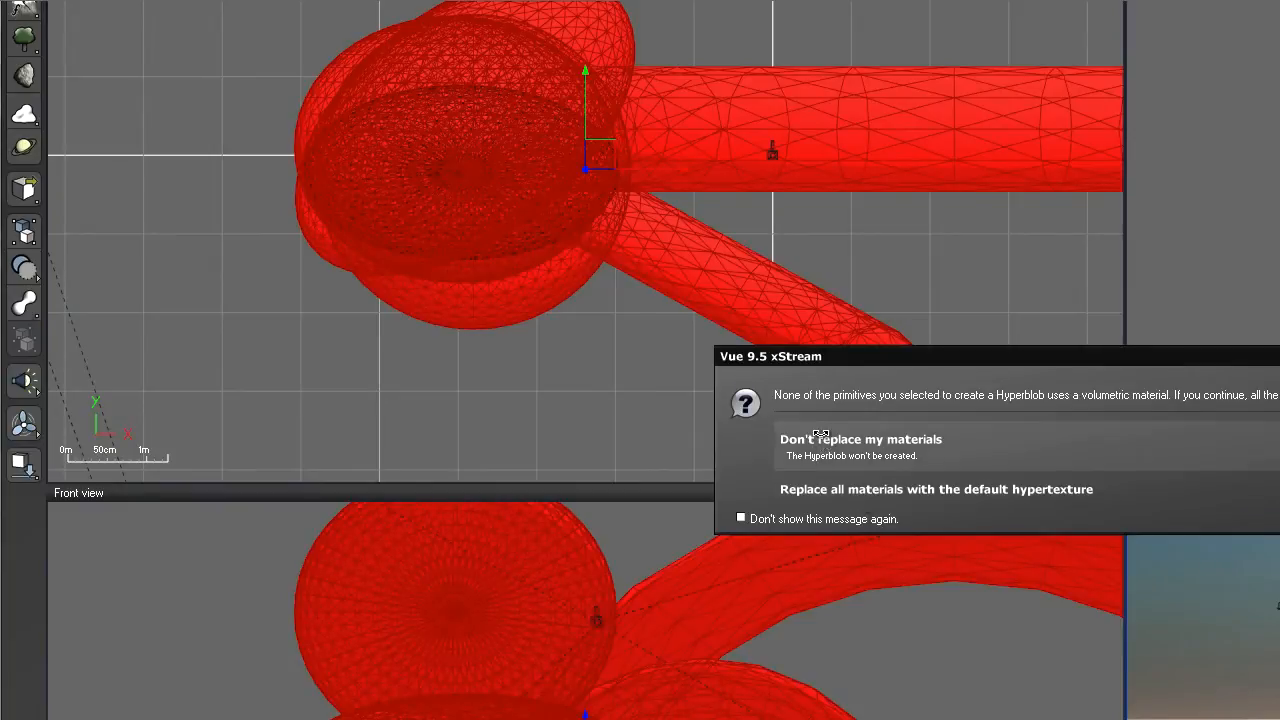
click(860, 440)
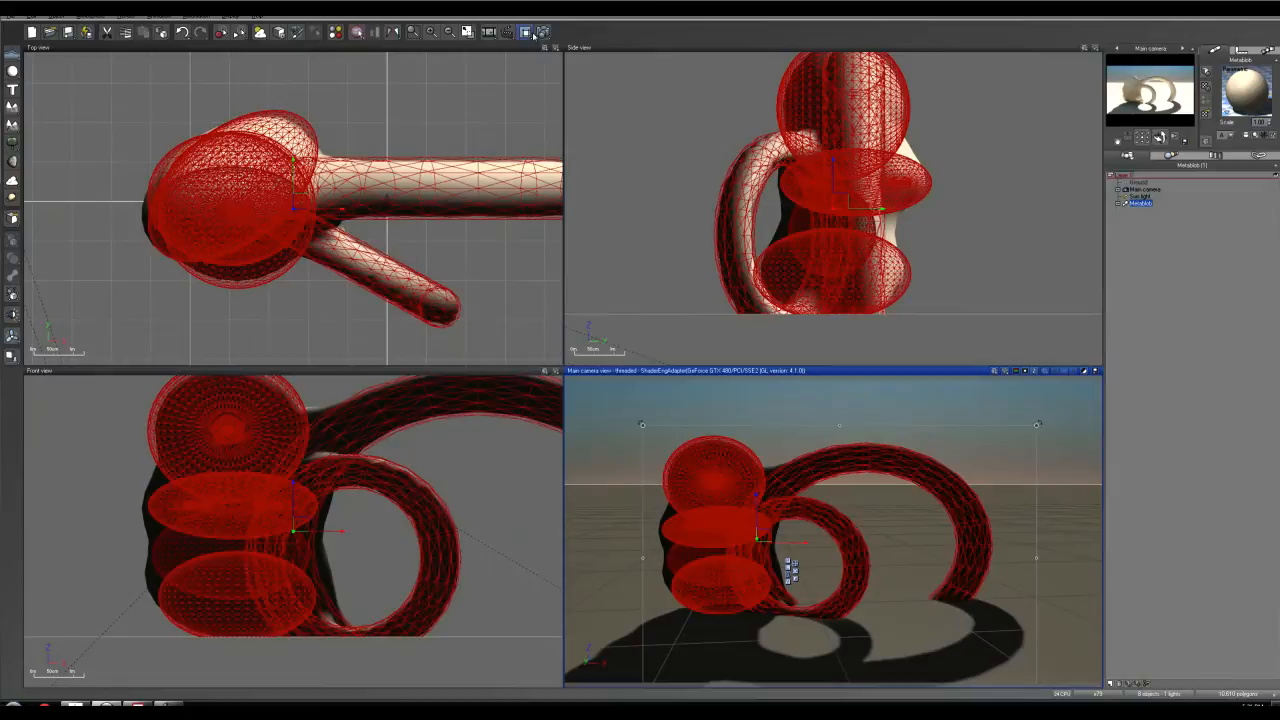
click(524, 32)
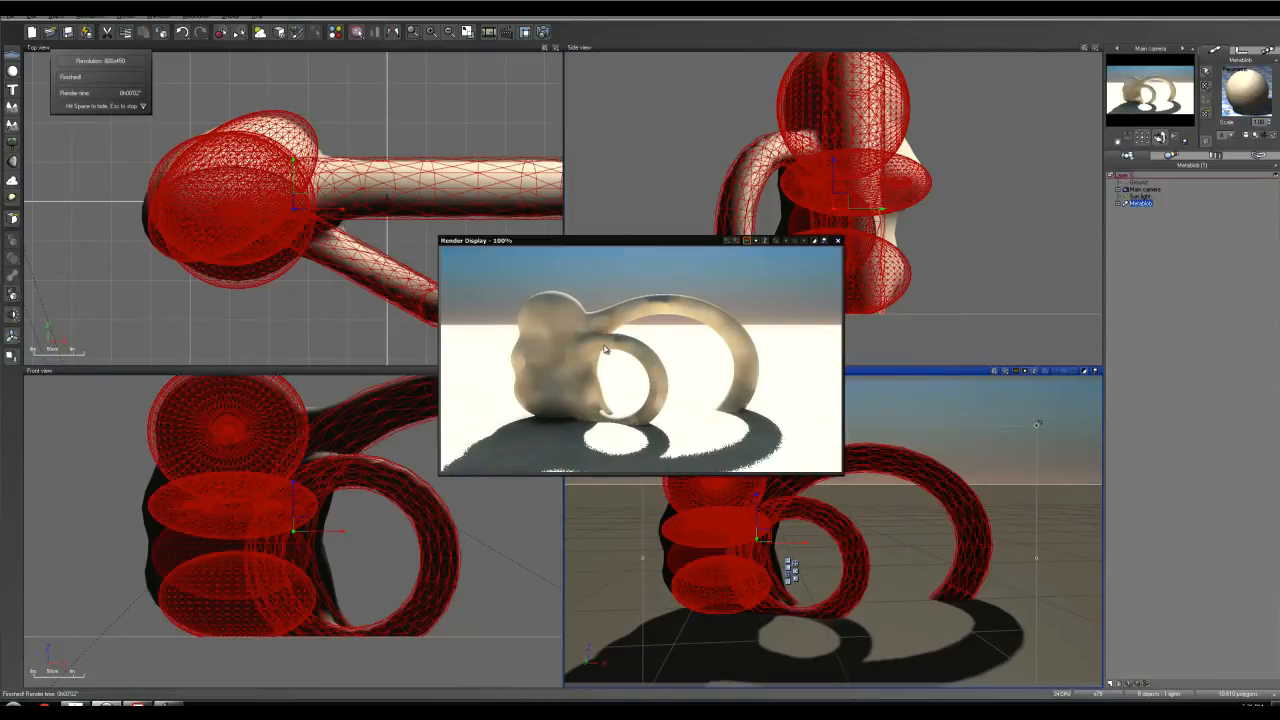
mouse_move(598, 422)
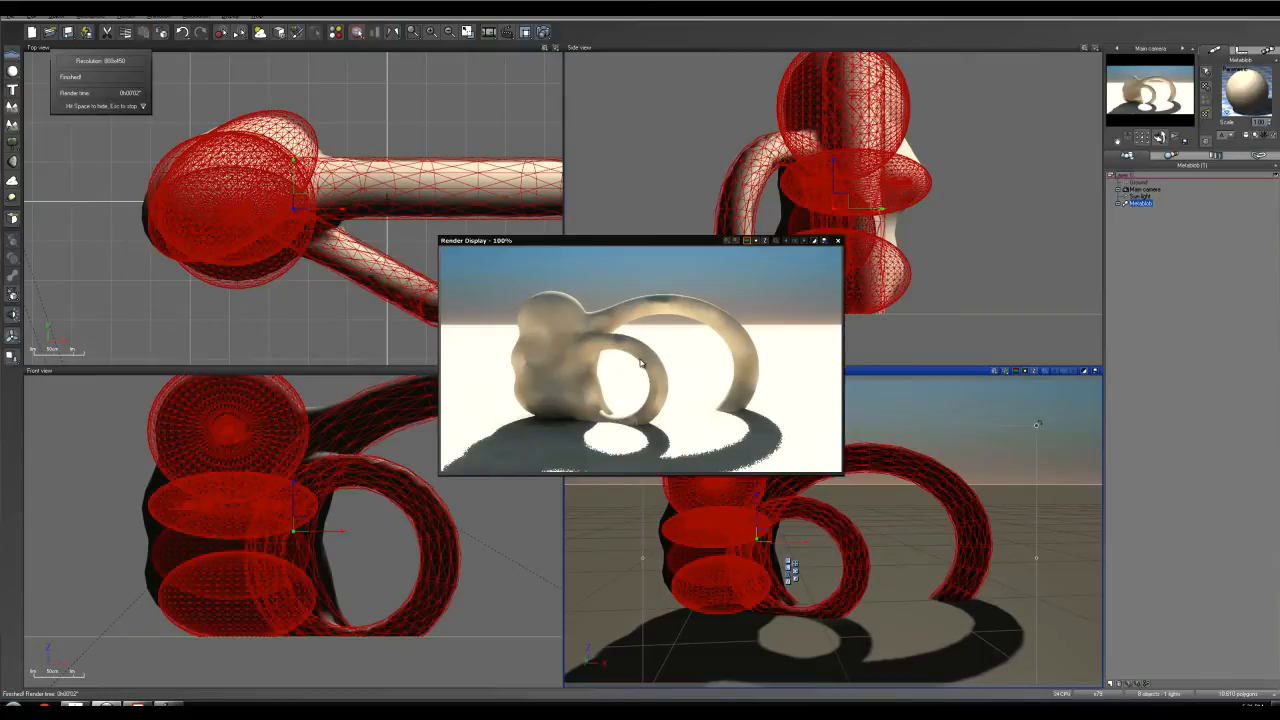
mouse_move(576, 308)
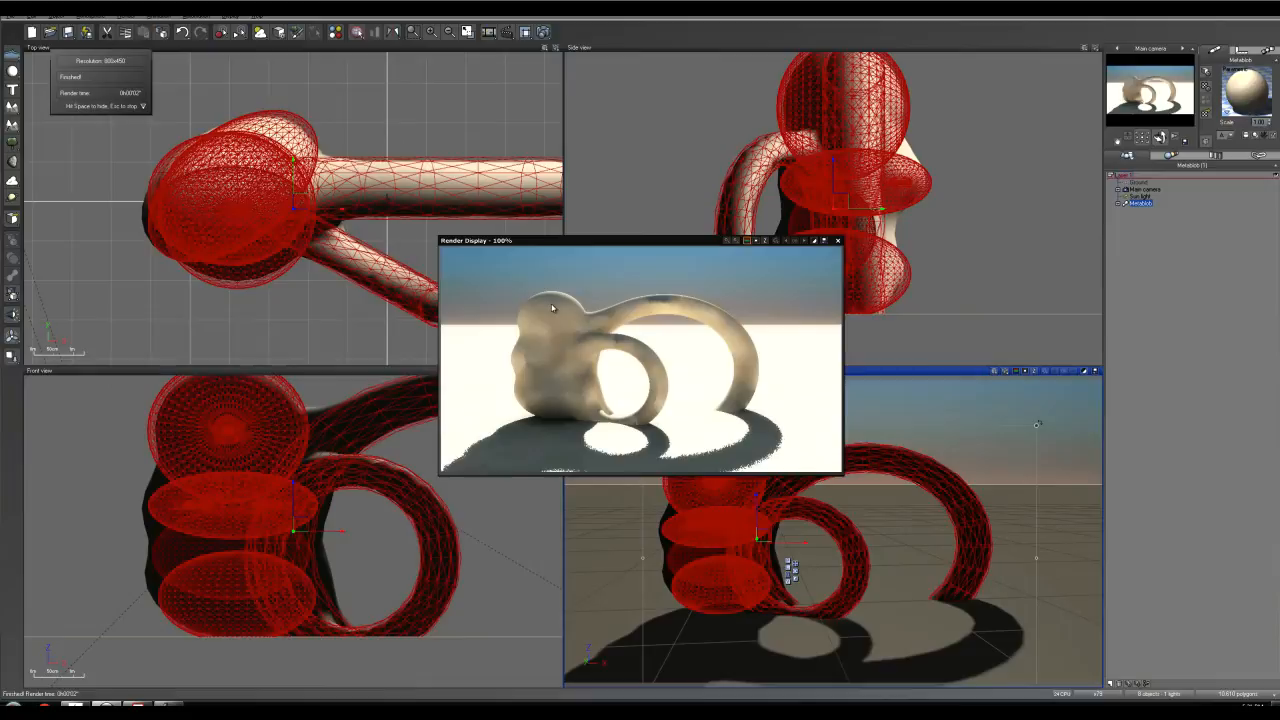
mouse_move(524, 350)
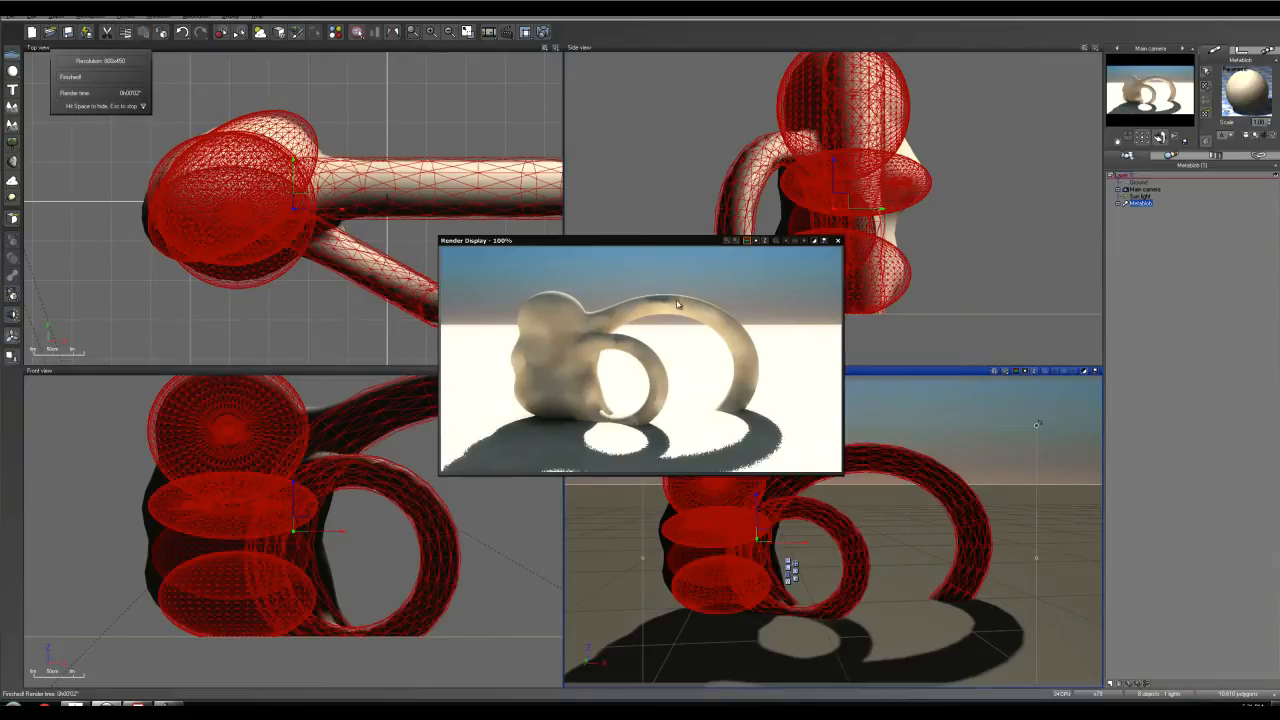
click(838, 240)
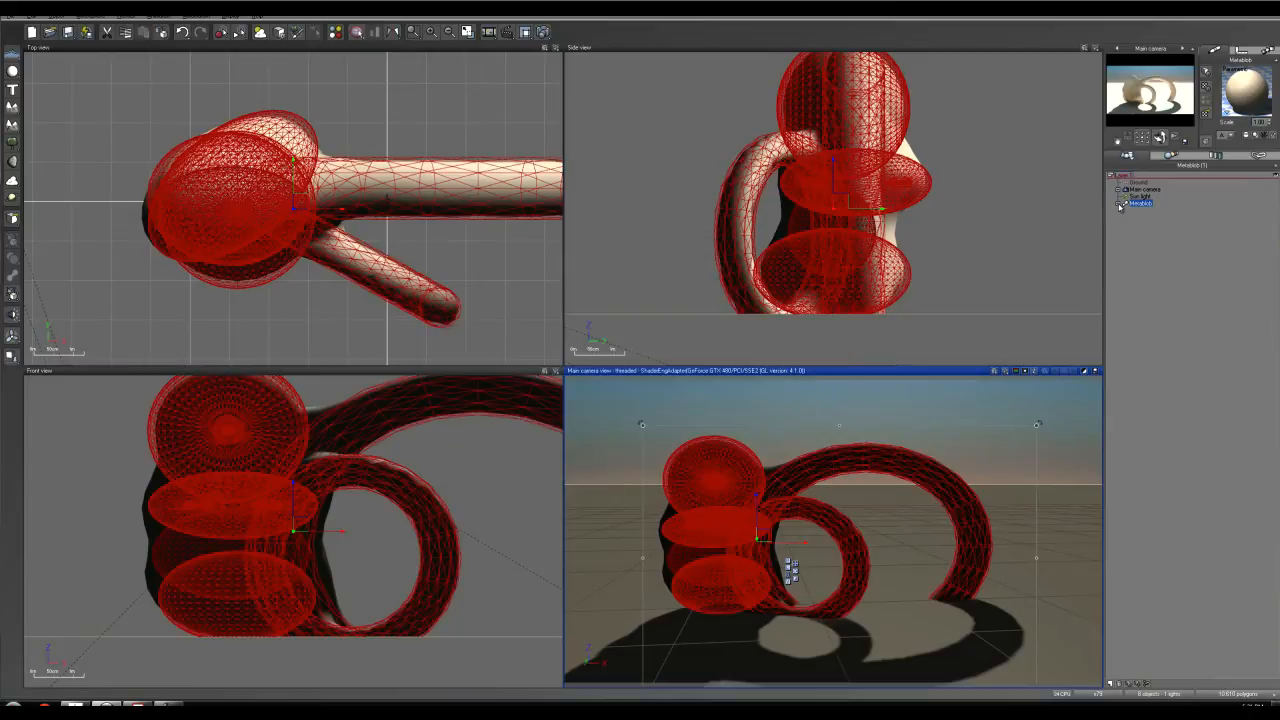
- Add extra spheres to the metablob to thicken and reshape the arch's pillar
click(1120, 204)
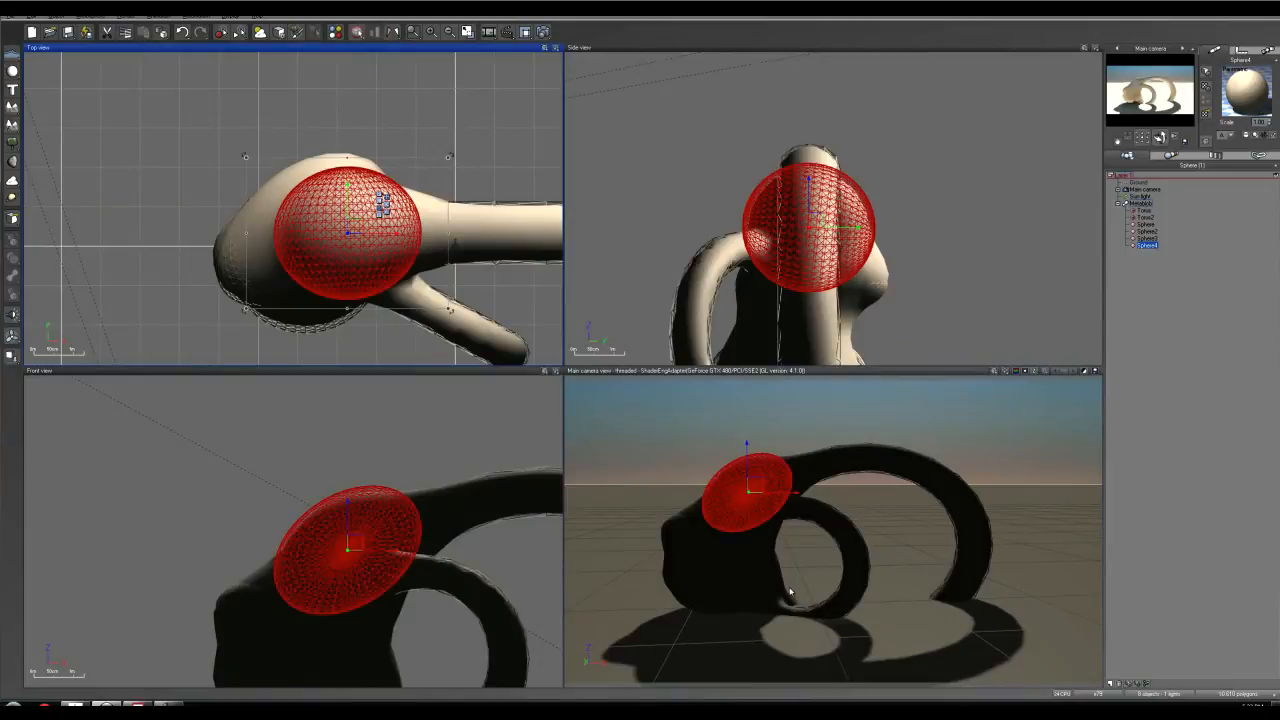
click(1144, 216)
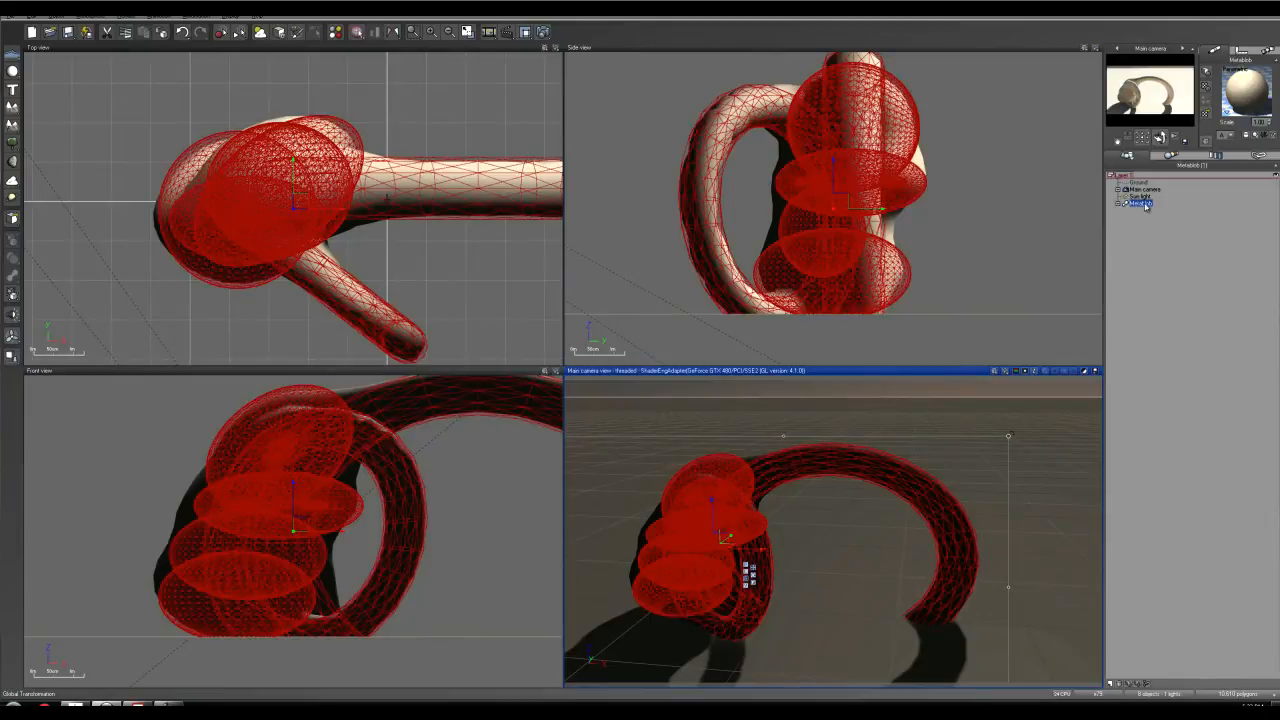
- Set metablob Intensity to 100% and Envelope distance to 75%, checking with a render
click(1138, 204)
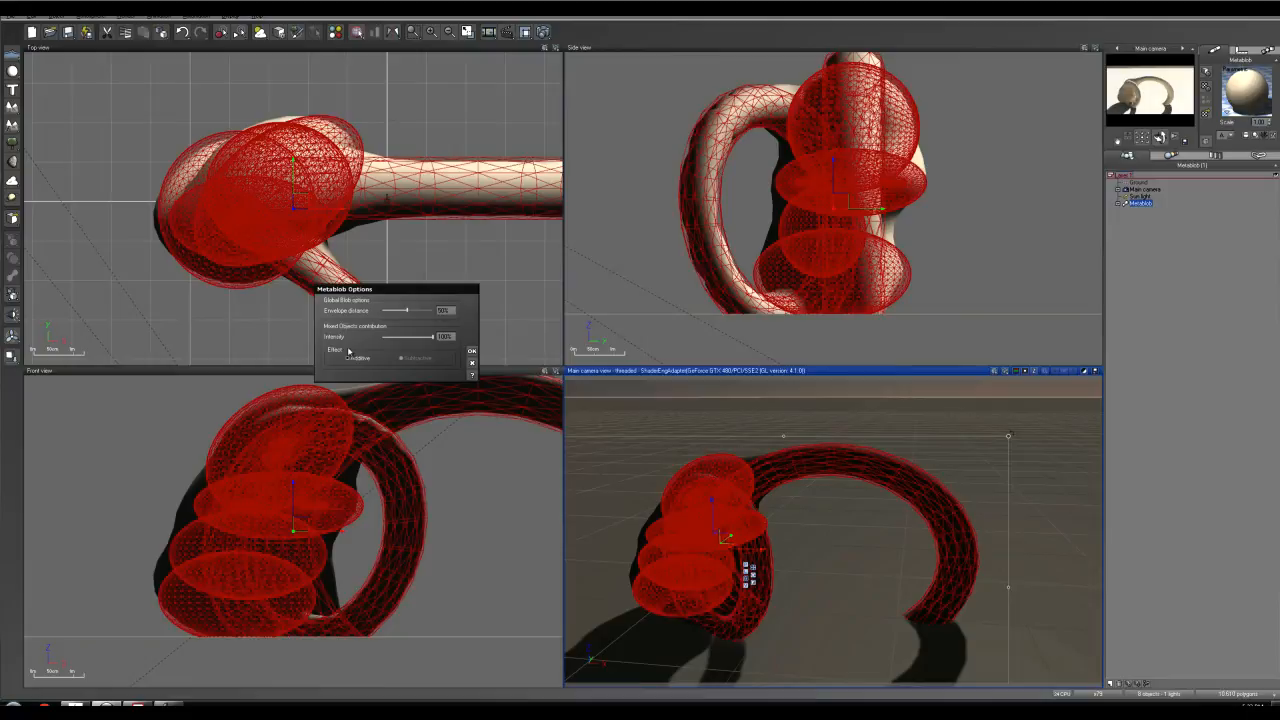
mouse_move(364, 336)
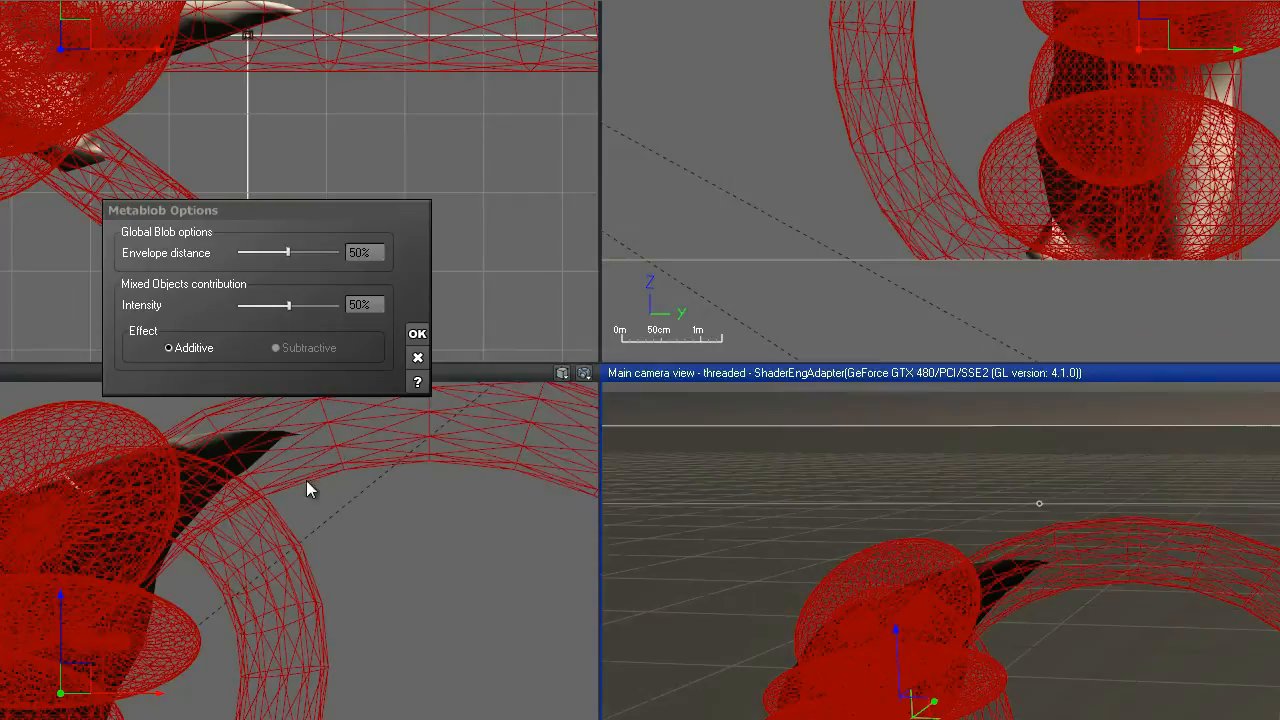
drag(264, 304, 340, 304)
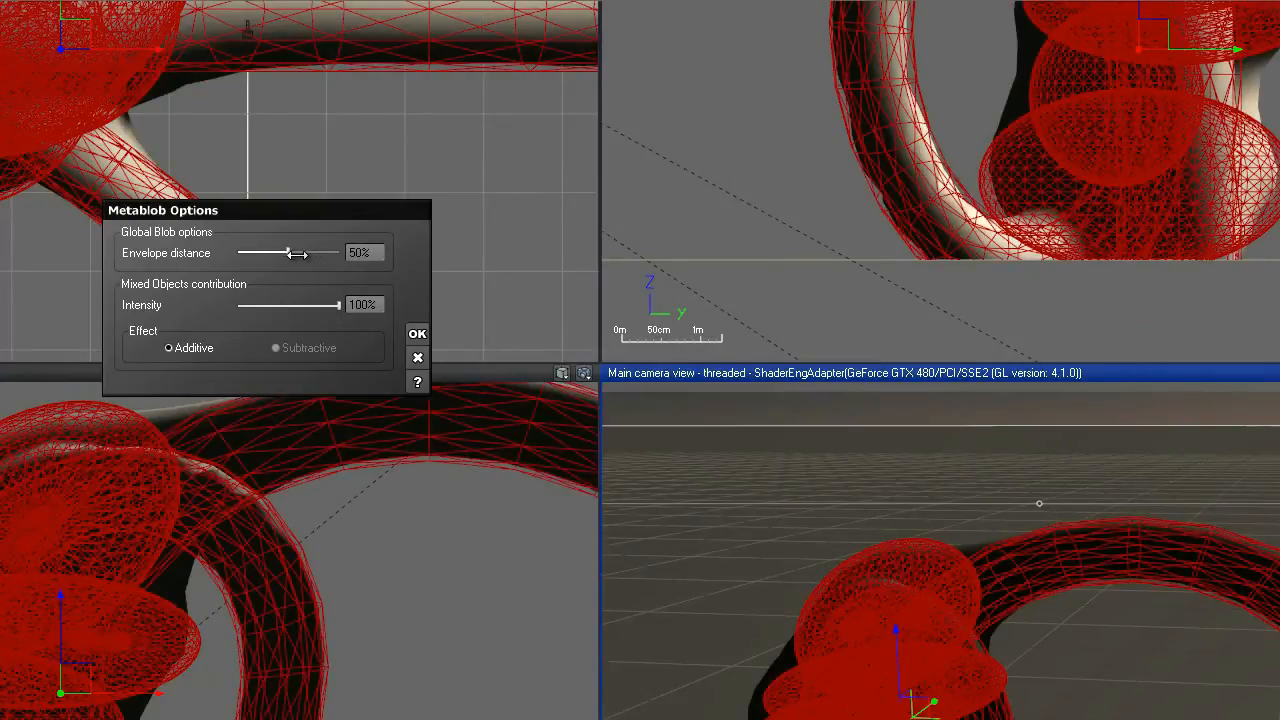
drag(290, 252, 318, 252)
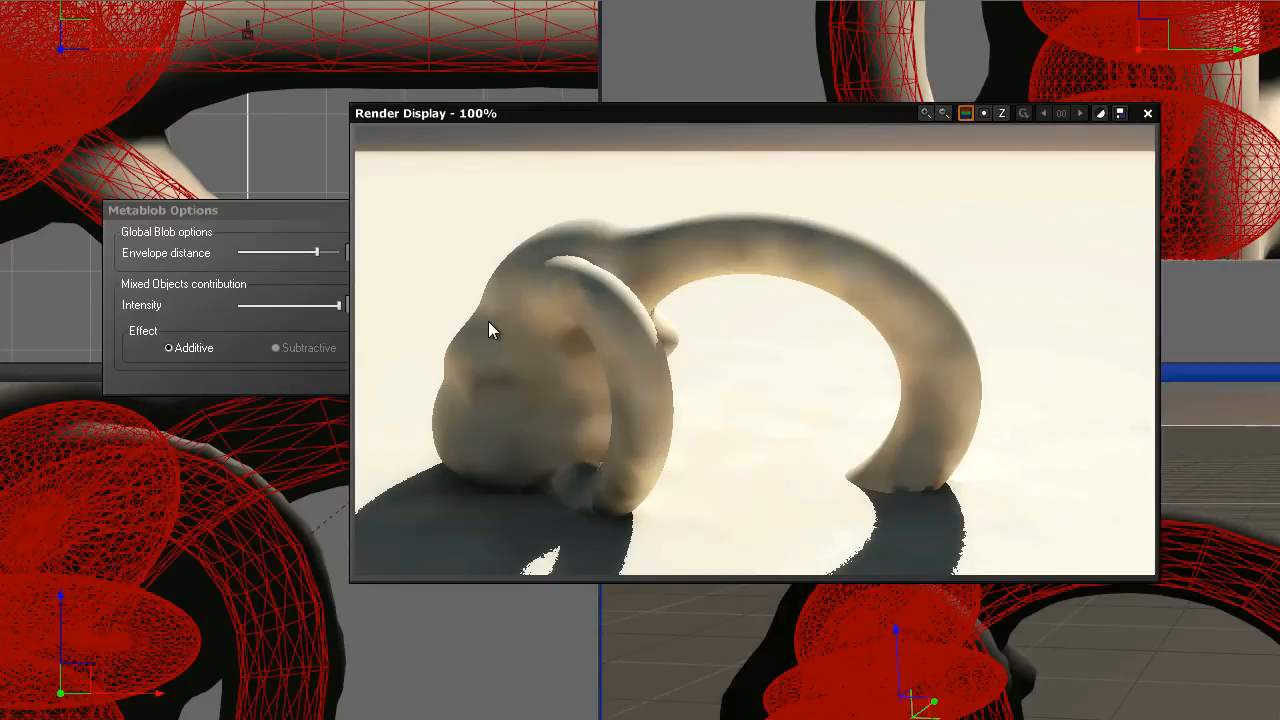
click(1148, 112)
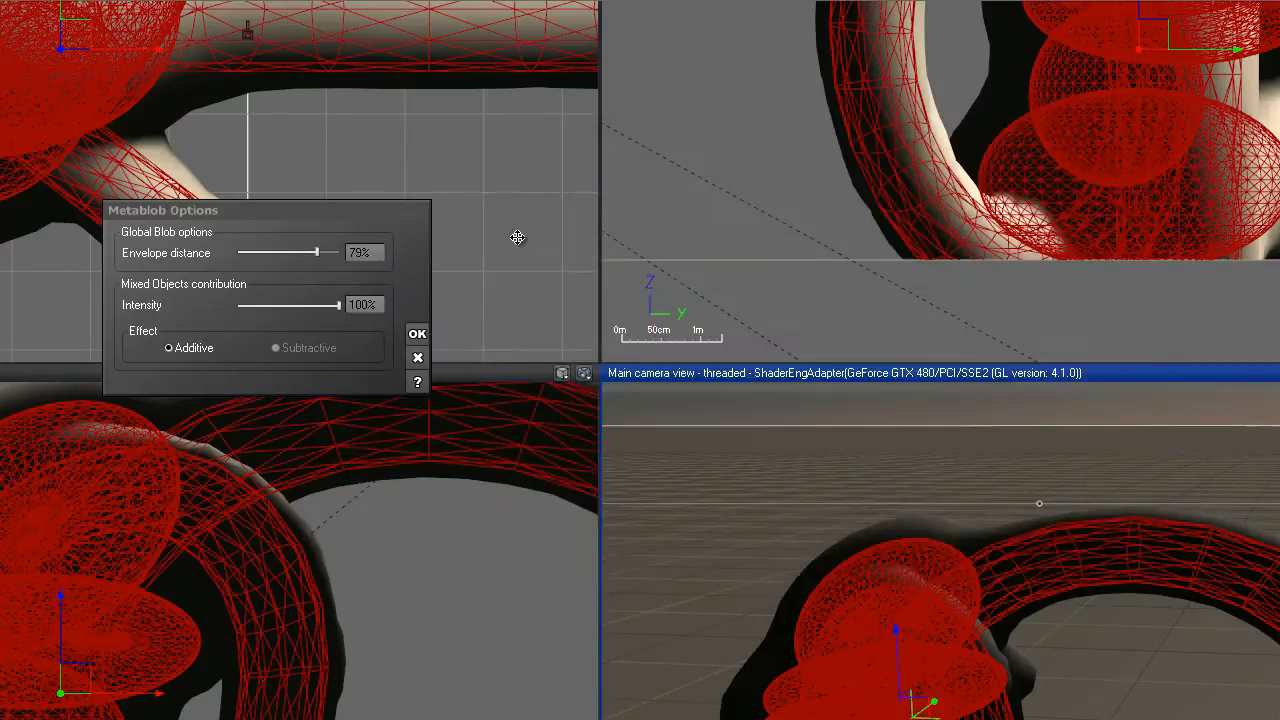
mouse_move(336, 252)
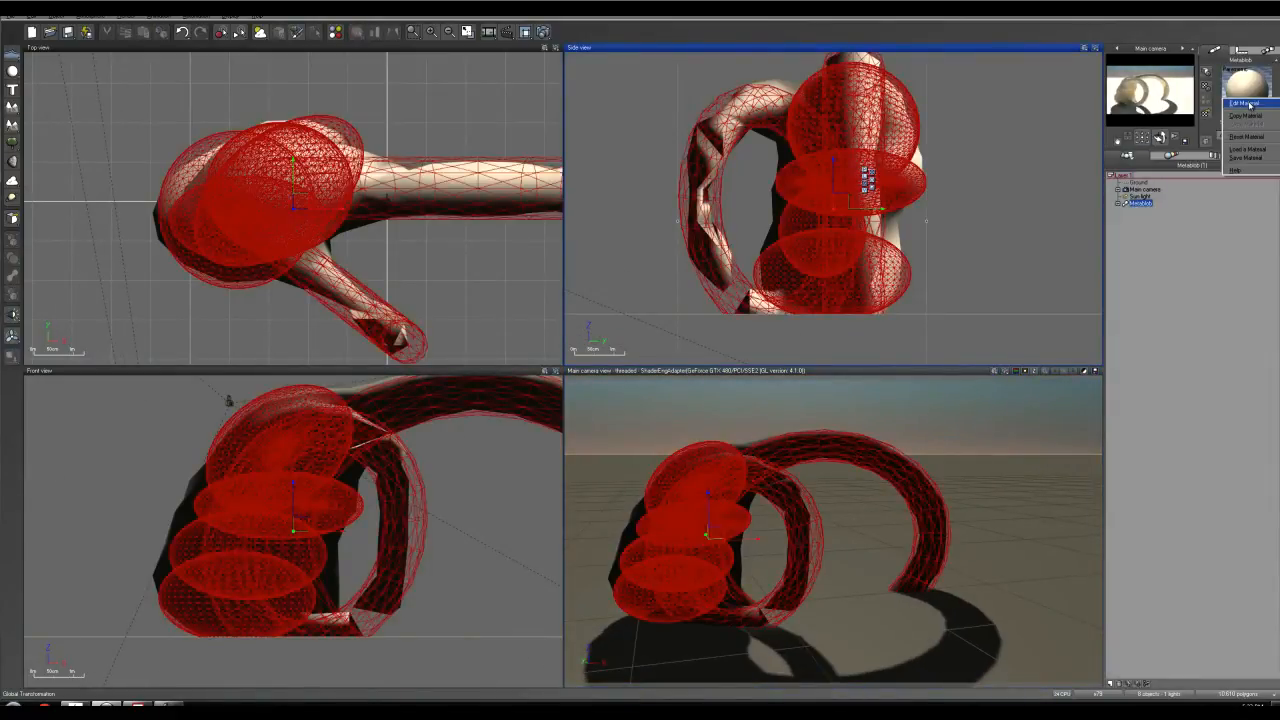
- Apply the Rock and Grass material from the Landscapes collection to the blob
click(1244, 104)
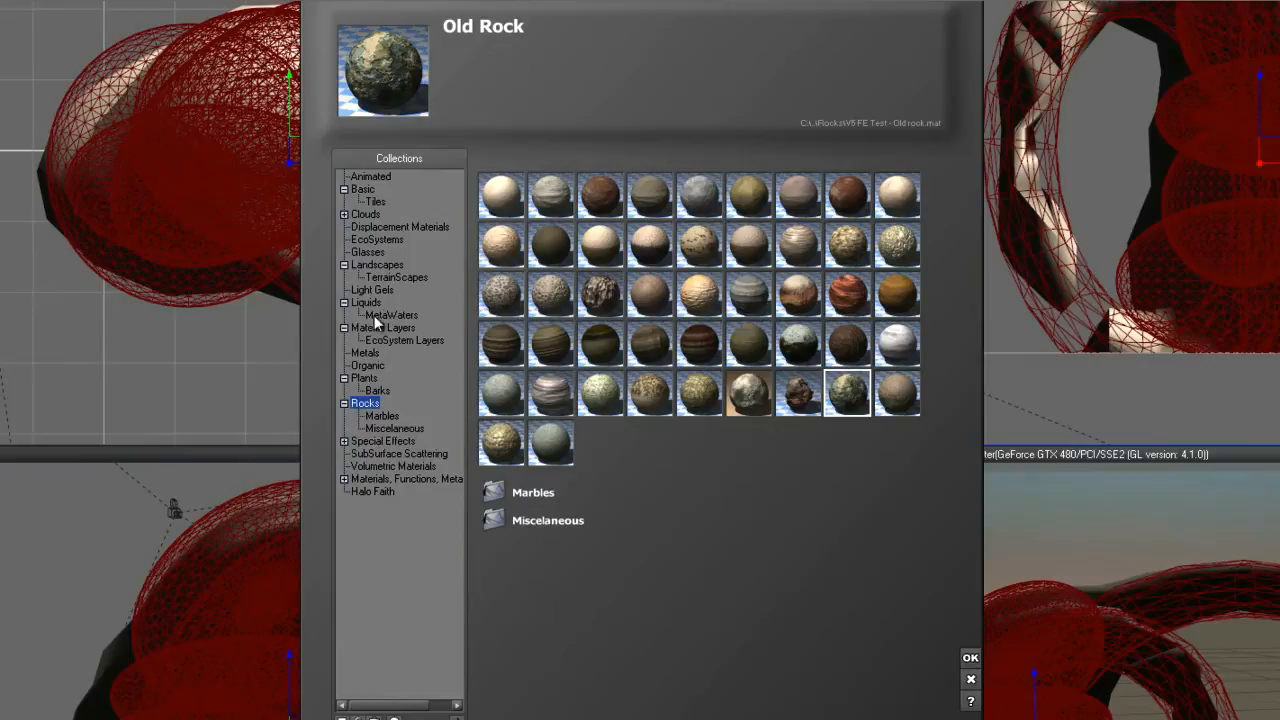
click(376, 264)
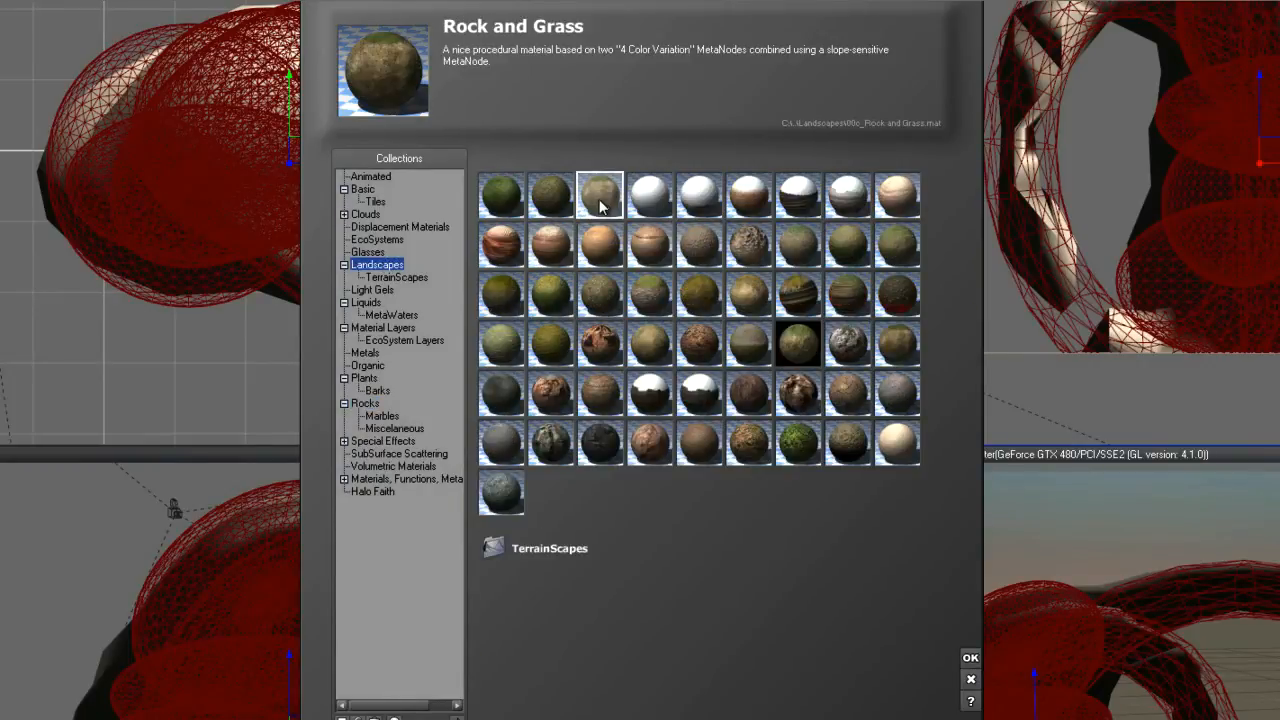
mouse_move(602, 196)
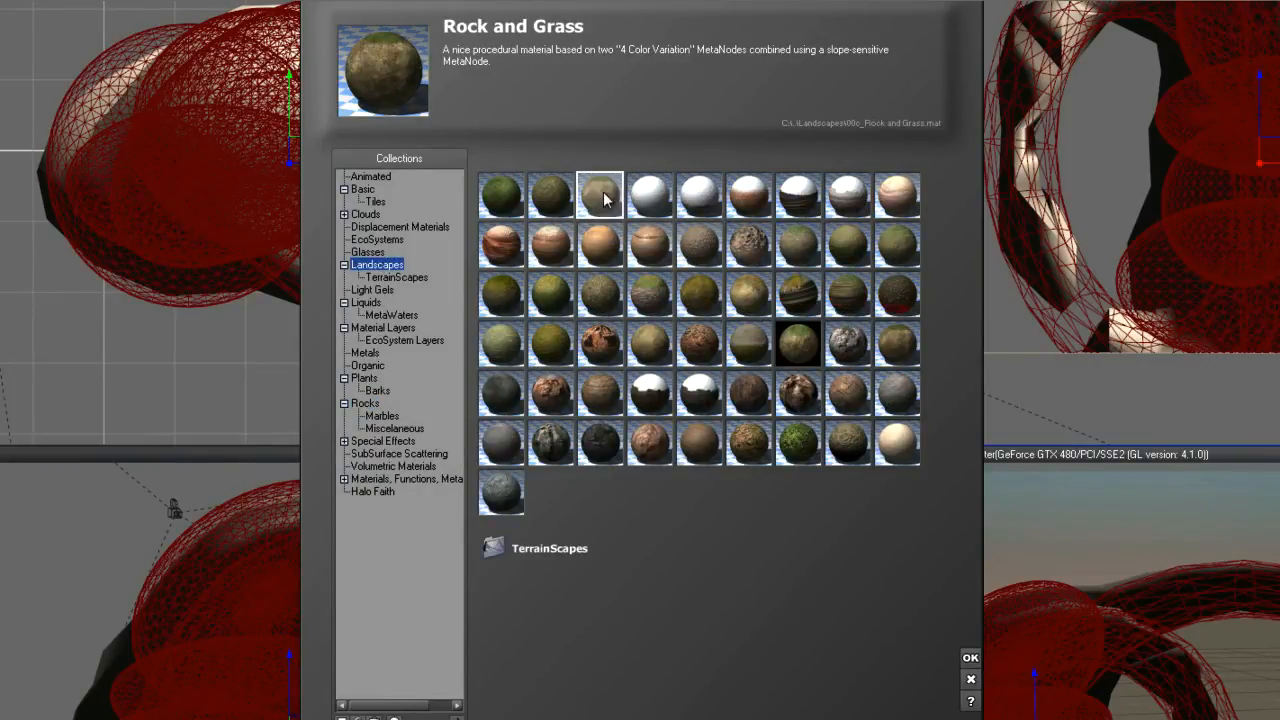
click(968, 656)
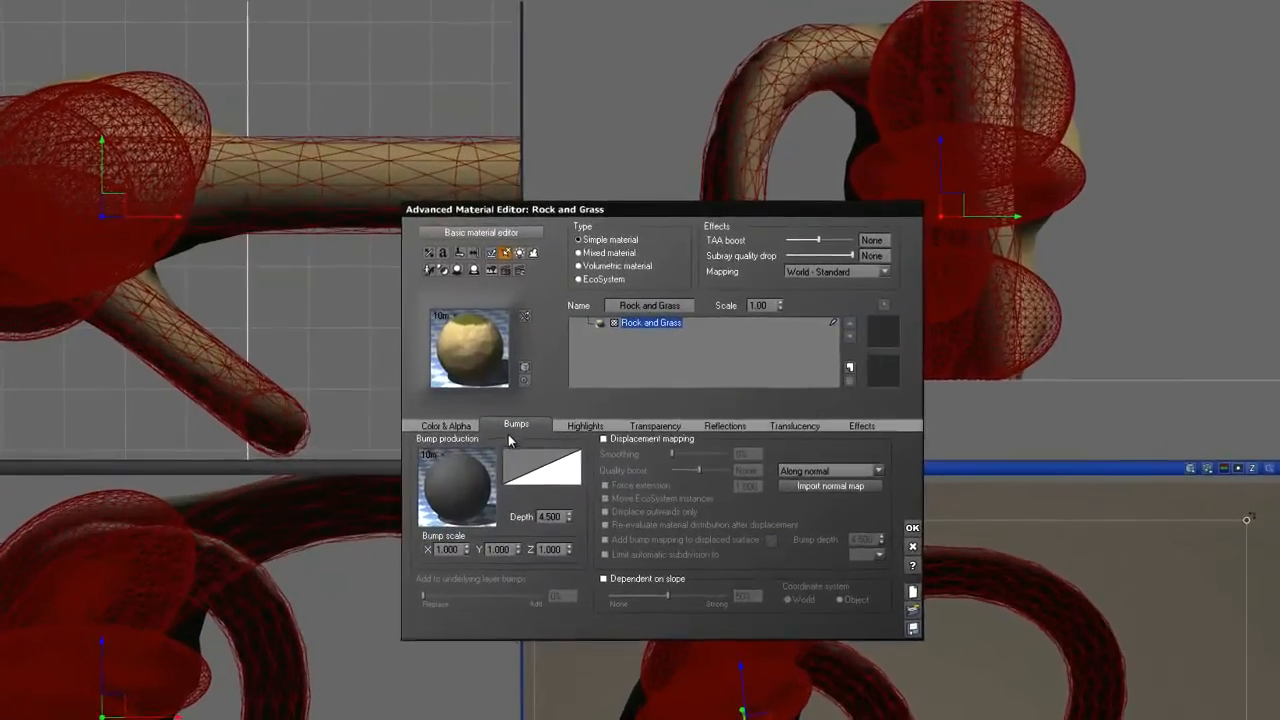
- Load a new bump production function and browse the Fractals collection
right_click(456, 490)
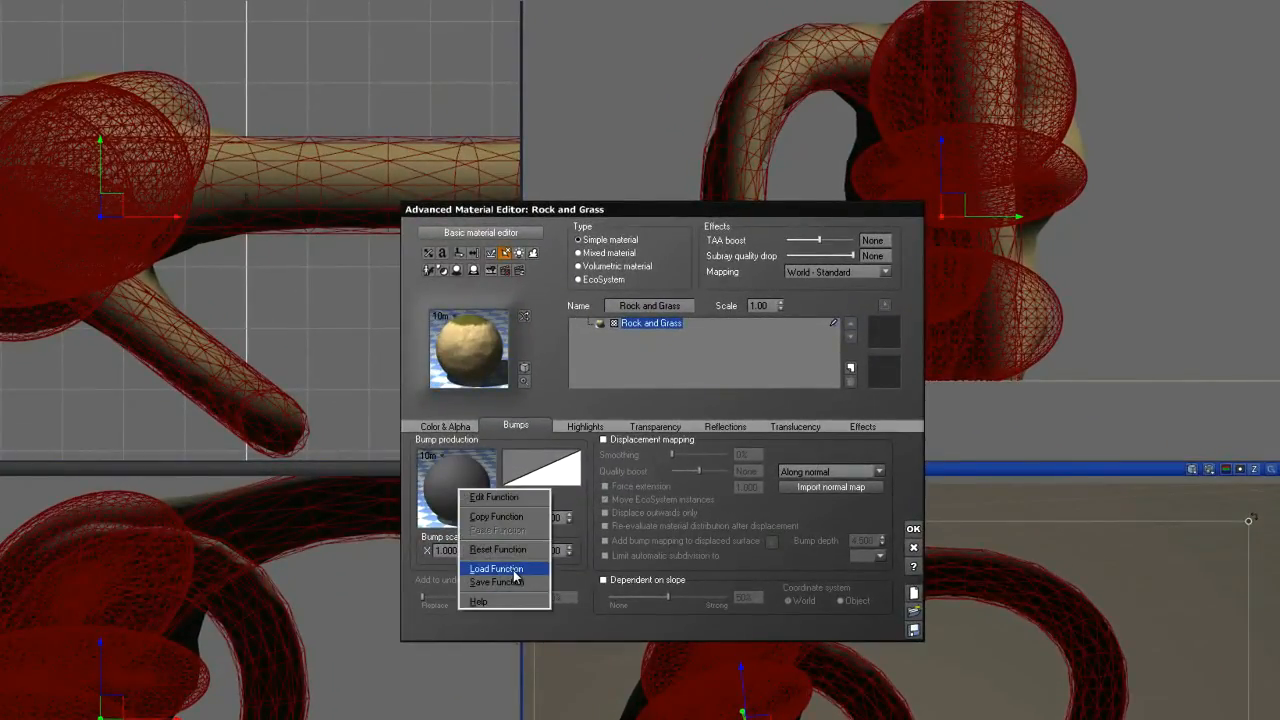
click(496, 568)
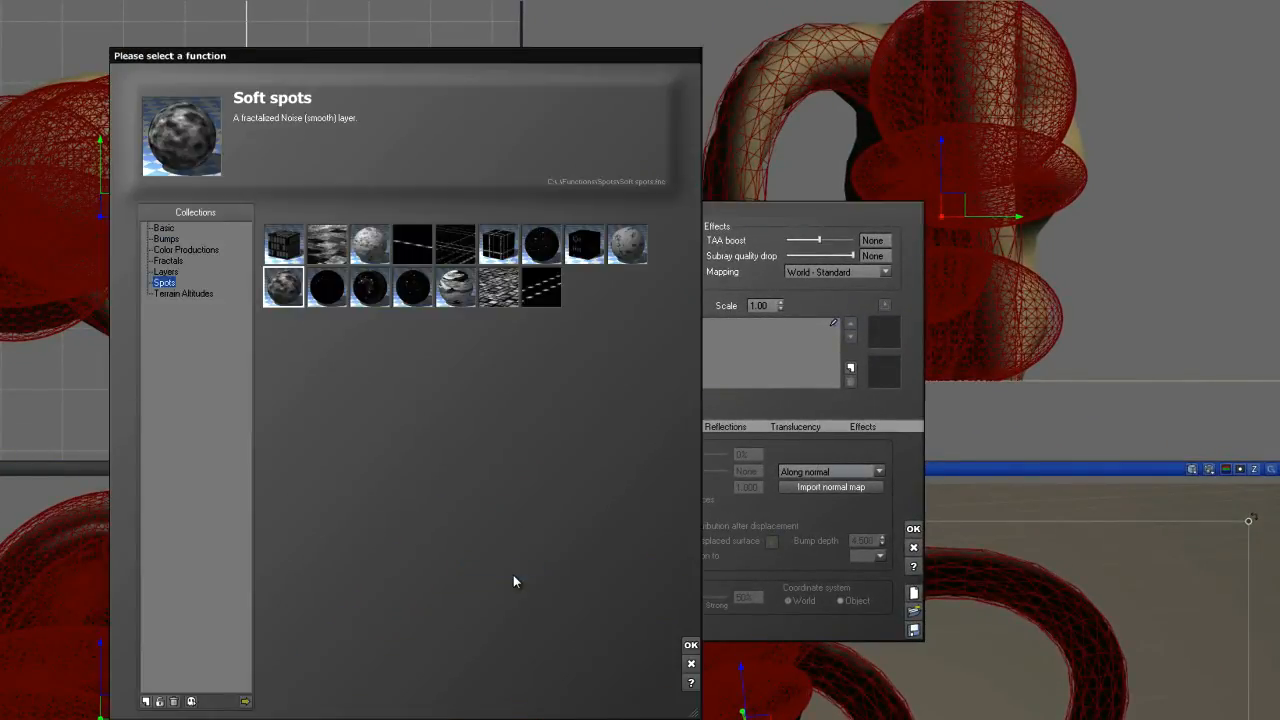
click(168, 260)
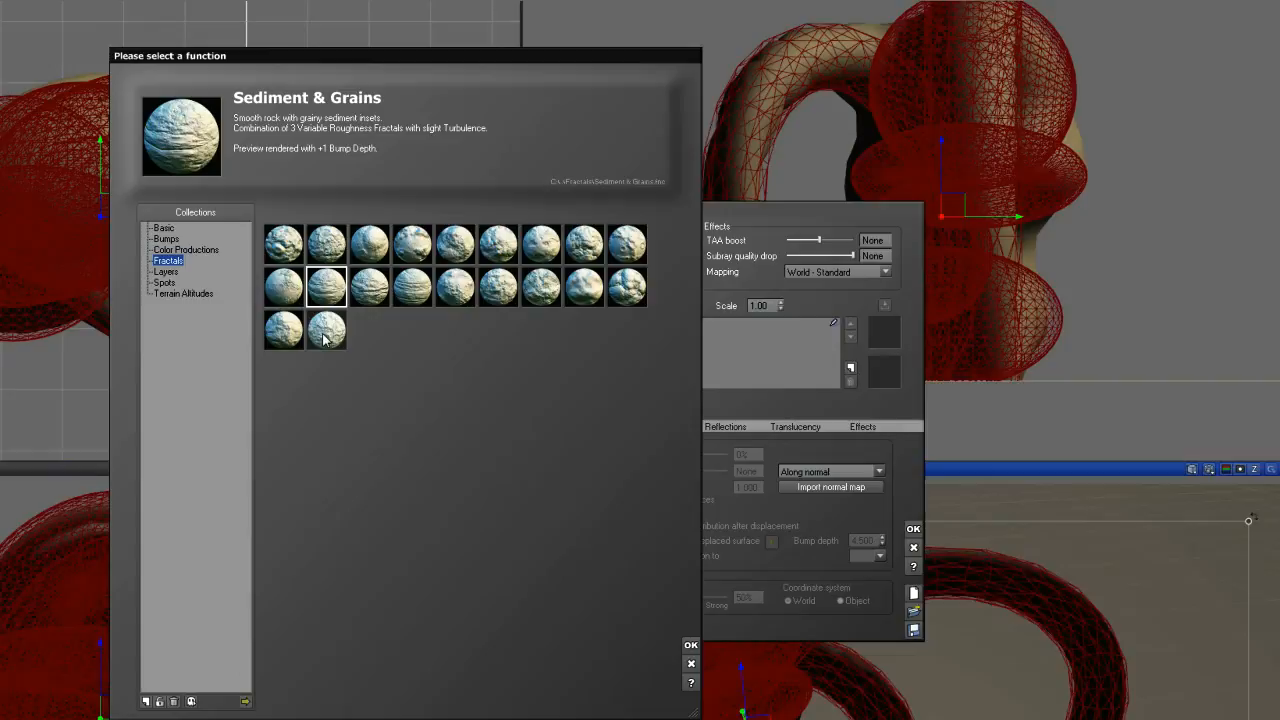
mouse_move(384, 350)
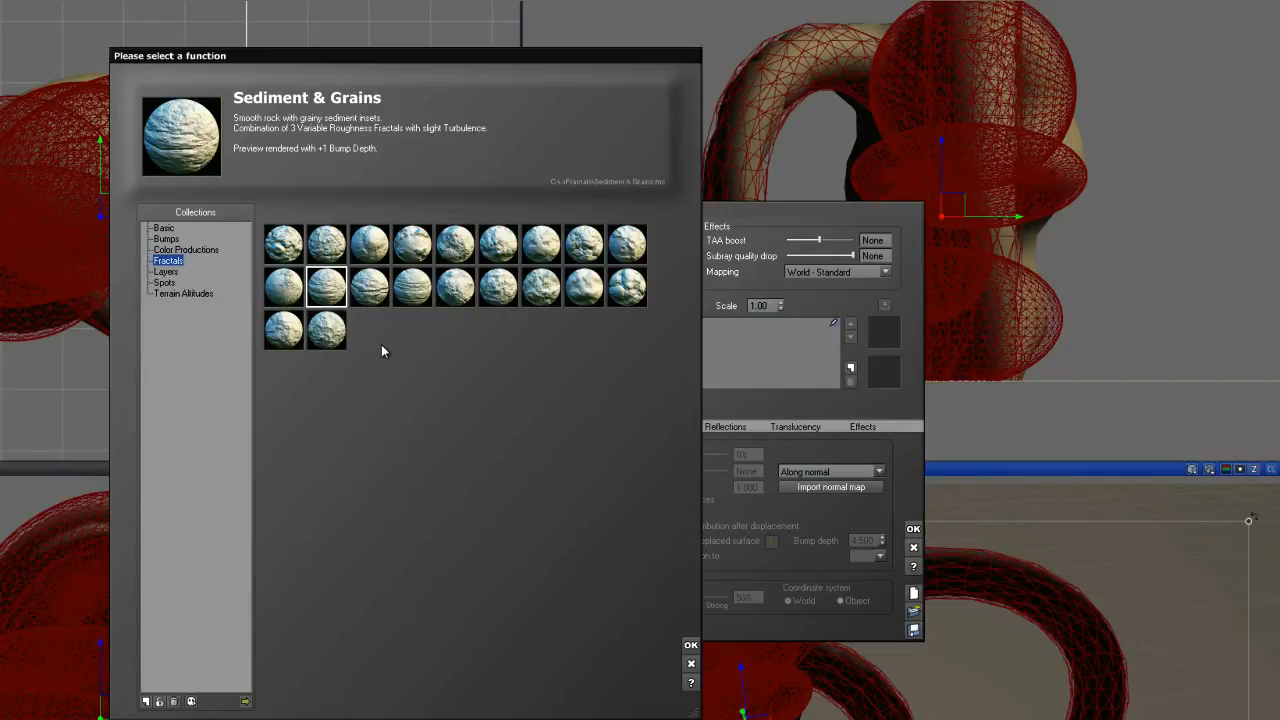
- Preview Alien Stone, Moon and sediment fractals, then apply Sedimentary Rock as the bump function
click(284, 244)
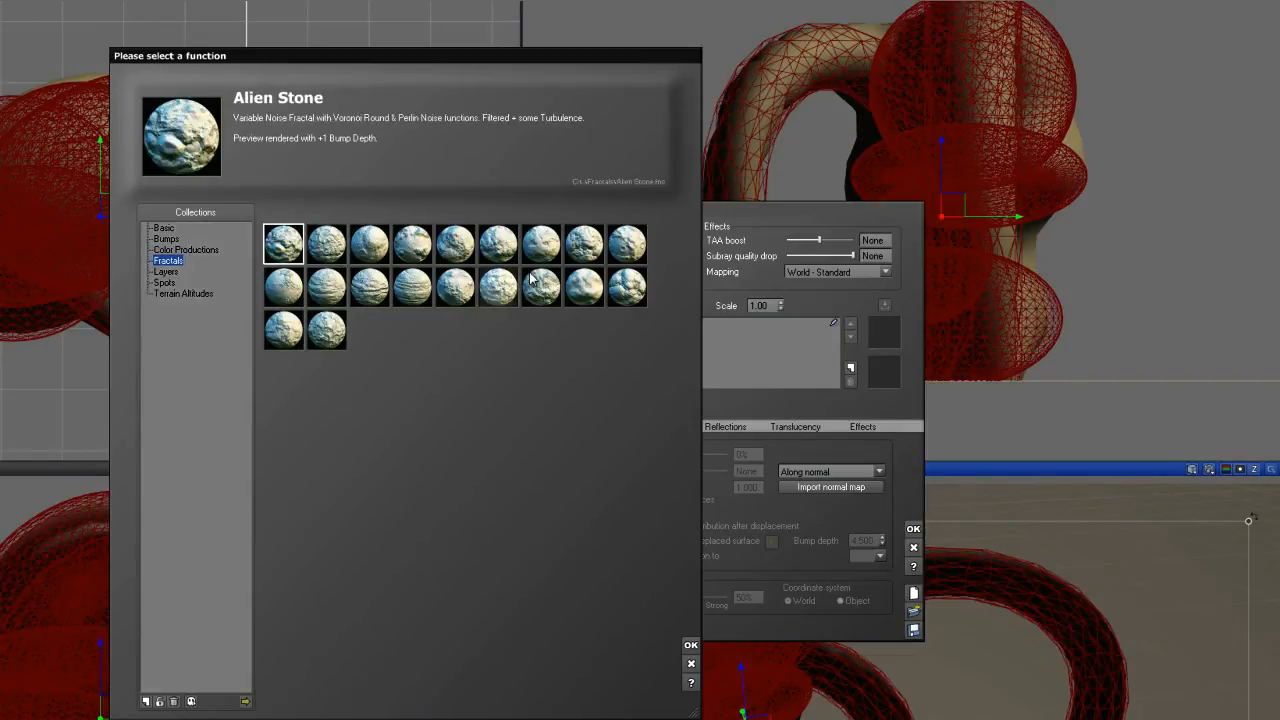
click(628, 244)
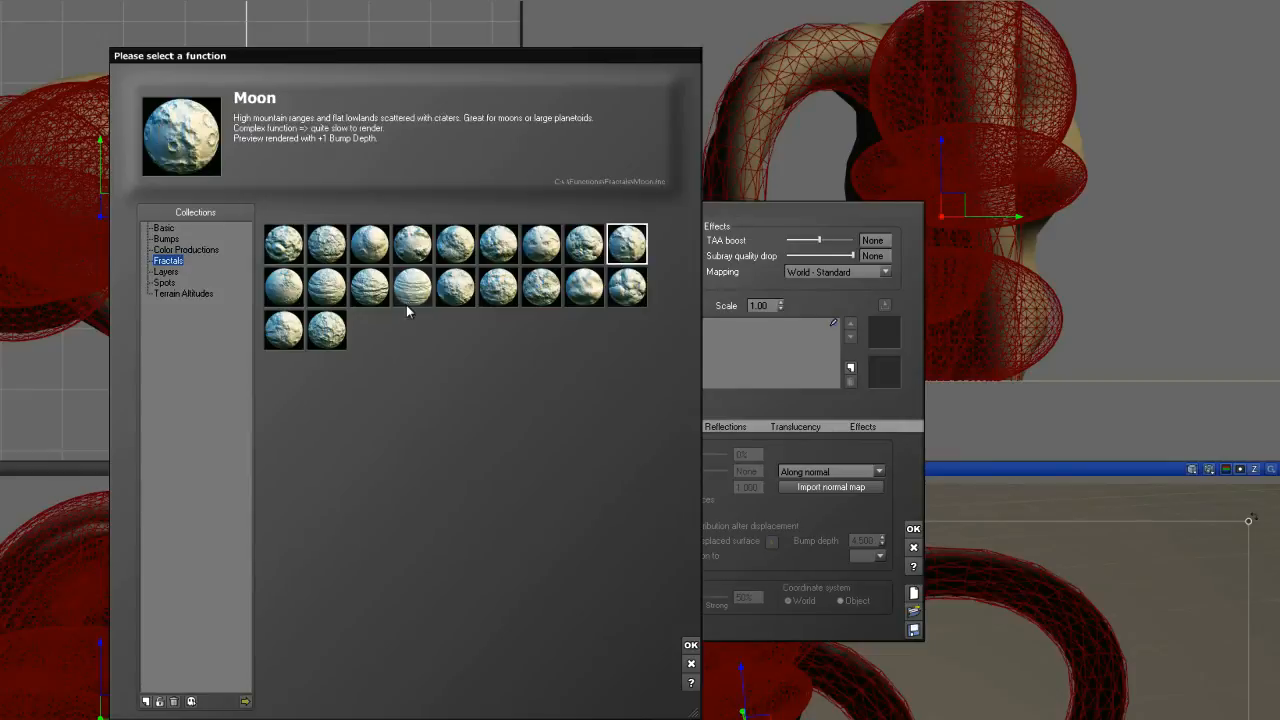
click(326, 286)
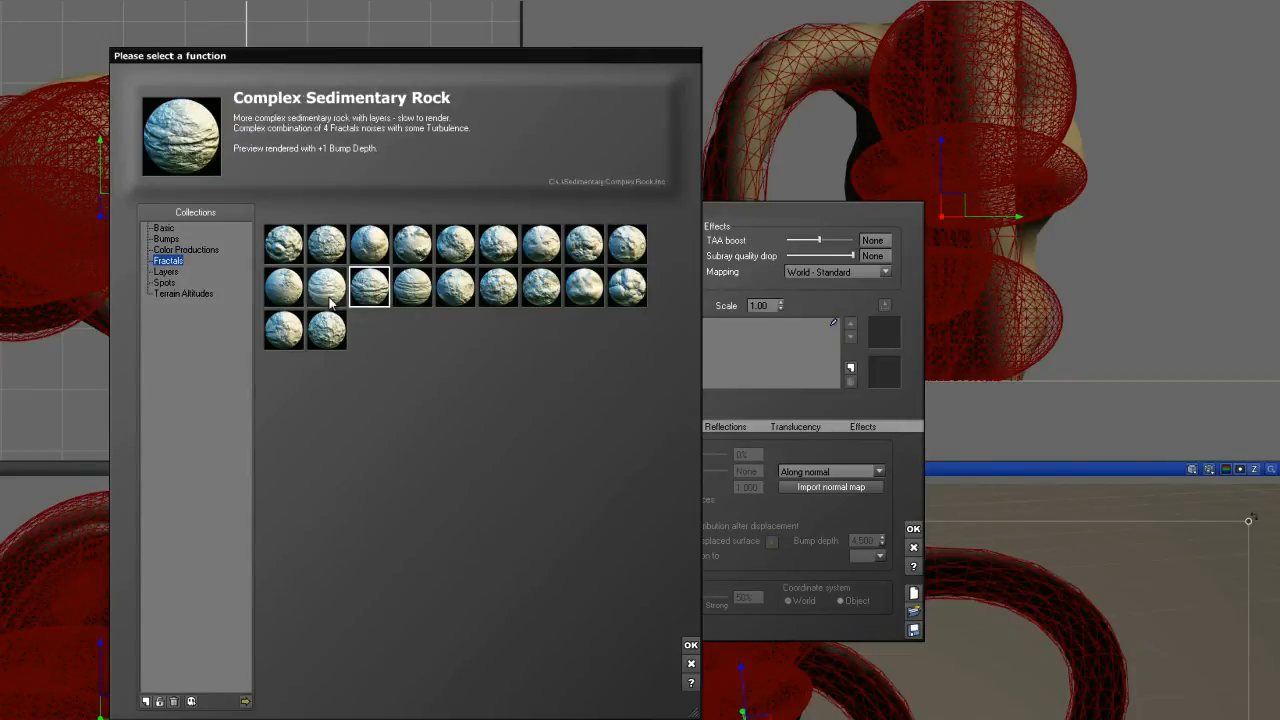
click(326, 288)
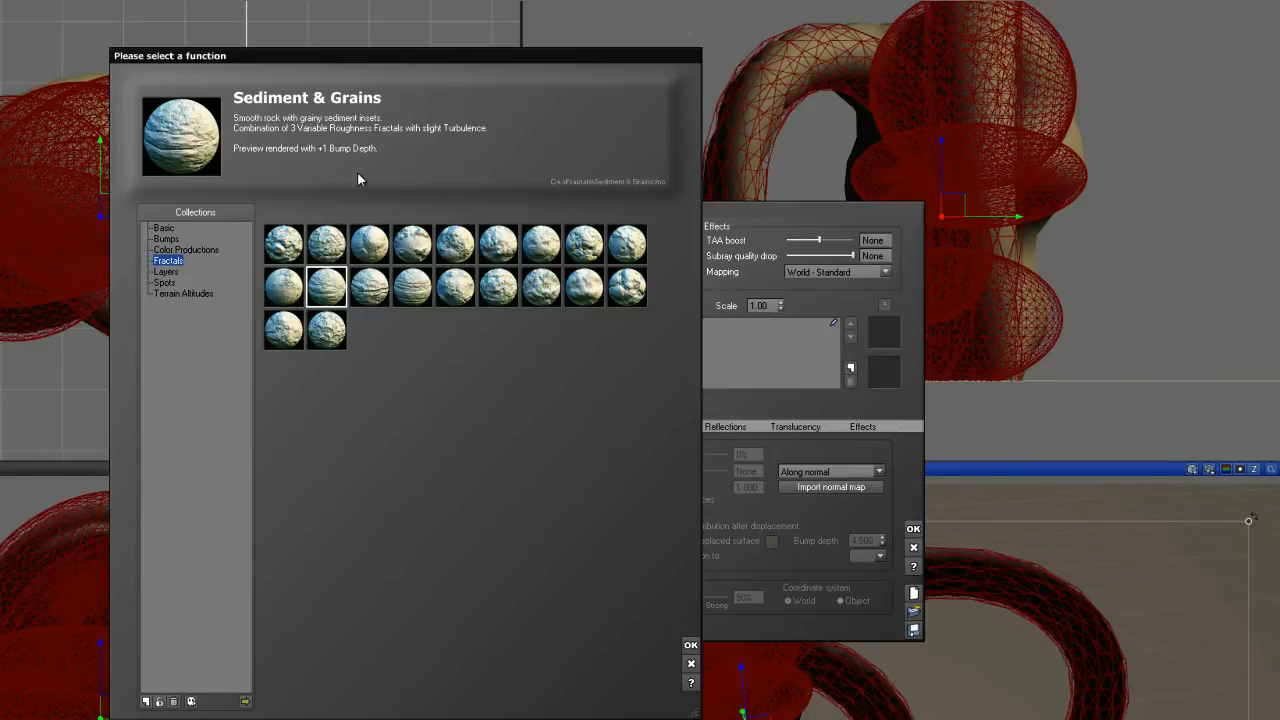
click(412, 288)
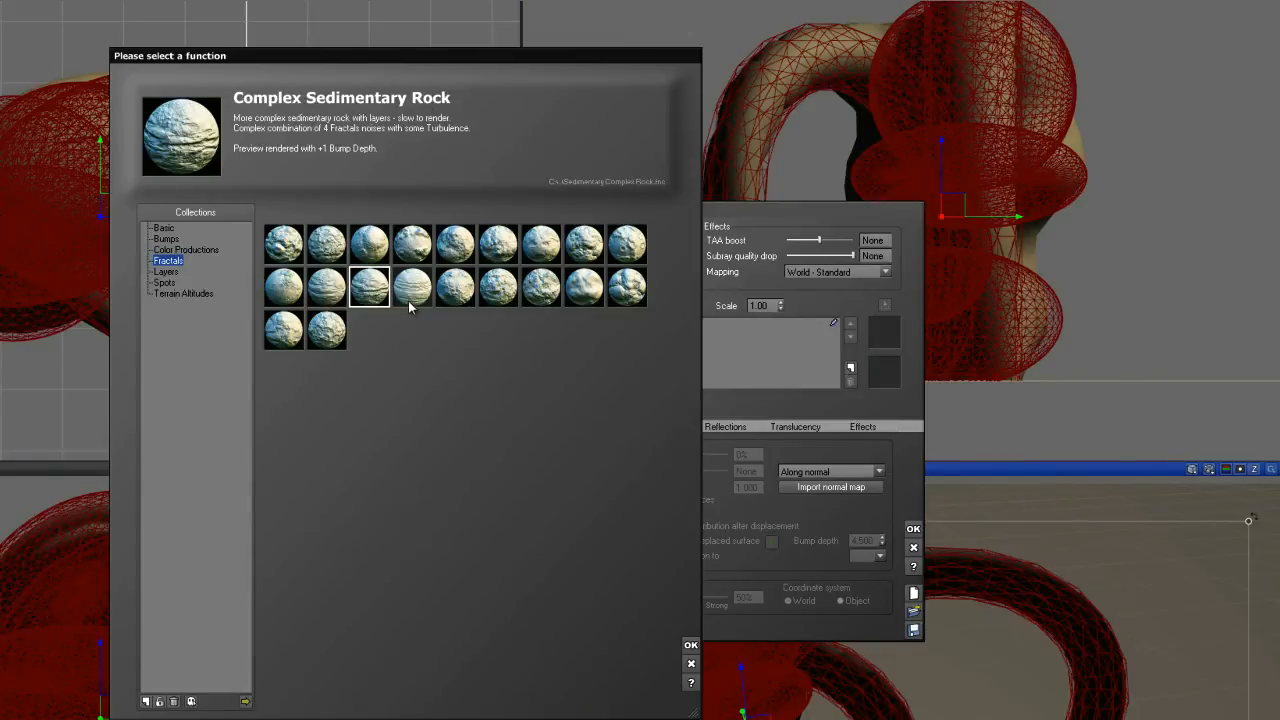
click(412, 288)
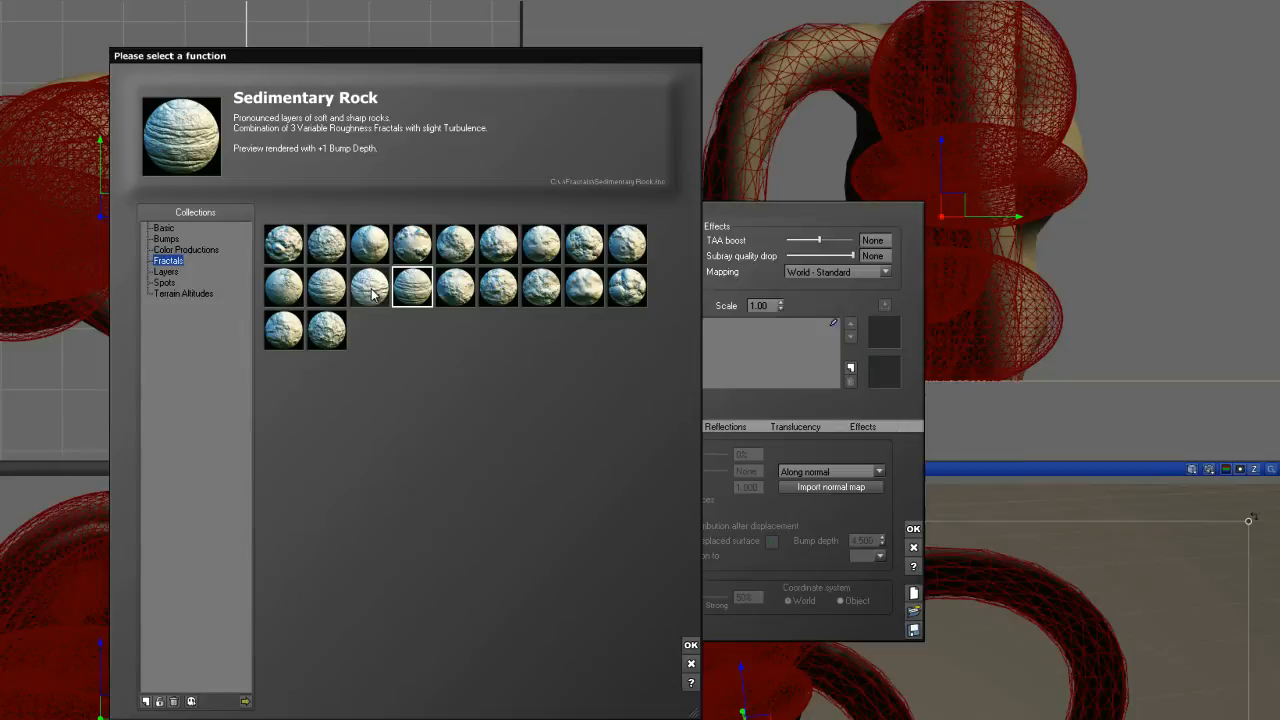
click(368, 288)
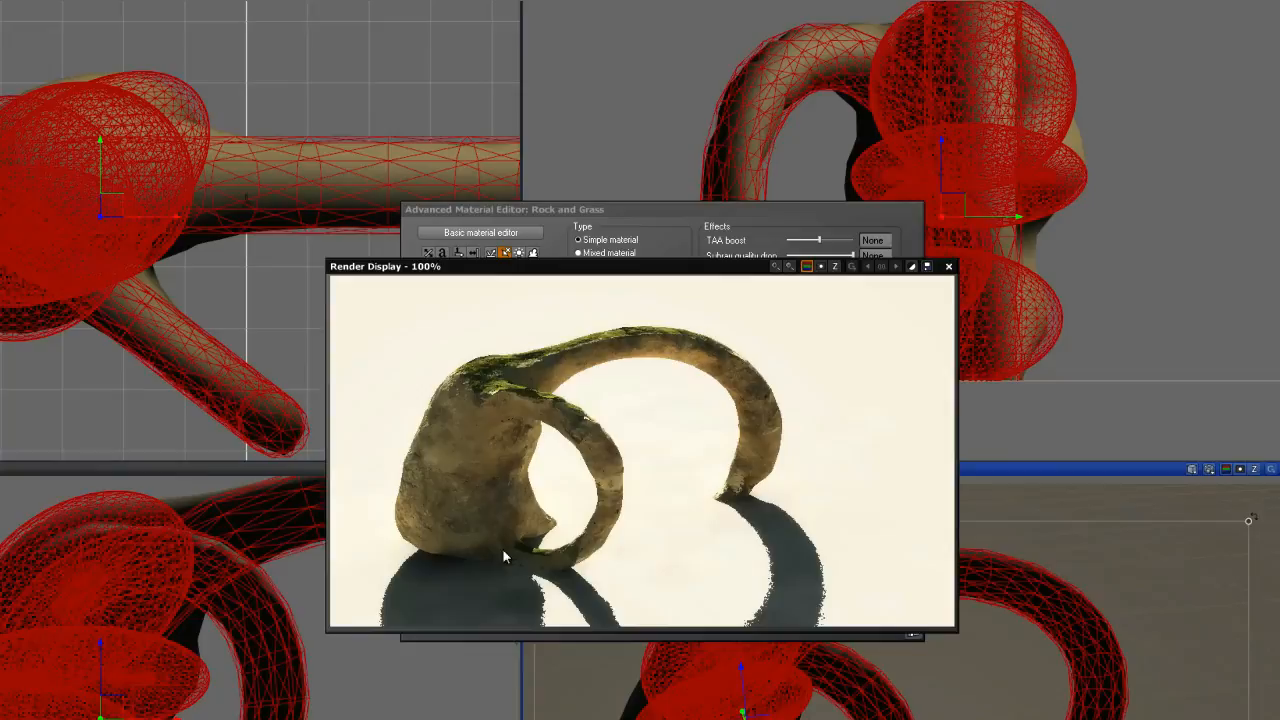
mouse_move(764, 454)
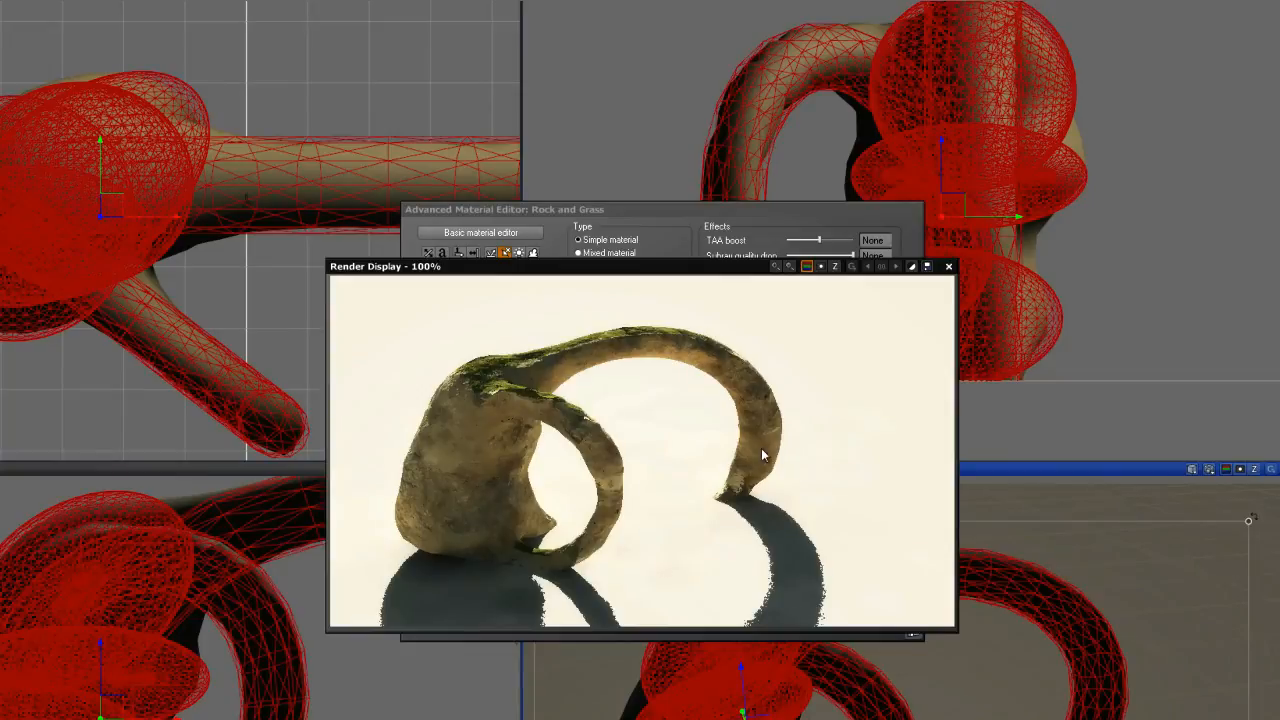
- Render the arch with the rocky, mossy material and close the Render Display
click(948, 264)
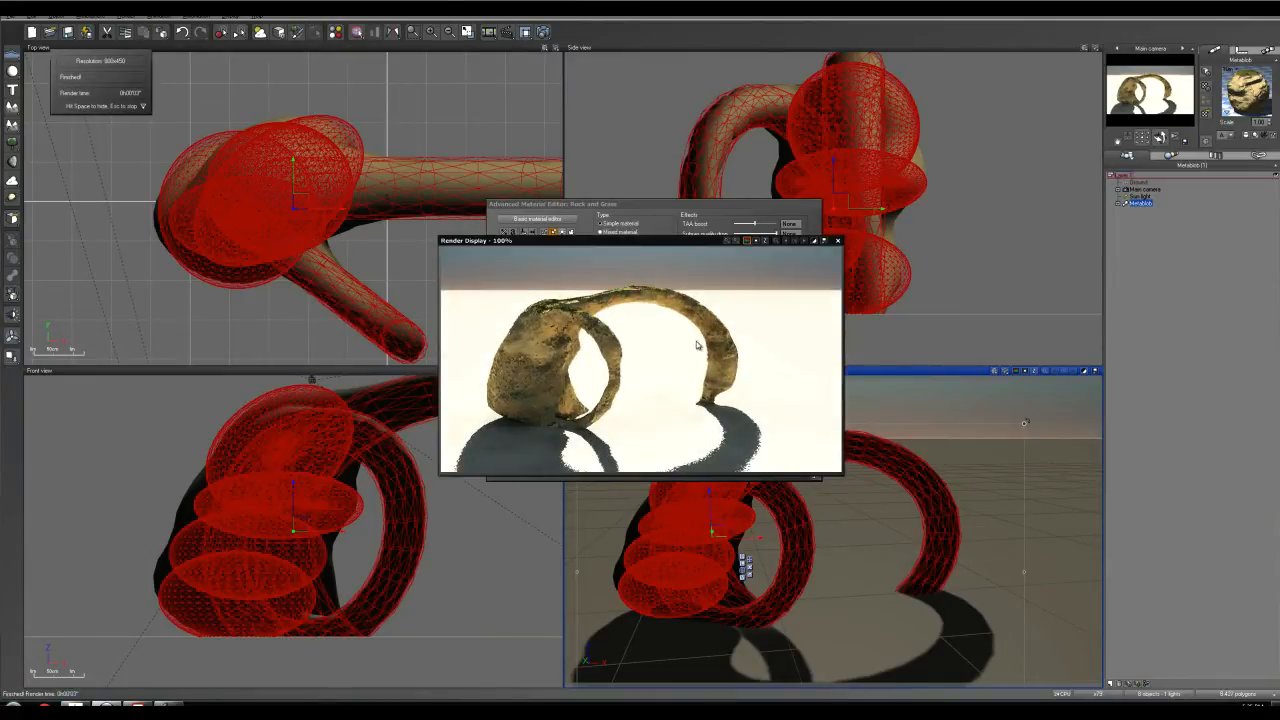
click(836, 240)
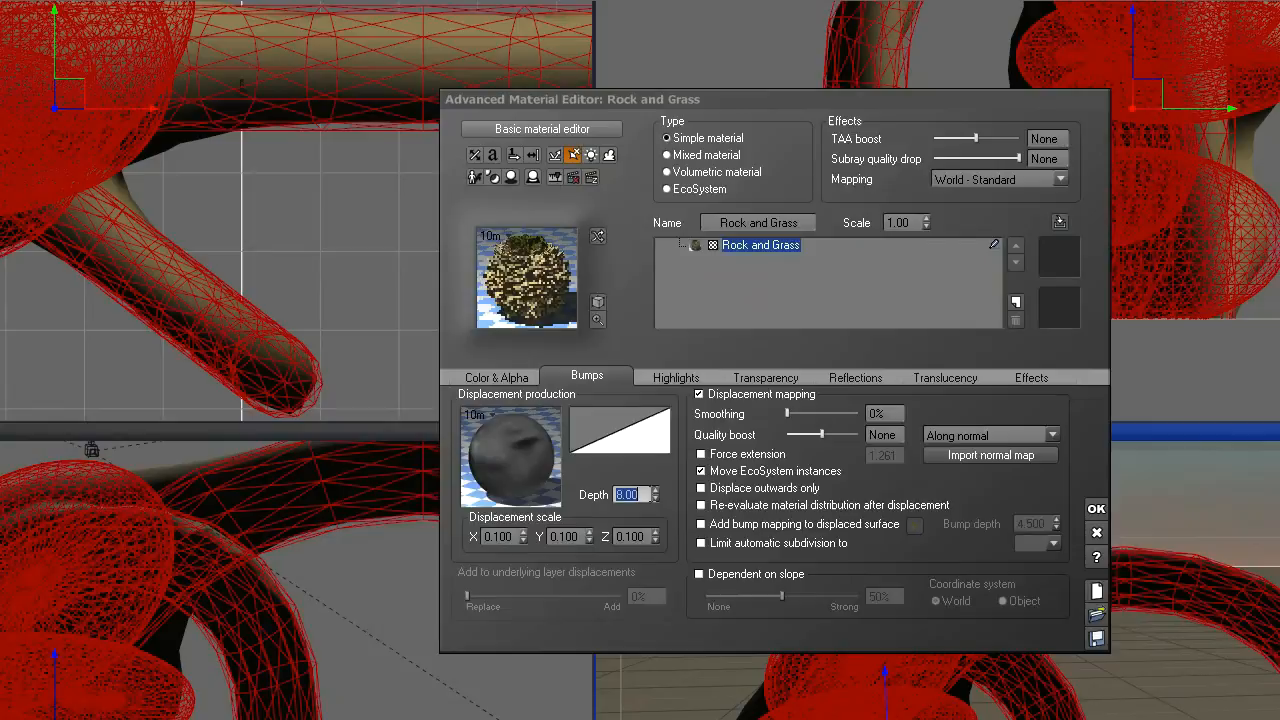
- Set displacement Depth to 2, check a render, and raise Smoothing to 10%
text(2)
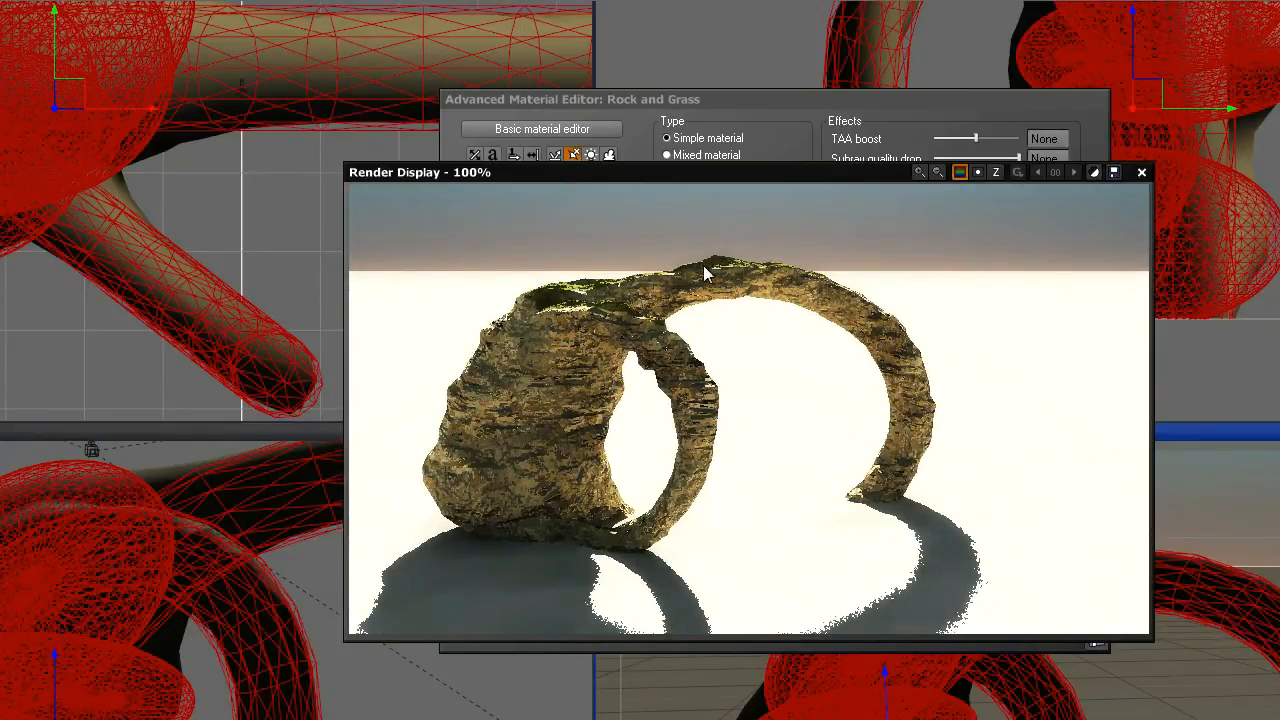
mouse_move(752, 276)
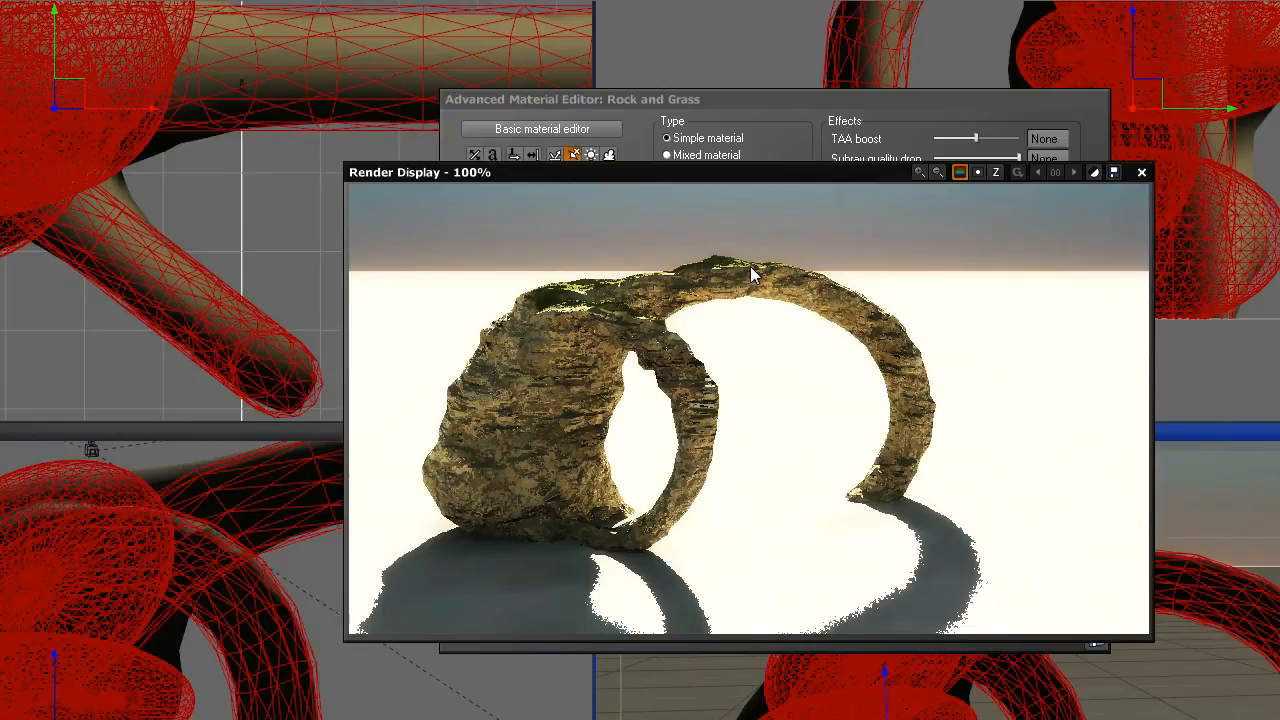
mouse_move(1044, 192)
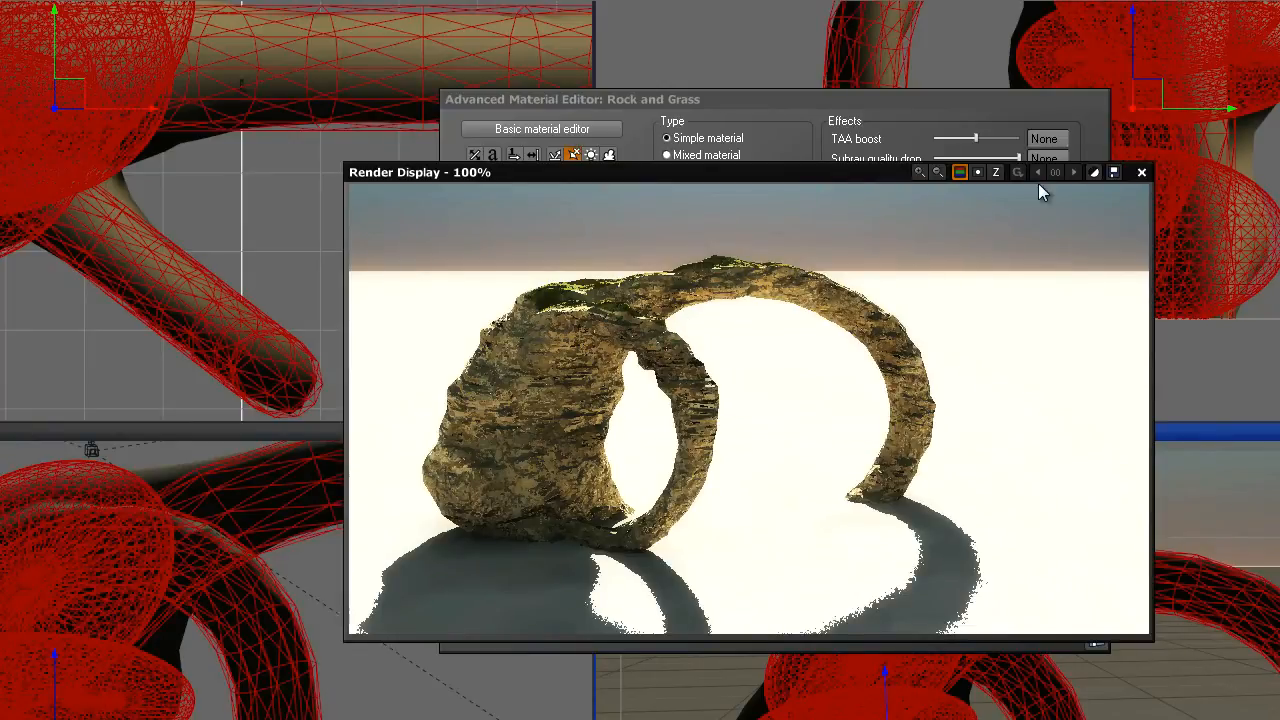
click(1140, 172)
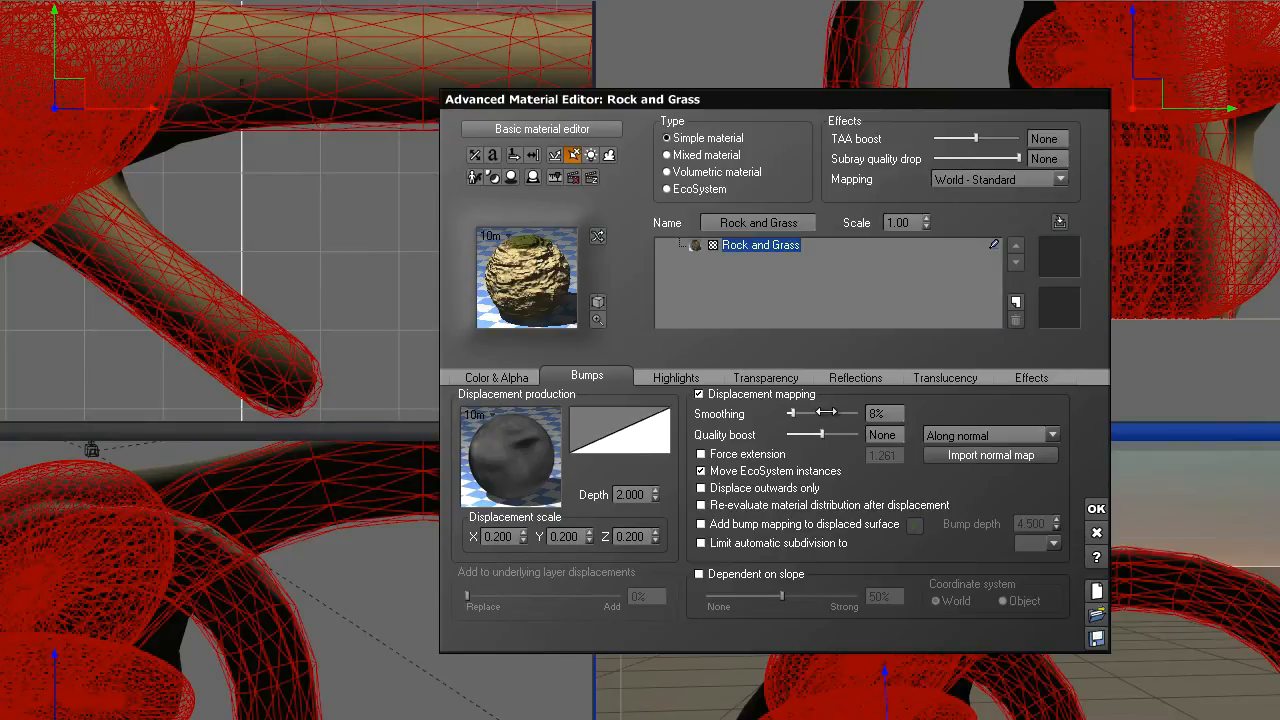
drag(816, 412, 824, 412)
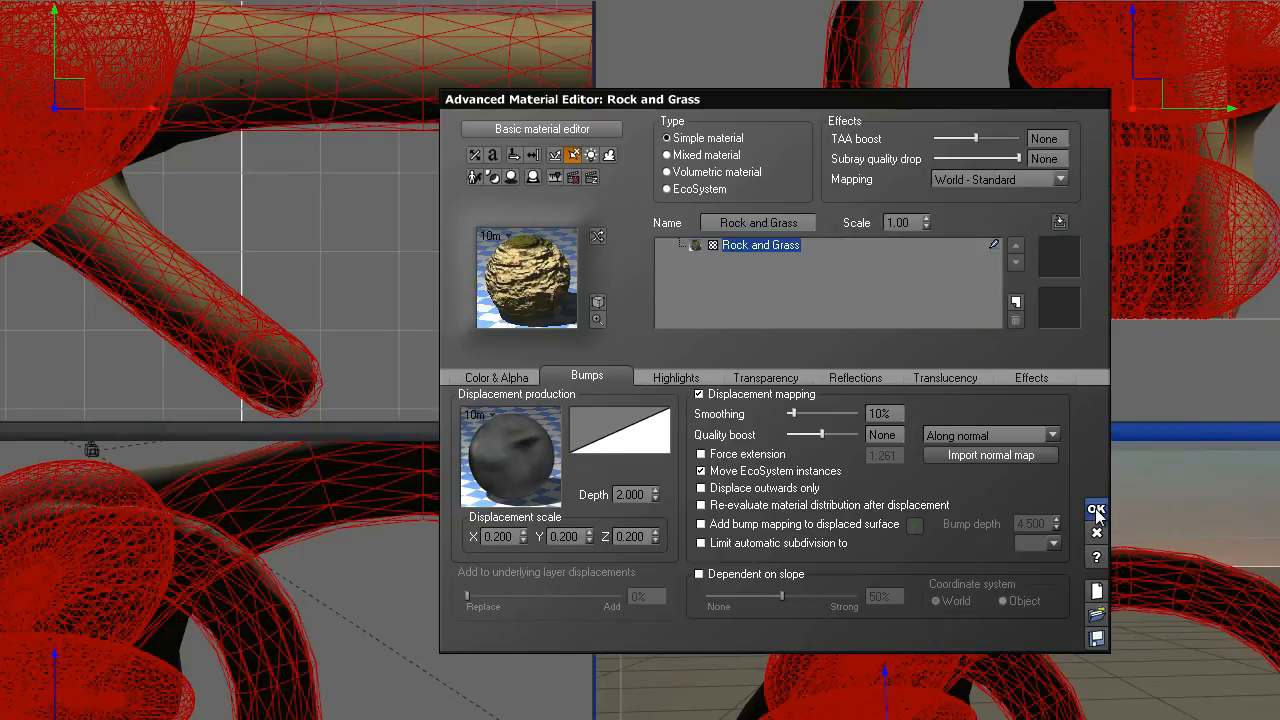
- Shape the bump filter into a smooth S-curve instead of linear and confirm it
right_click(620, 430)
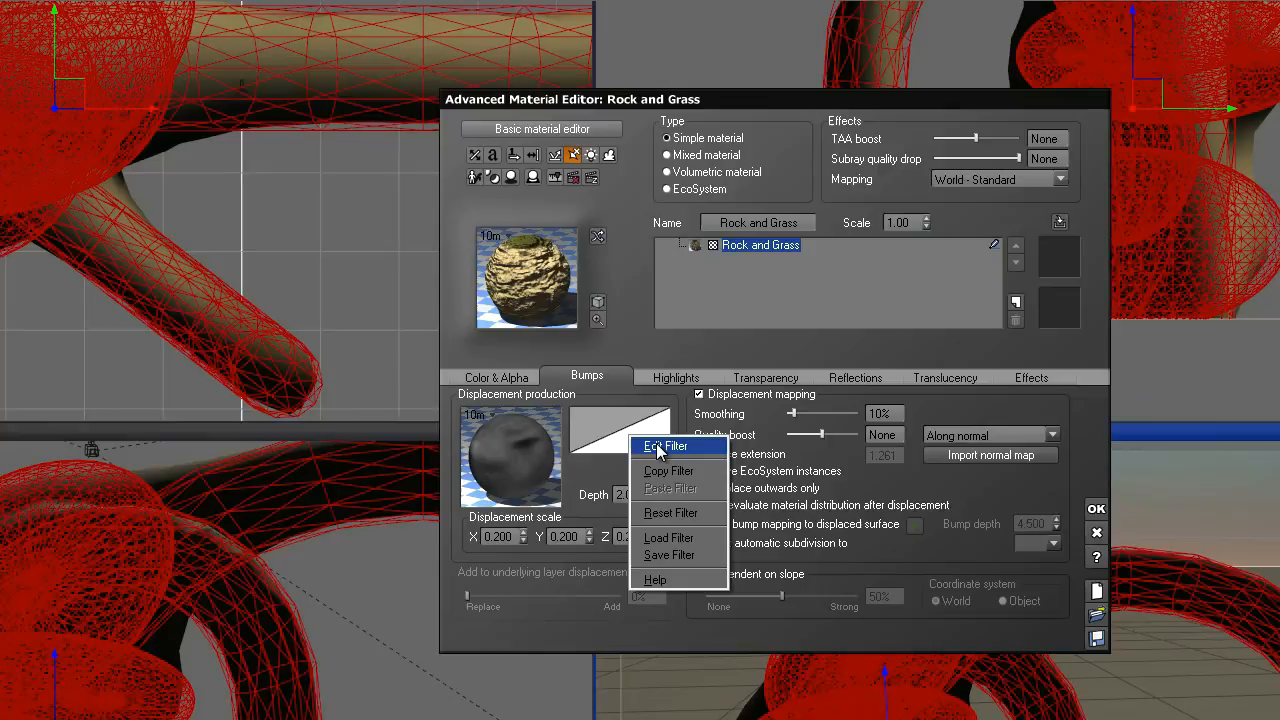
click(664, 444)
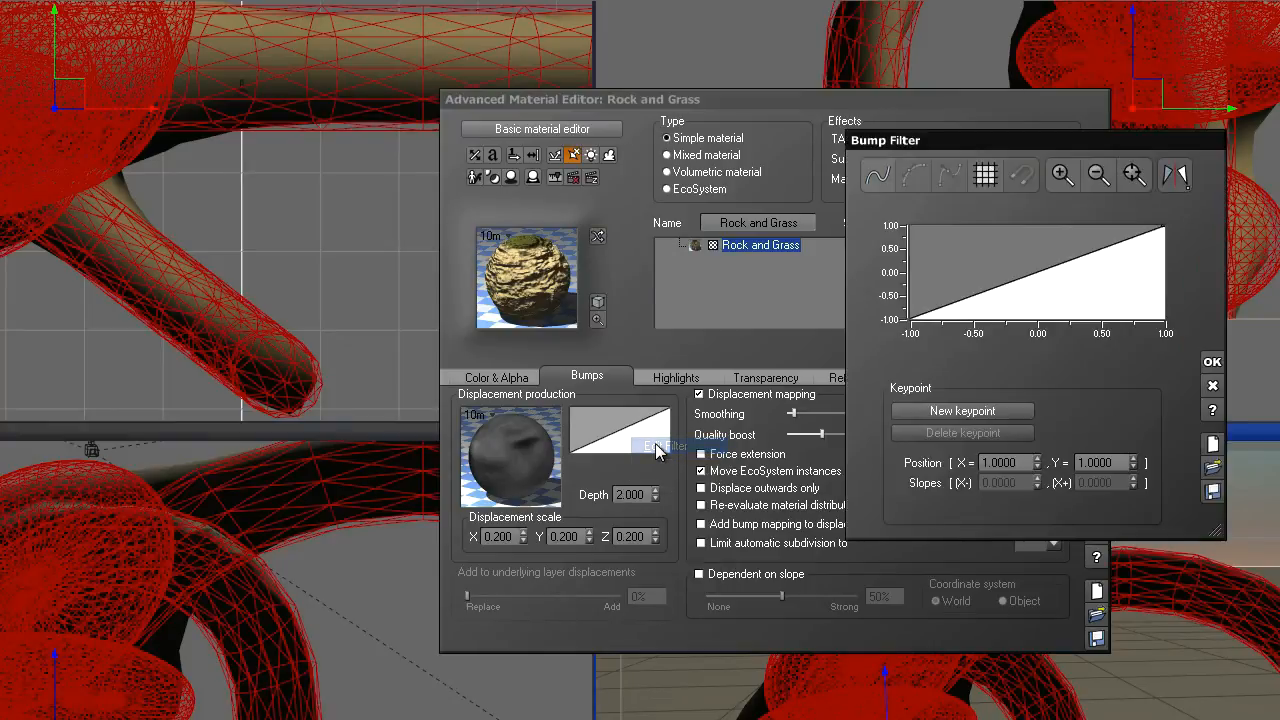
click(878, 176)
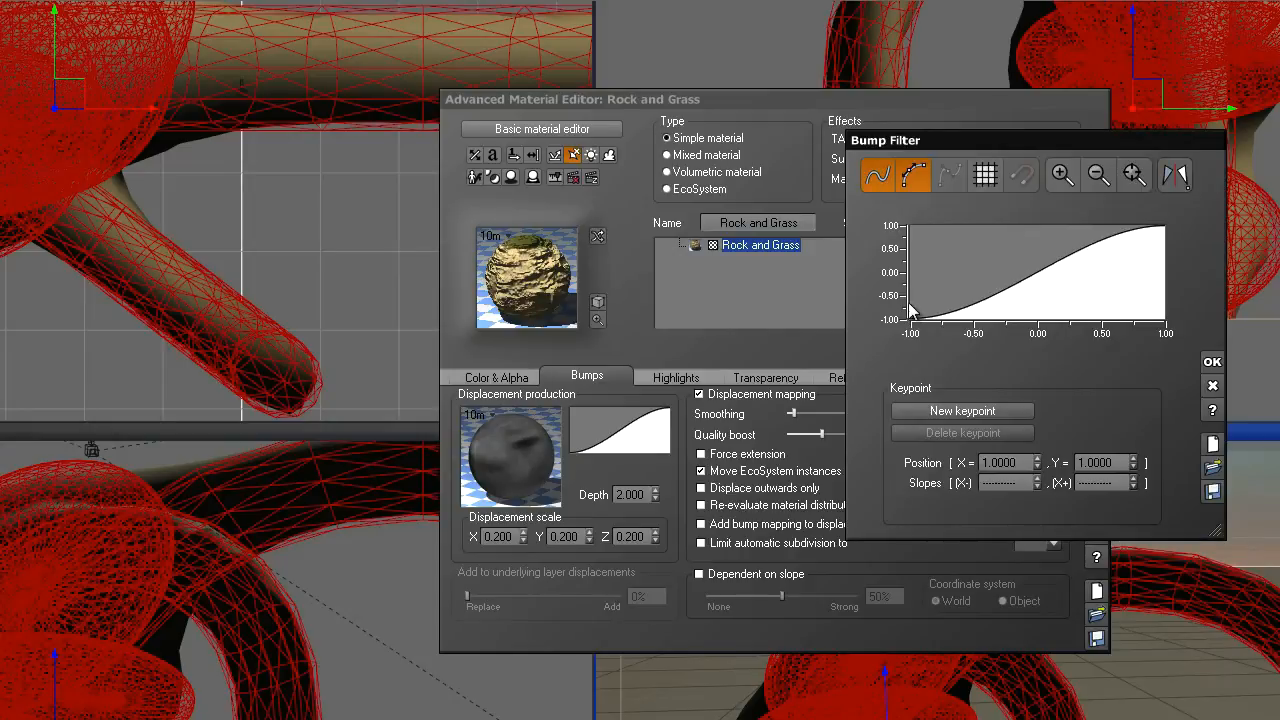
mouse_move(1064, 288)
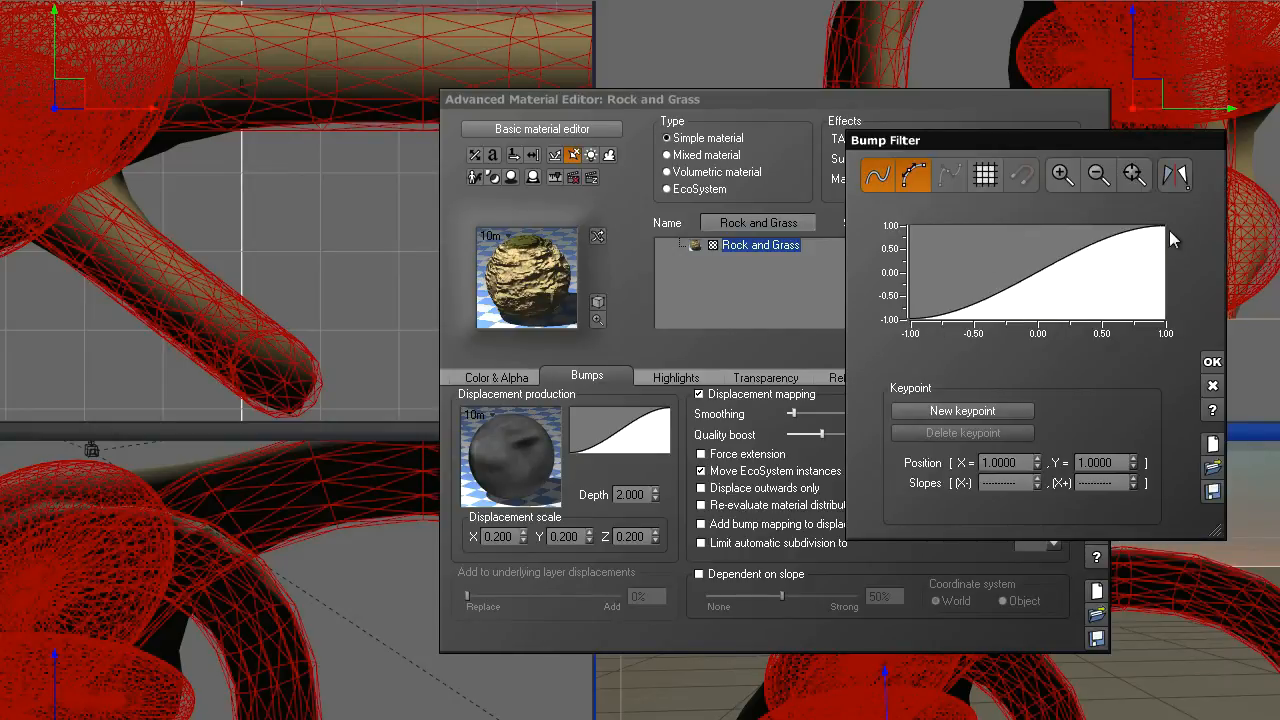
click(1212, 360)
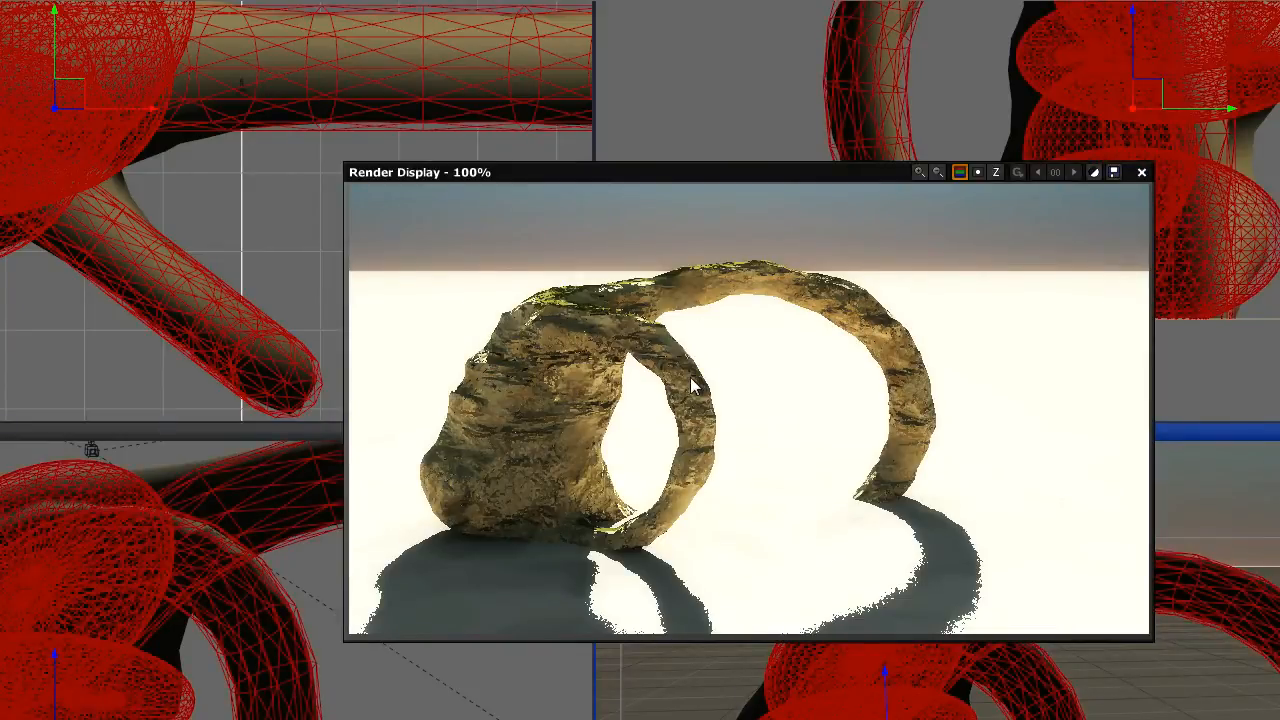
mouse_move(550, 368)
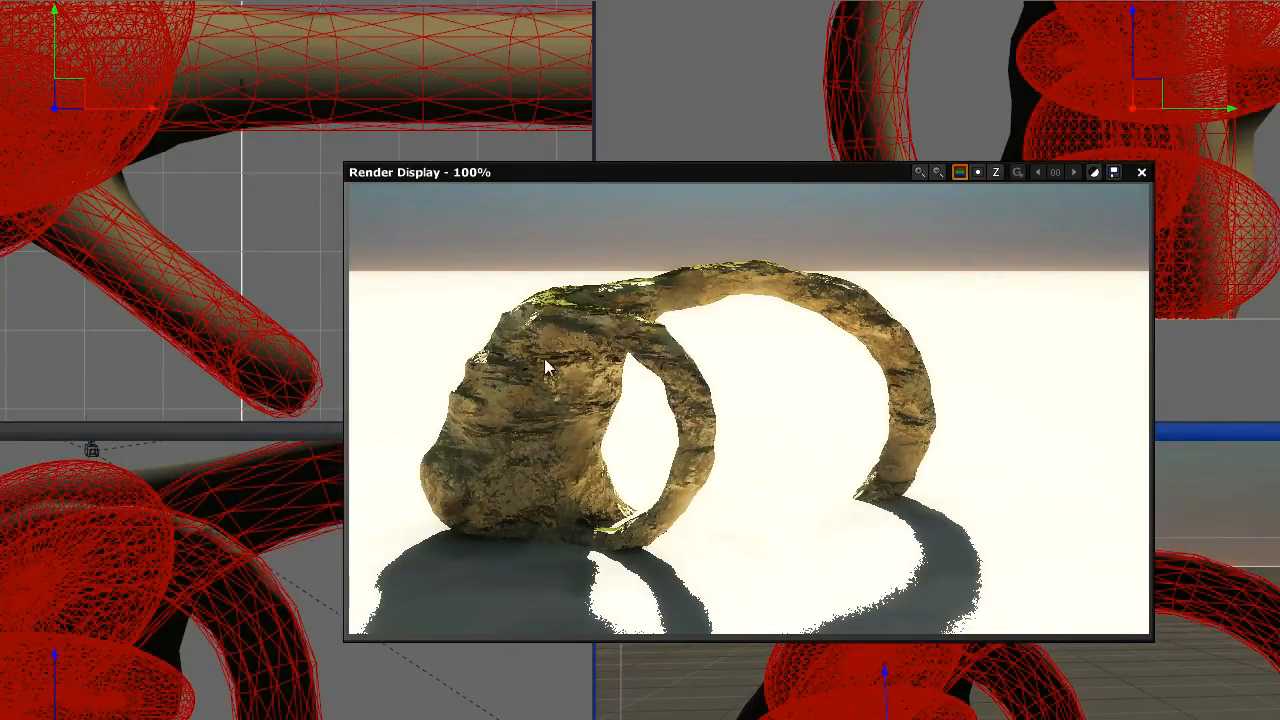
- Render the scene at 100% to see the textured arch casting shadows on the ground
click(1140, 172)
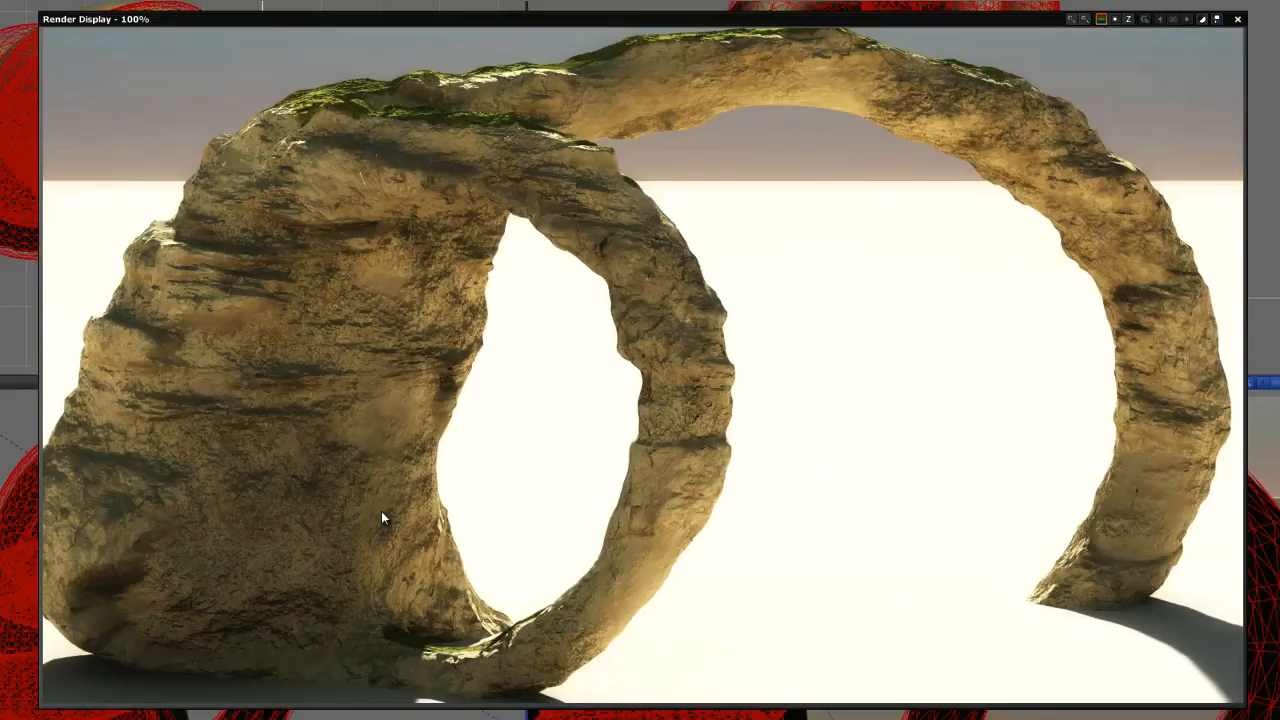
mouse_move(596, 464)
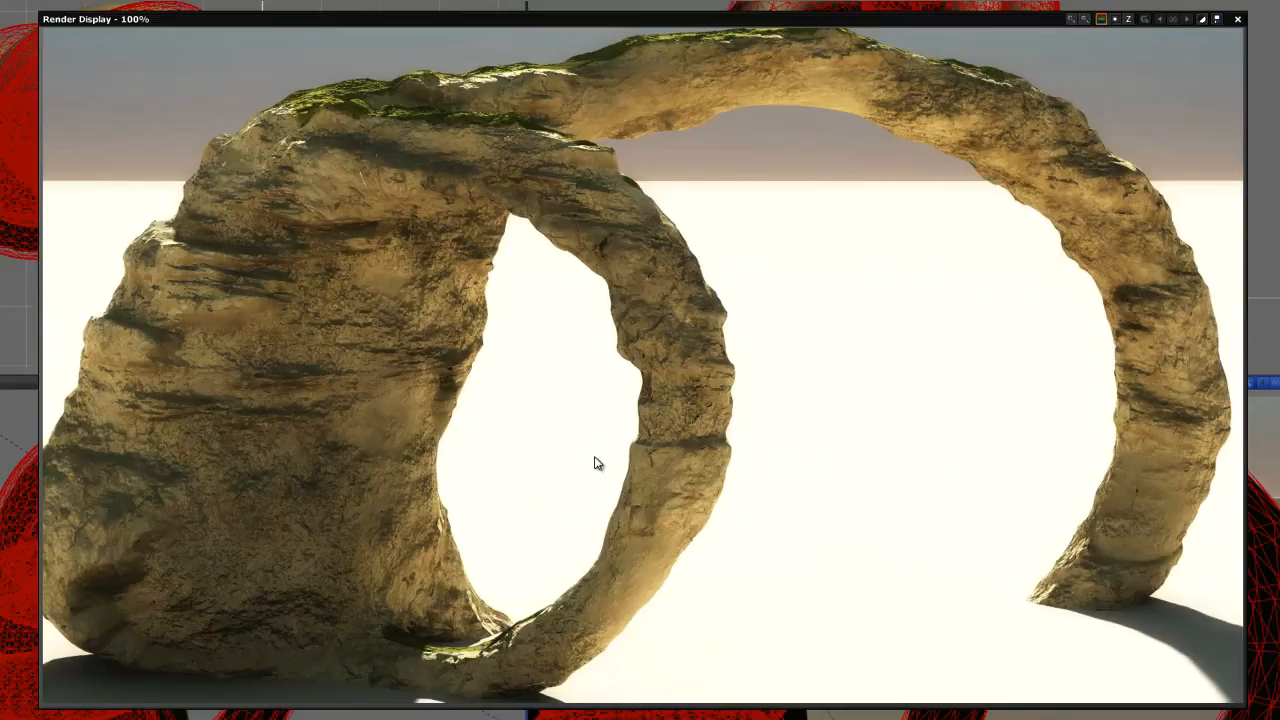
mouse_move(906, 460)
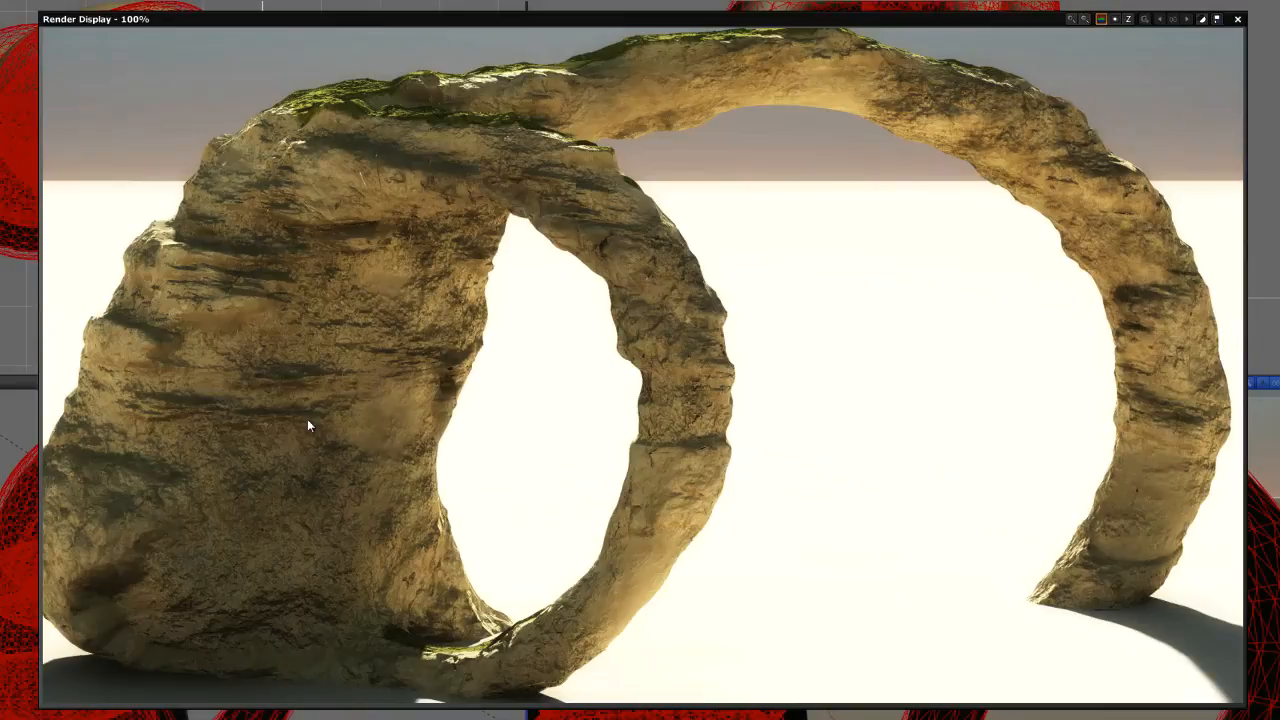
mouse_move(412, 170)
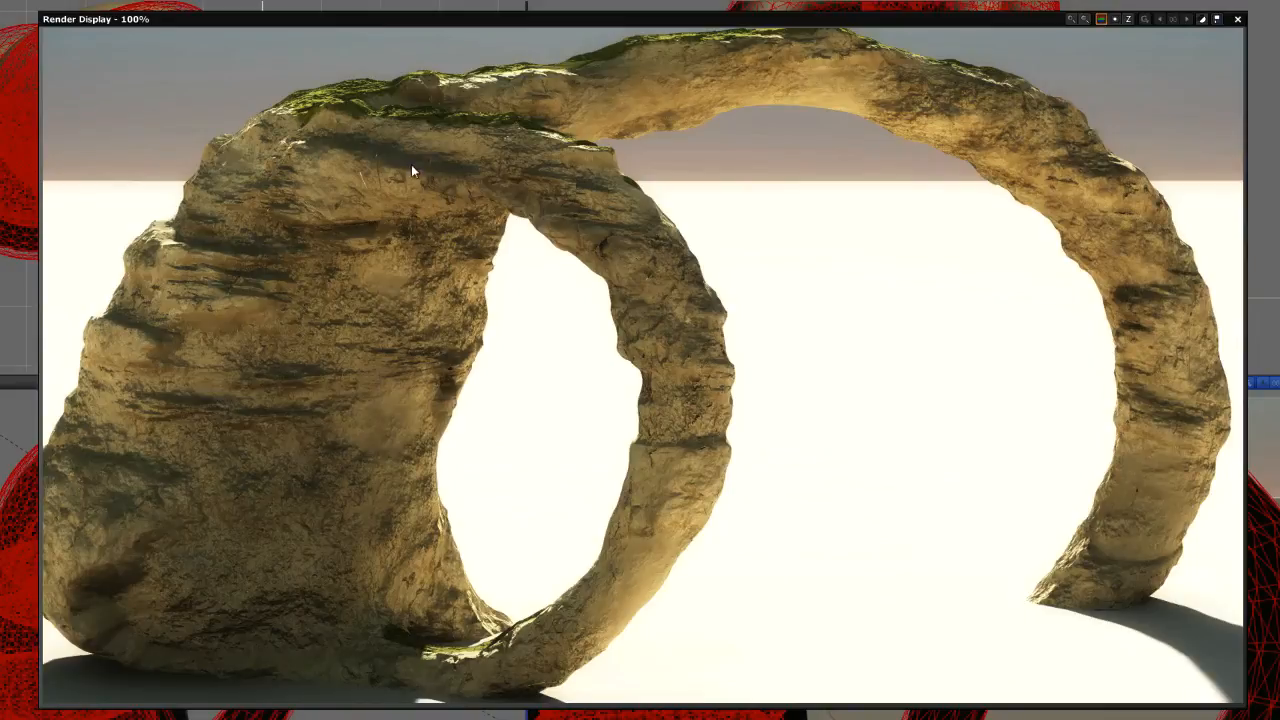
mouse_move(1128, 454)
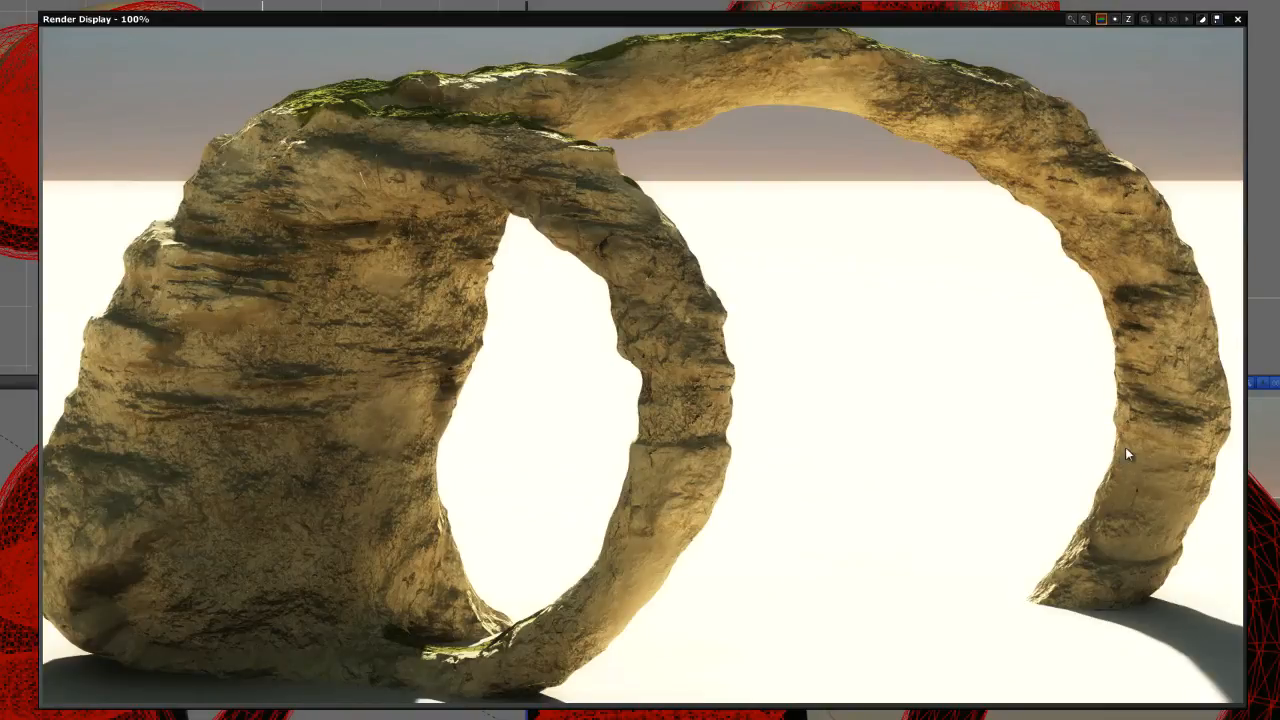
mouse_move(1130, 174)
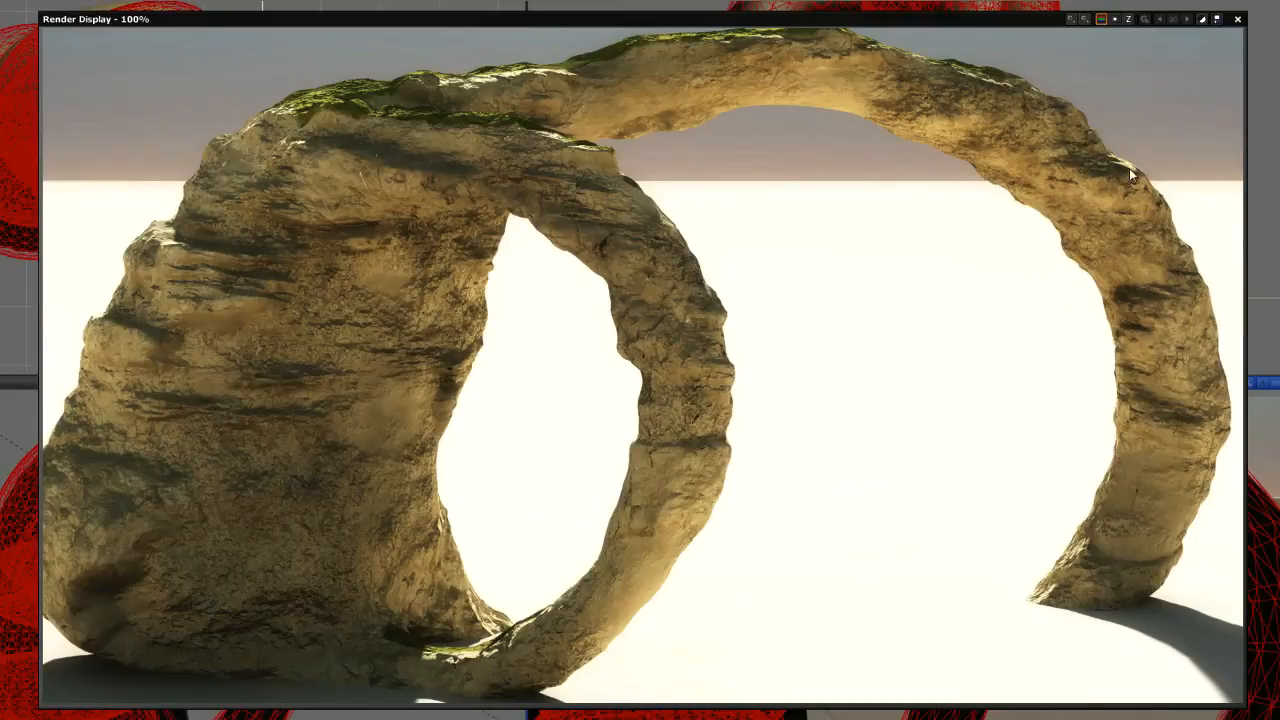
mouse_move(520, 64)
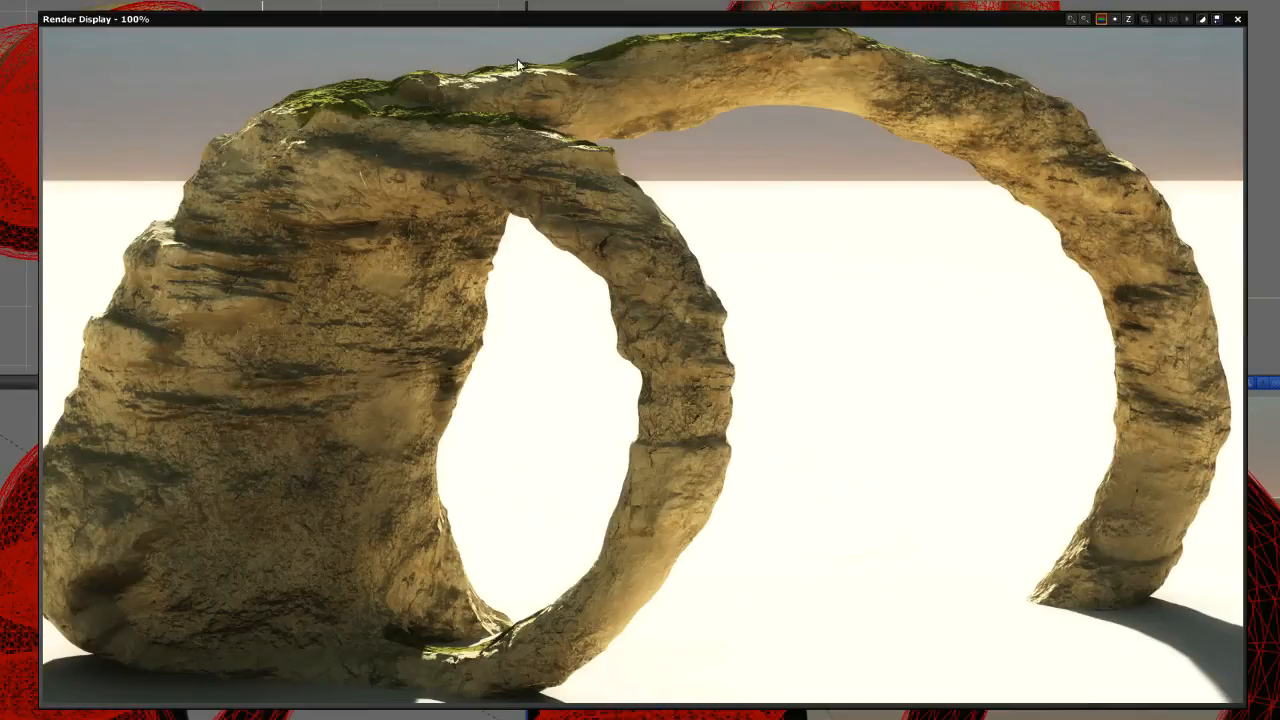
mouse_move(172, 252)
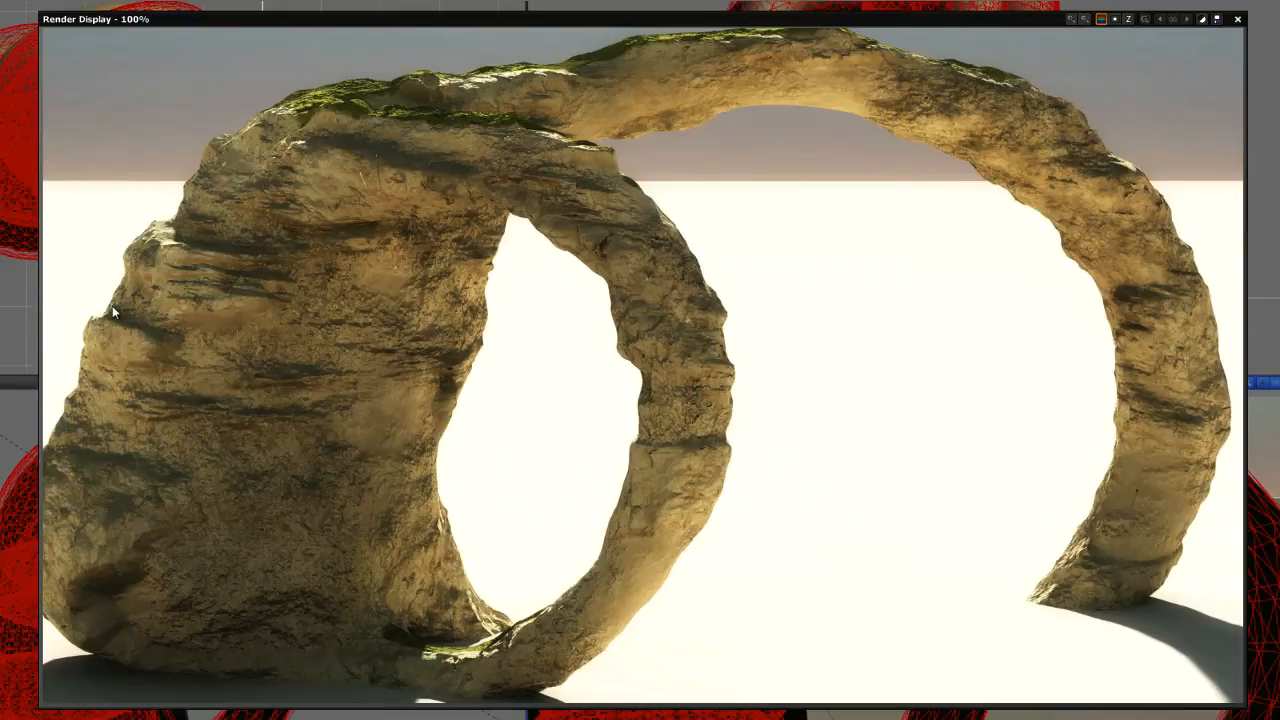
mouse_move(200, 374)
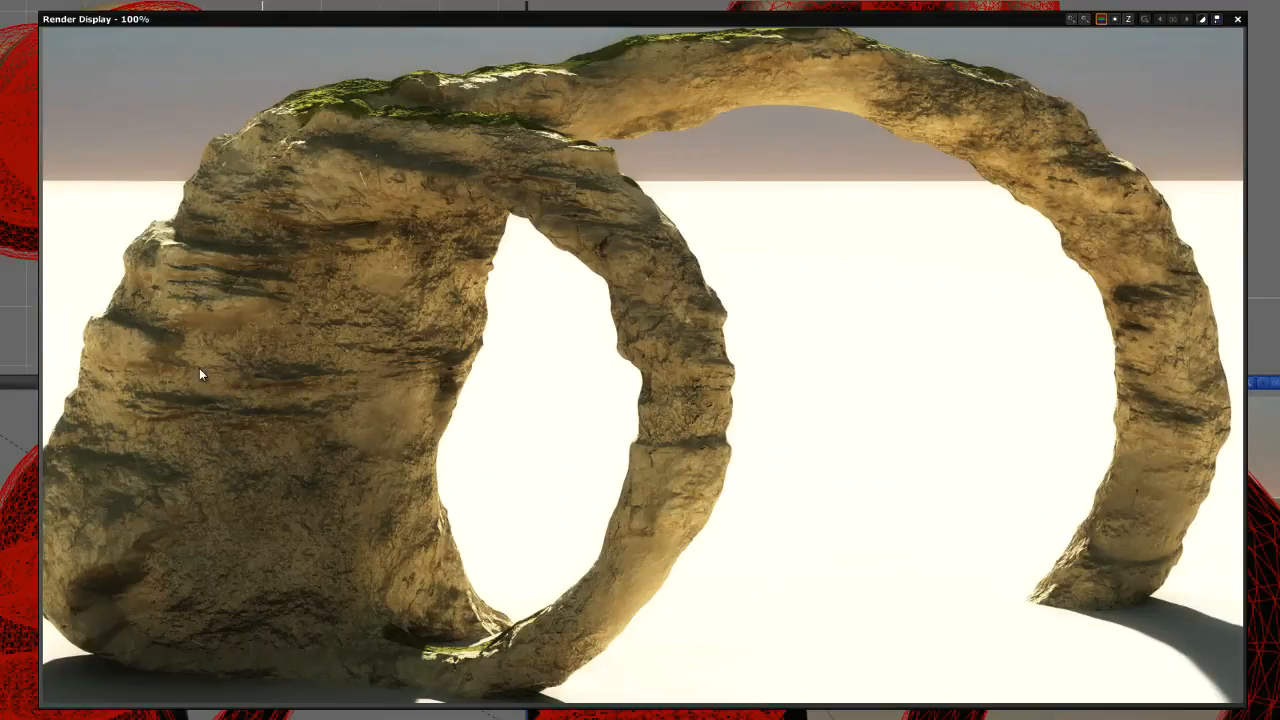
mouse_move(132, 414)
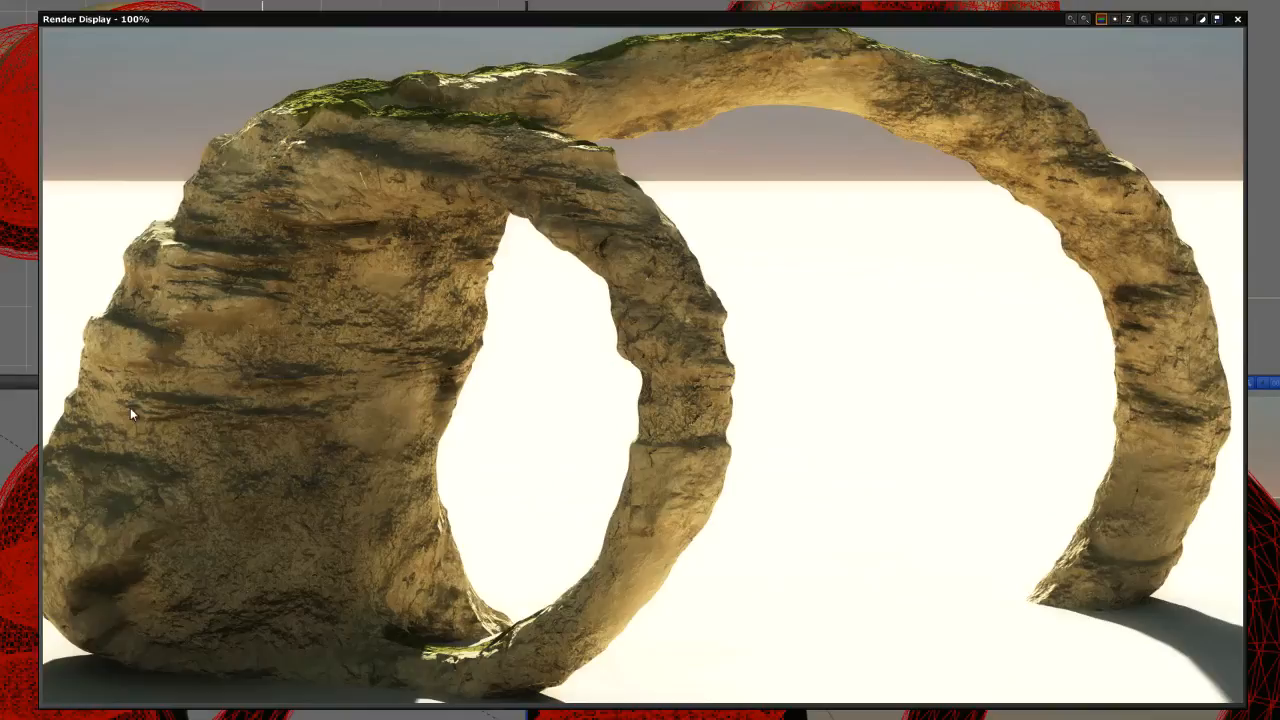
mouse_move(452, 104)
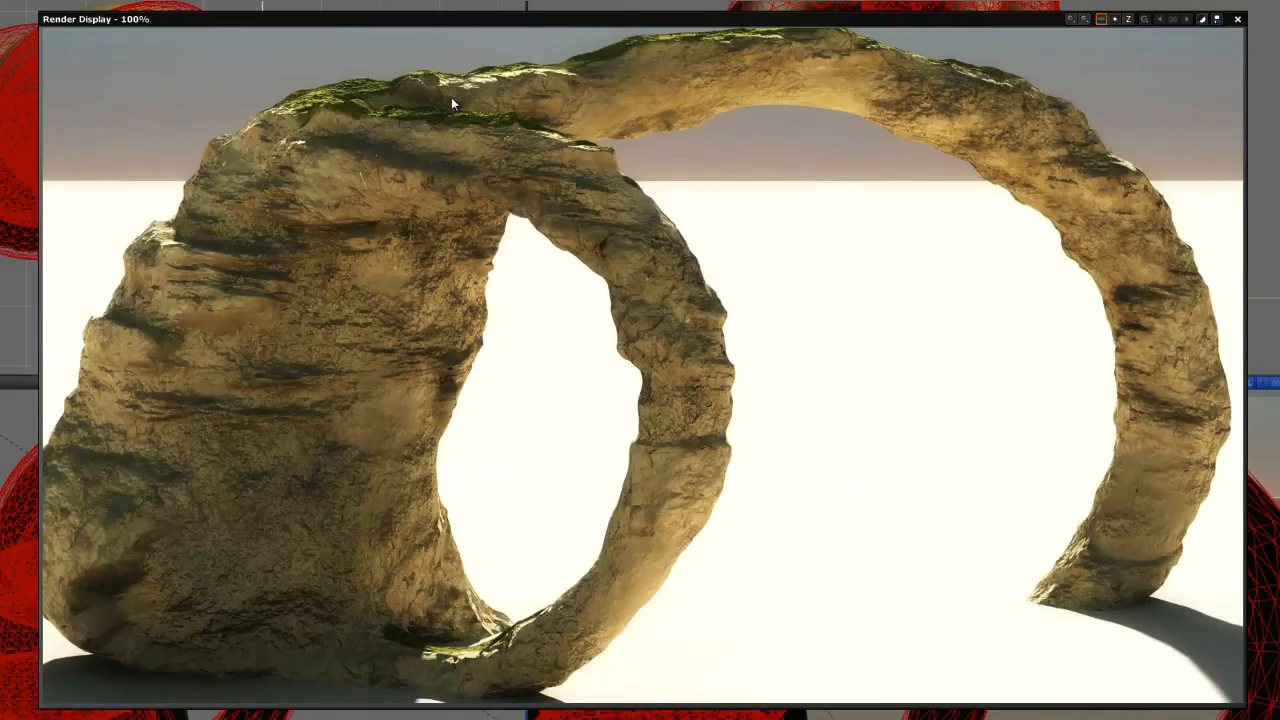
mouse_move(772, 56)
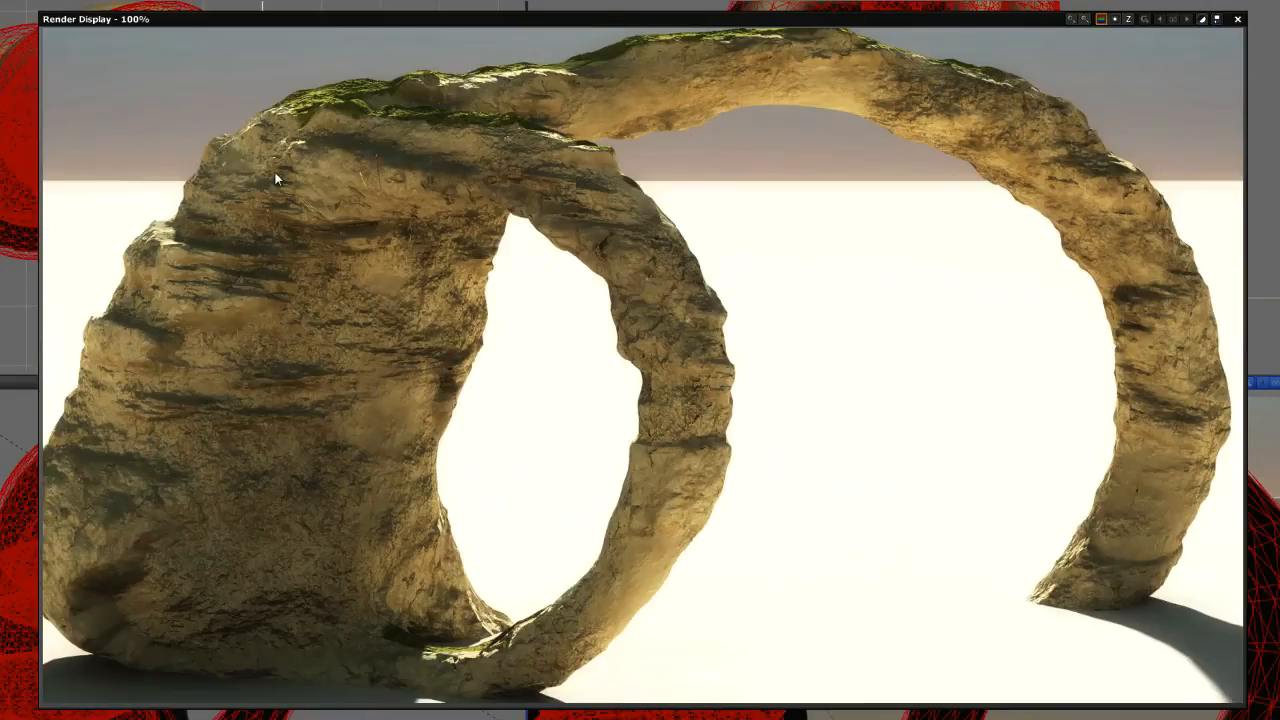
mouse_move(348, 170)
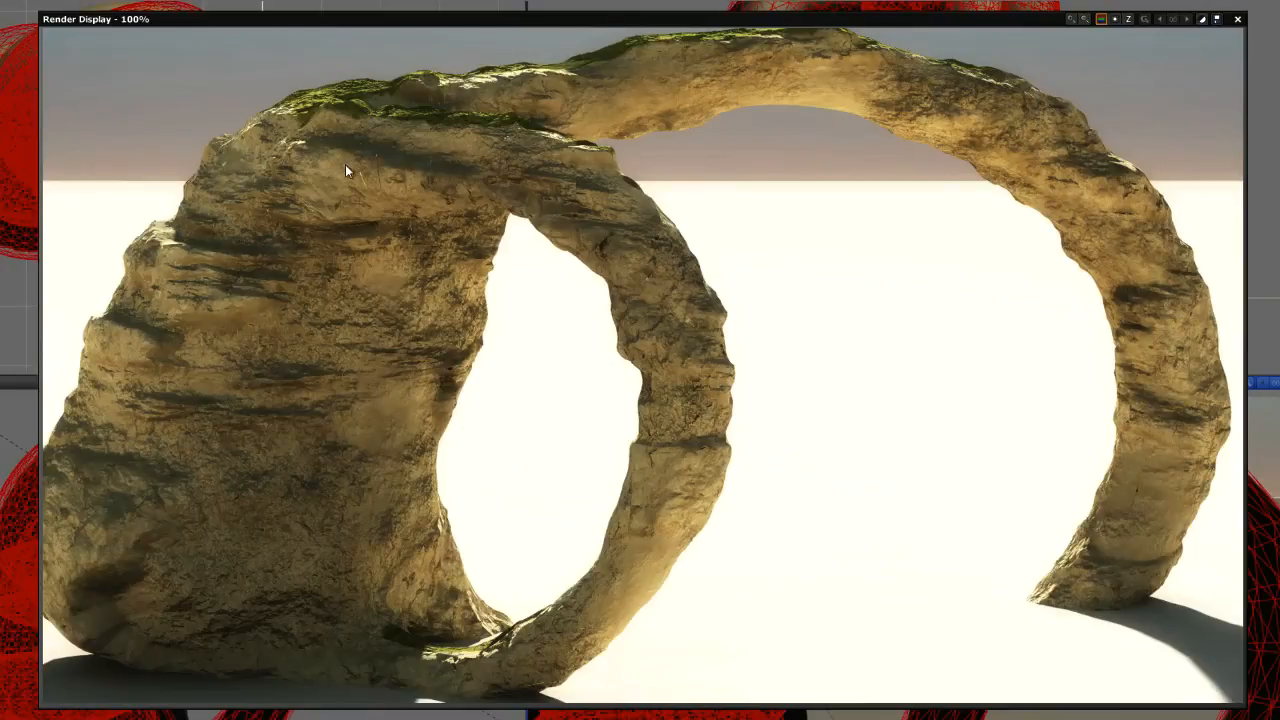
mouse_move(490, 630)
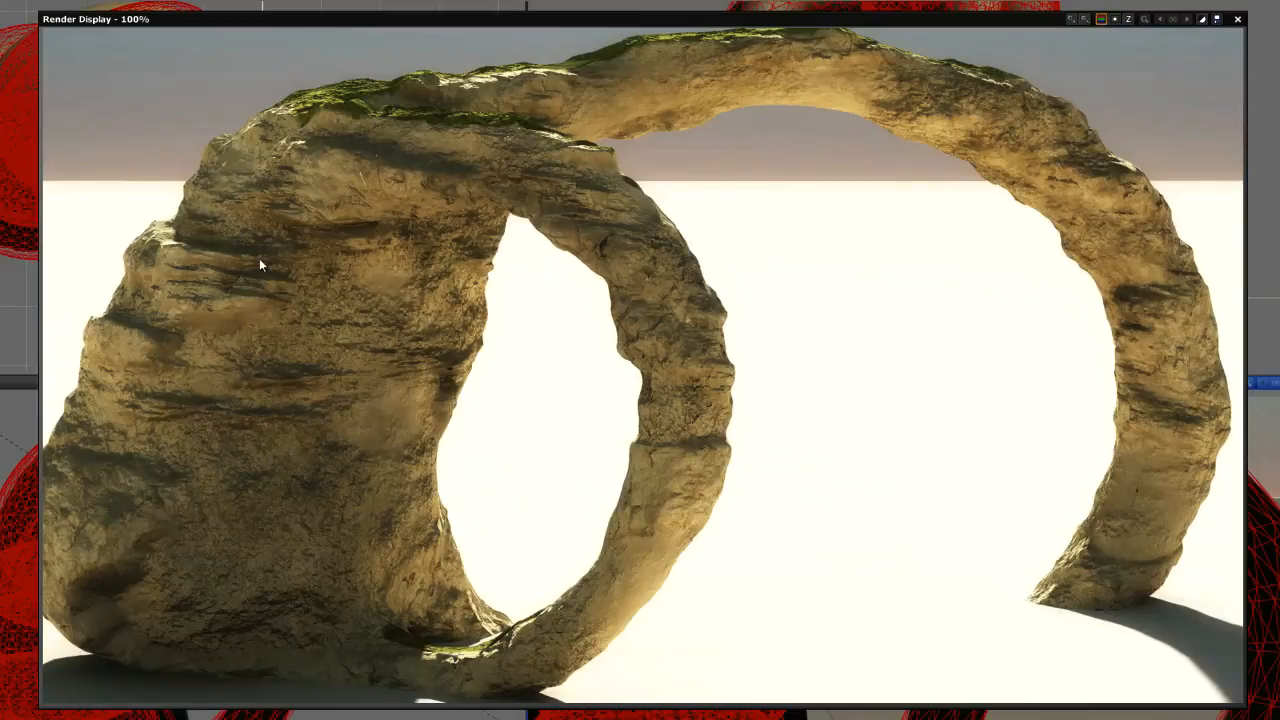
mouse_move(120, 376)
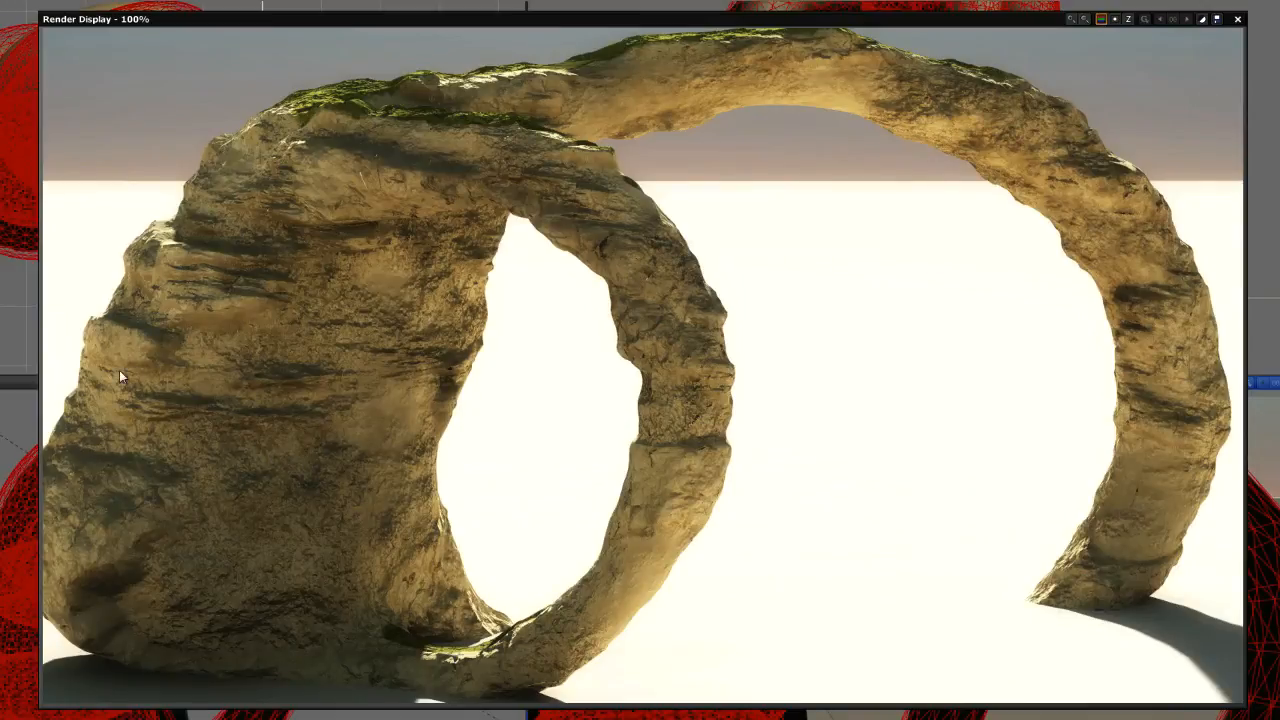
mouse_move(196, 192)
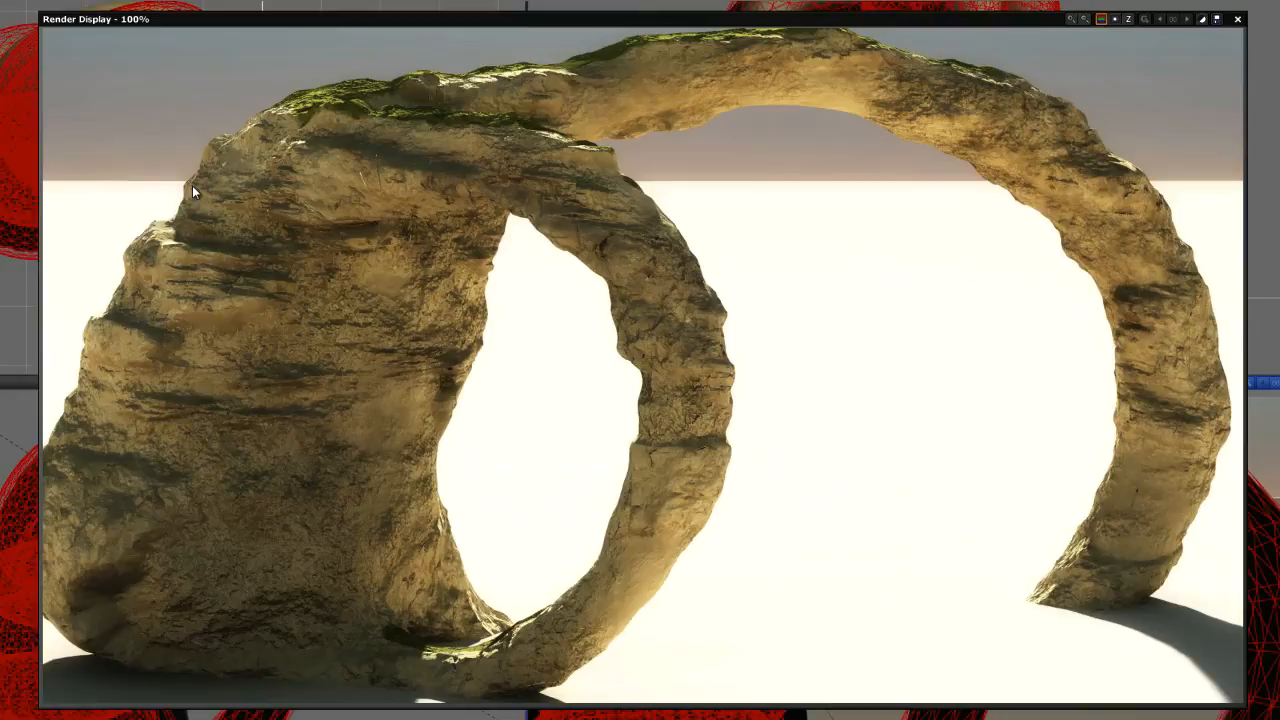
mouse_move(208, 170)
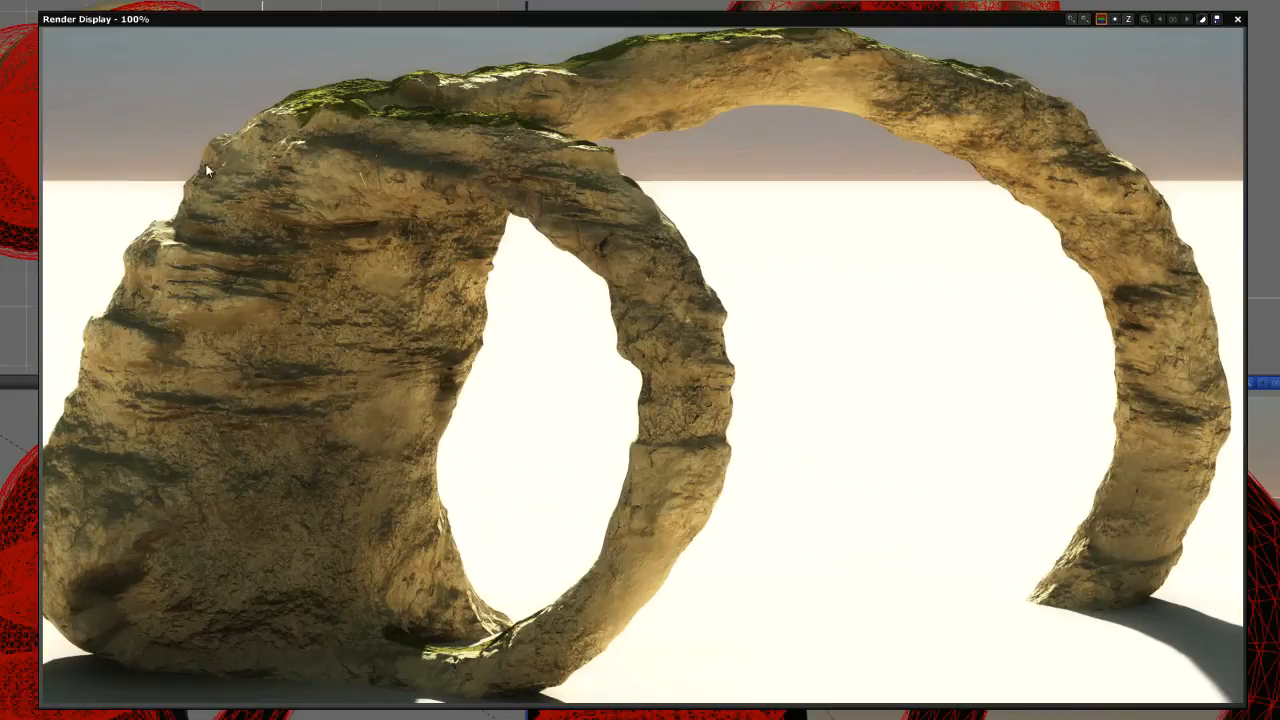
mouse_move(116, 352)
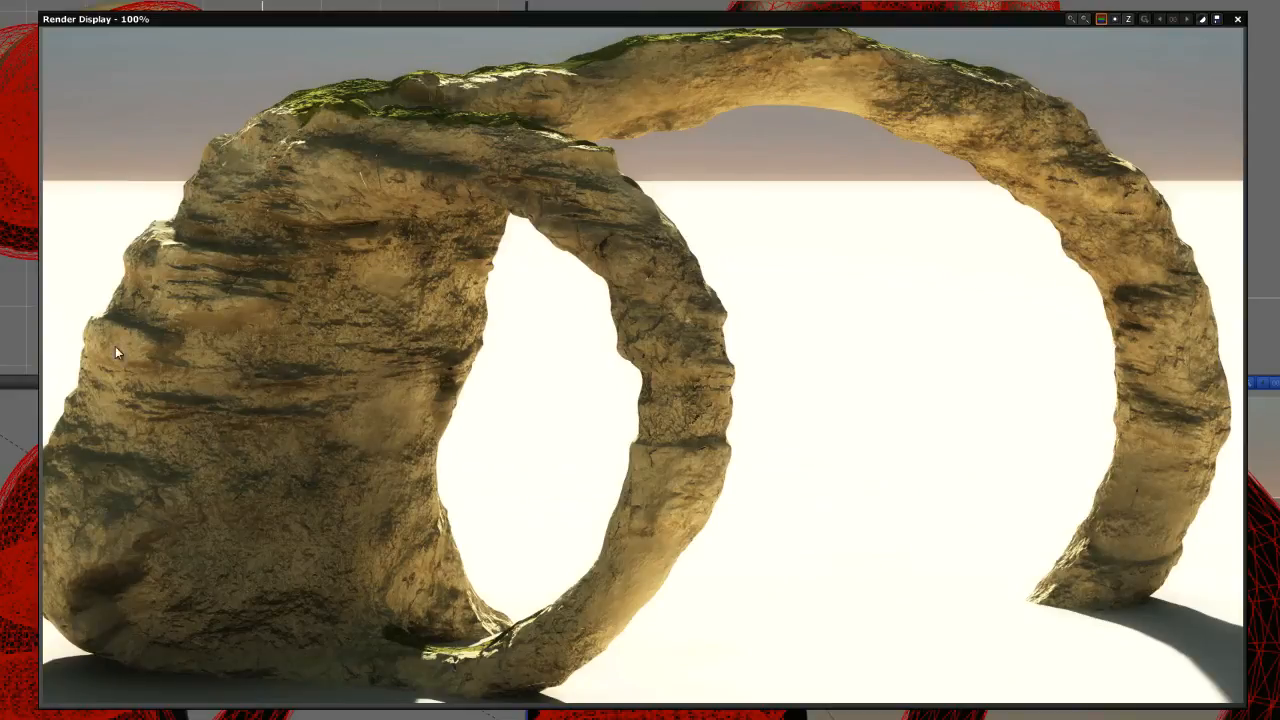
mouse_move(956, 168)
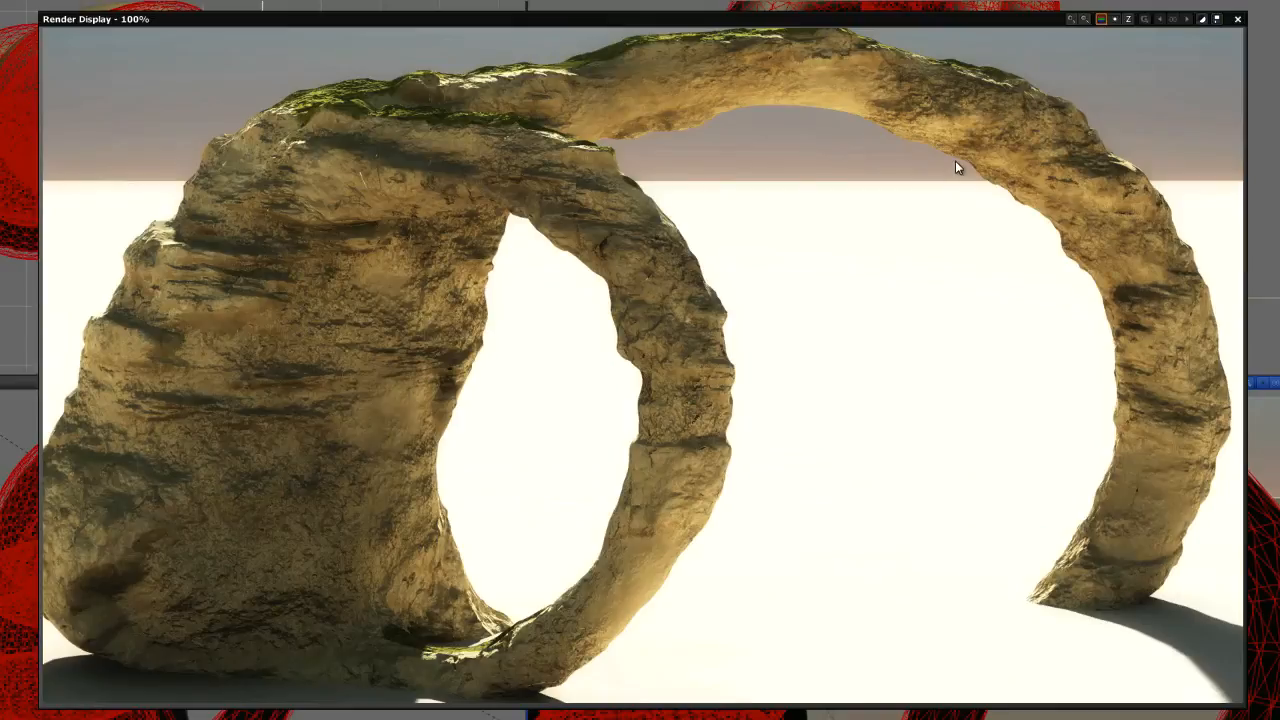
mouse_move(840, 288)
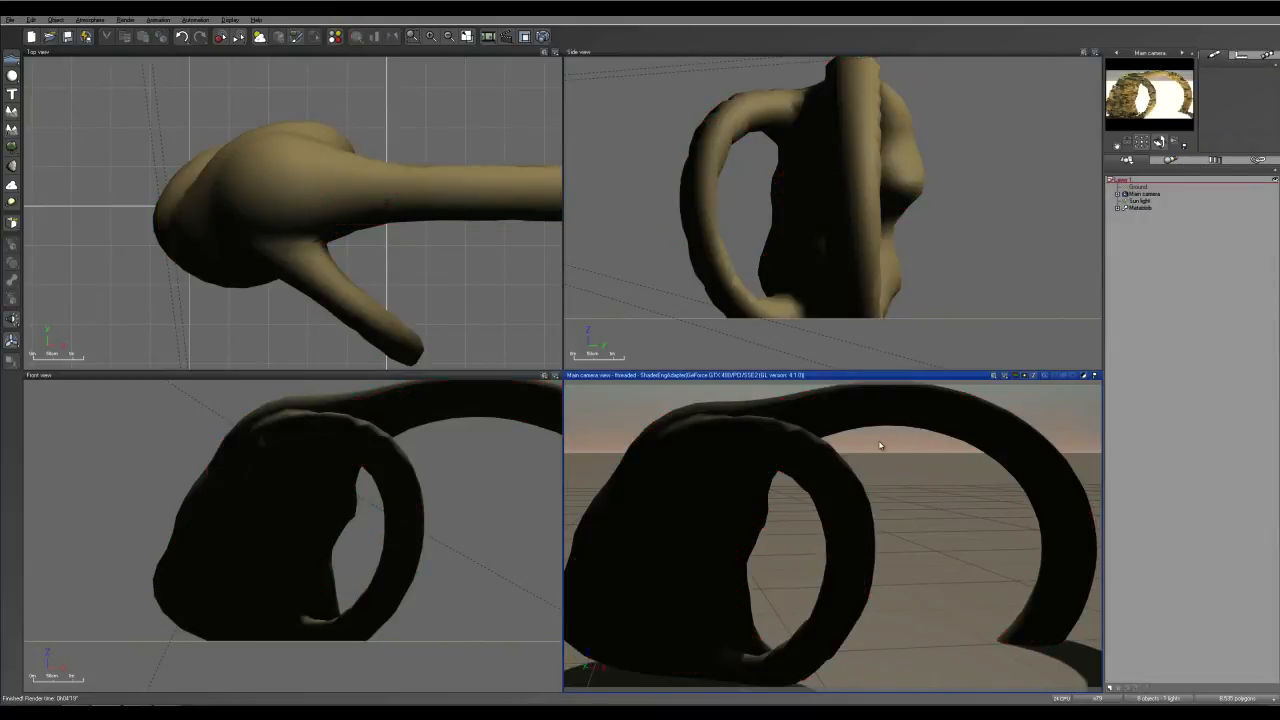
- Bake the Metablob to polygons at High quality, about 1.3 million polygons
right_click(1136, 72)
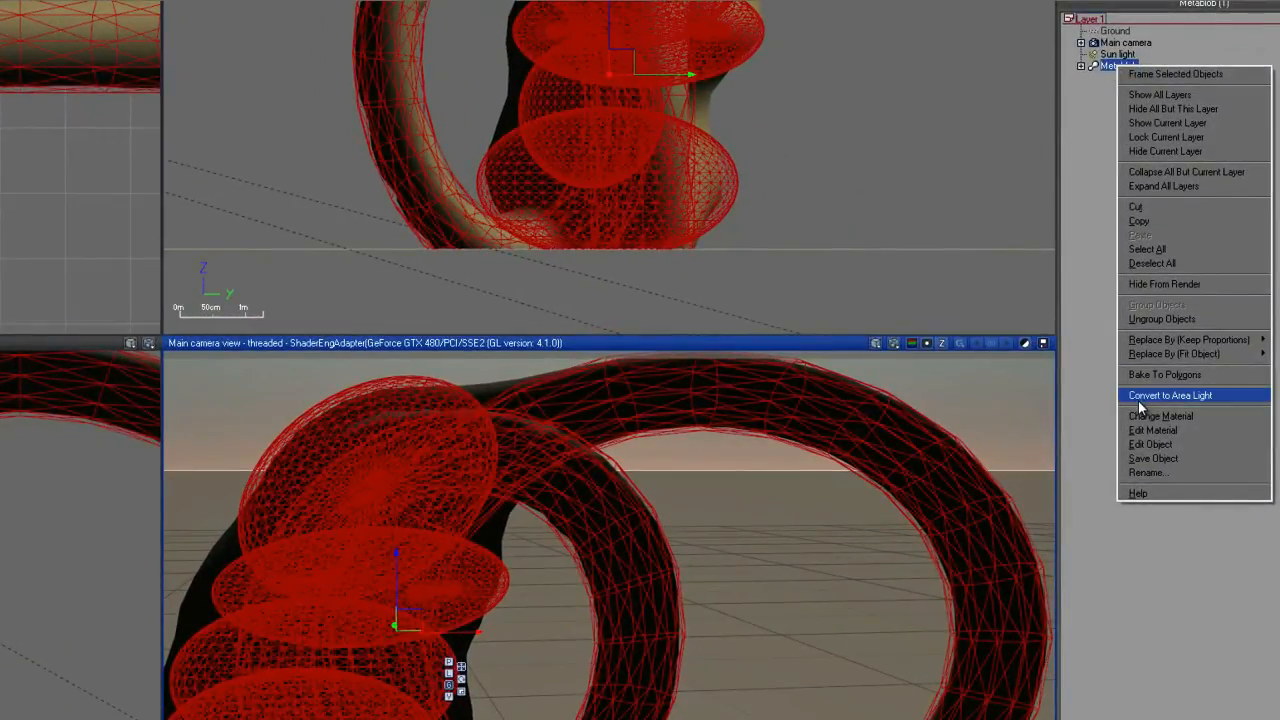
mouse_move(1196, 374)
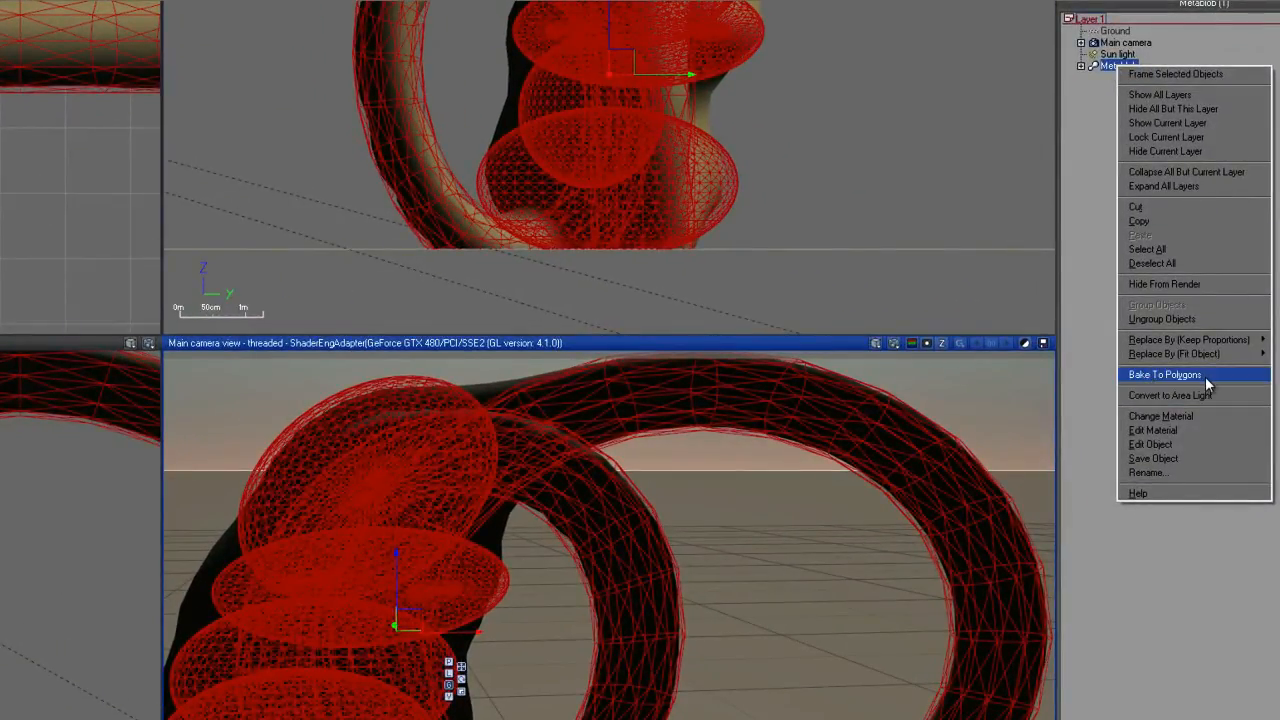
click(1164, 374)
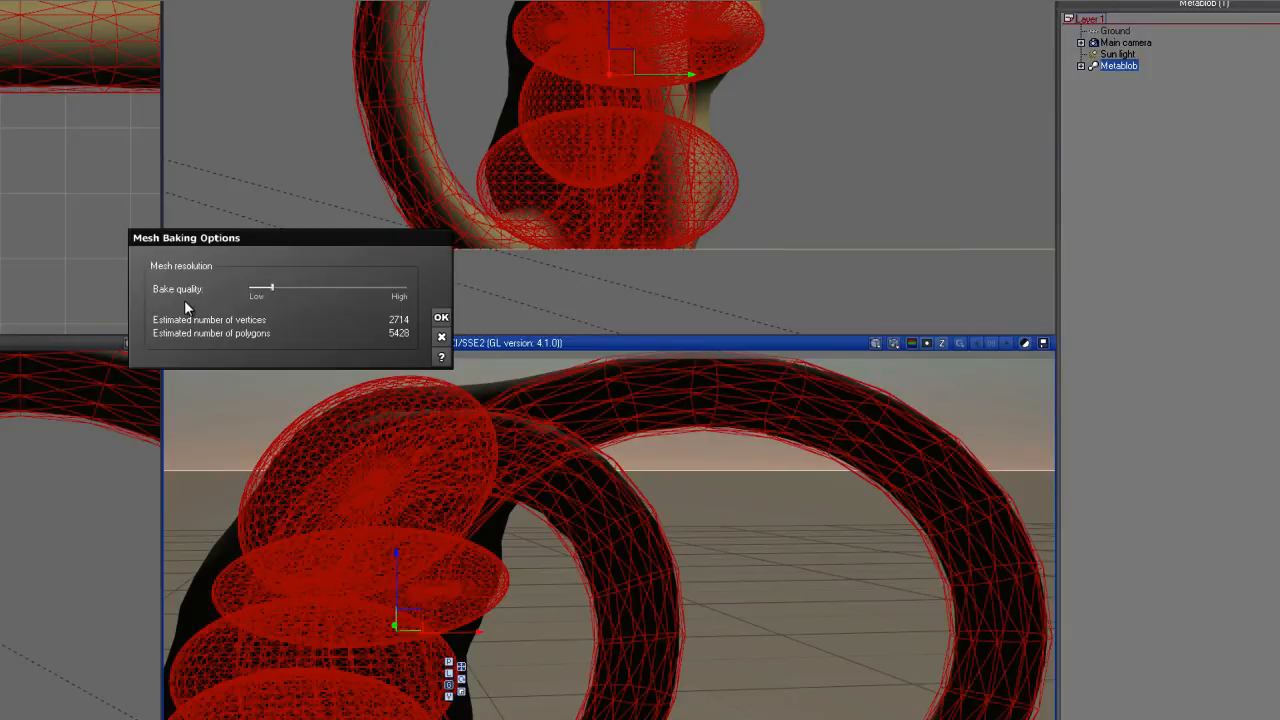
drag(262, 288, 408, 288)
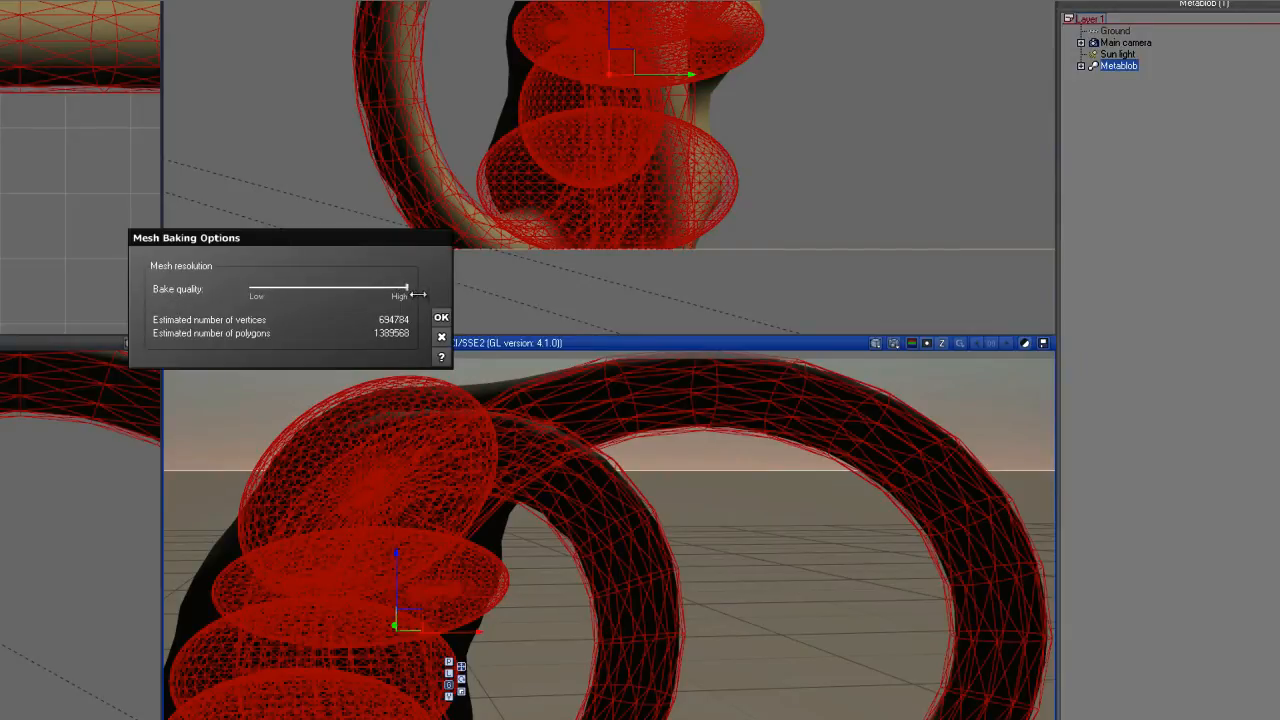
drag(404, 288, 330, 288)
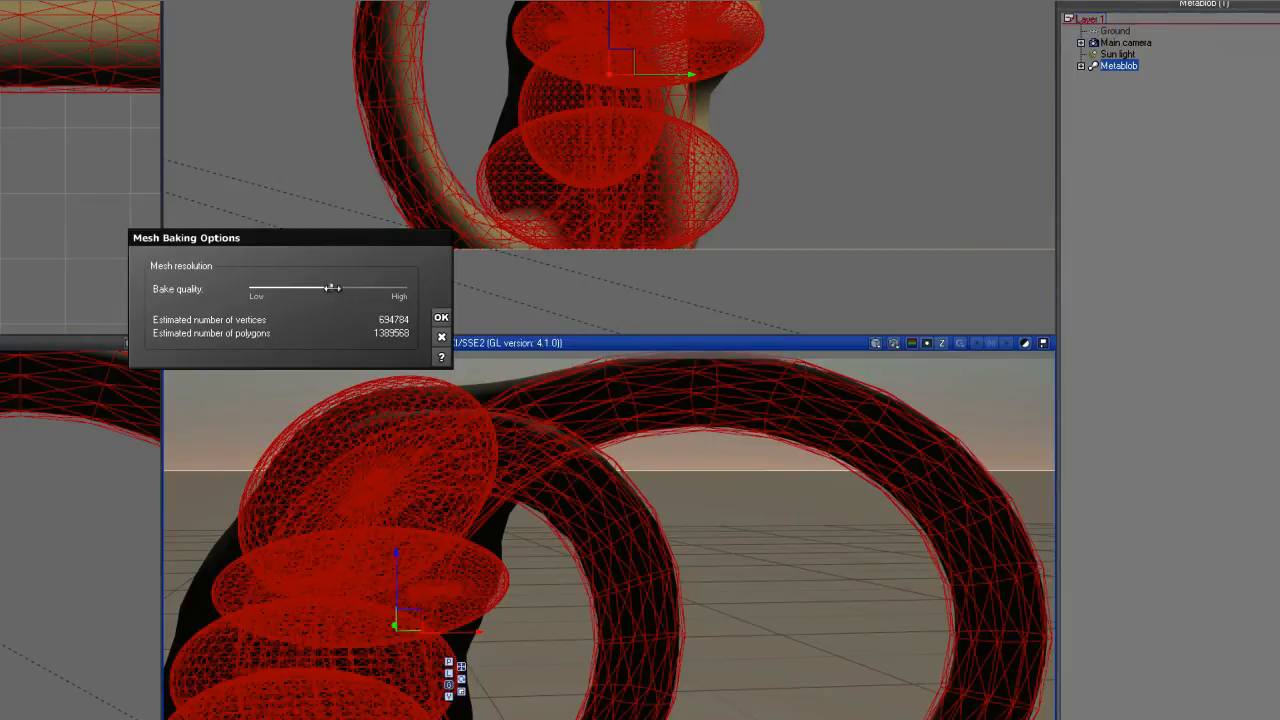
drag(330, 288, 404, 288)
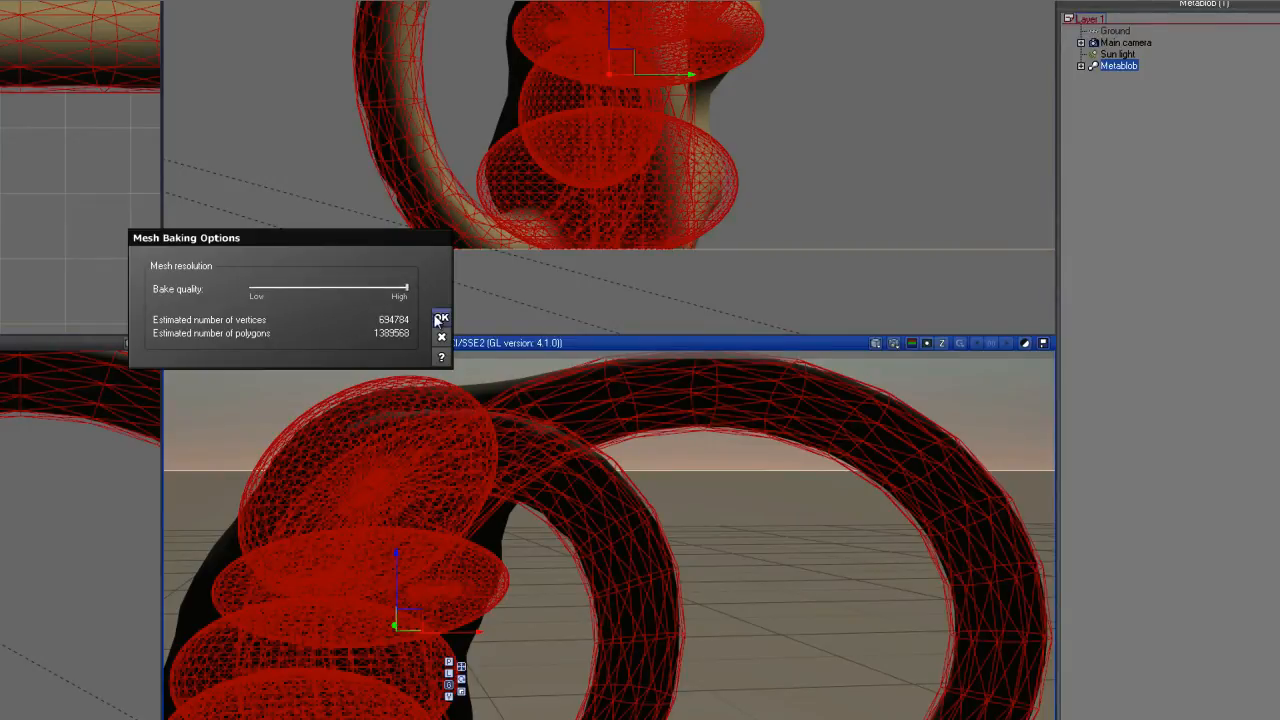
mouse_move(556, 158)
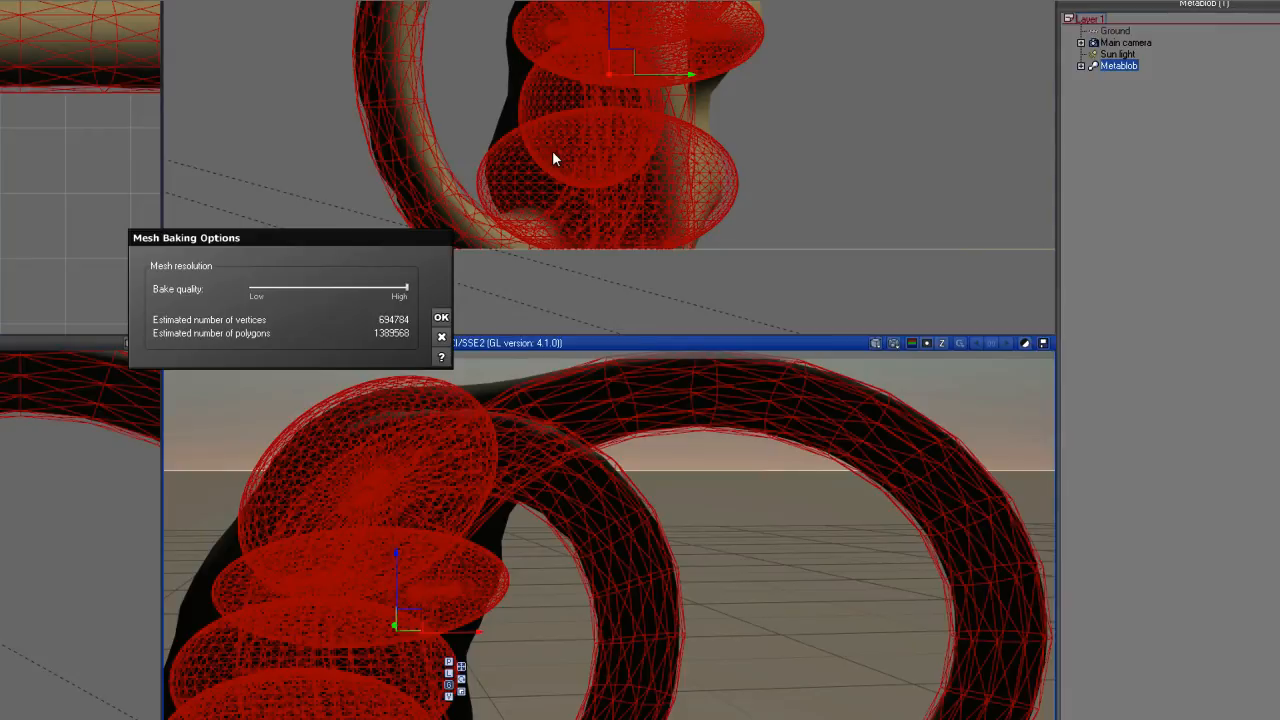
mouse_move(560, 148)
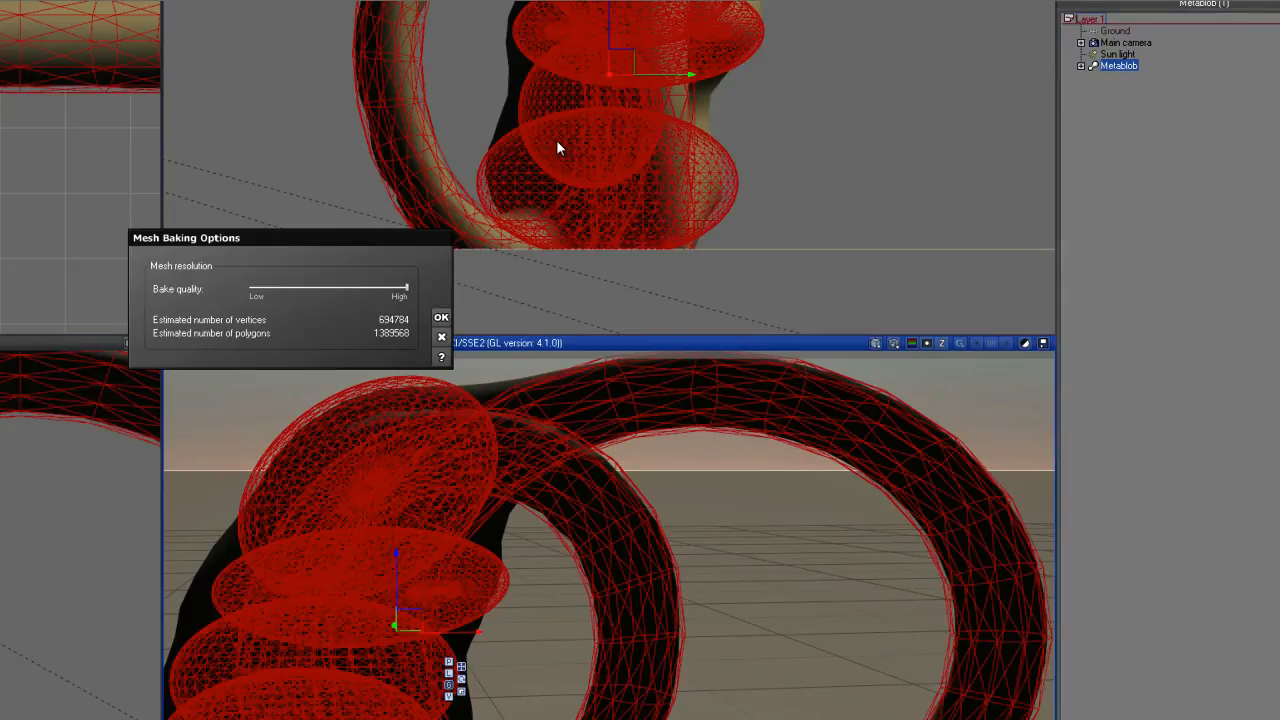
mouse_move(378, 162)
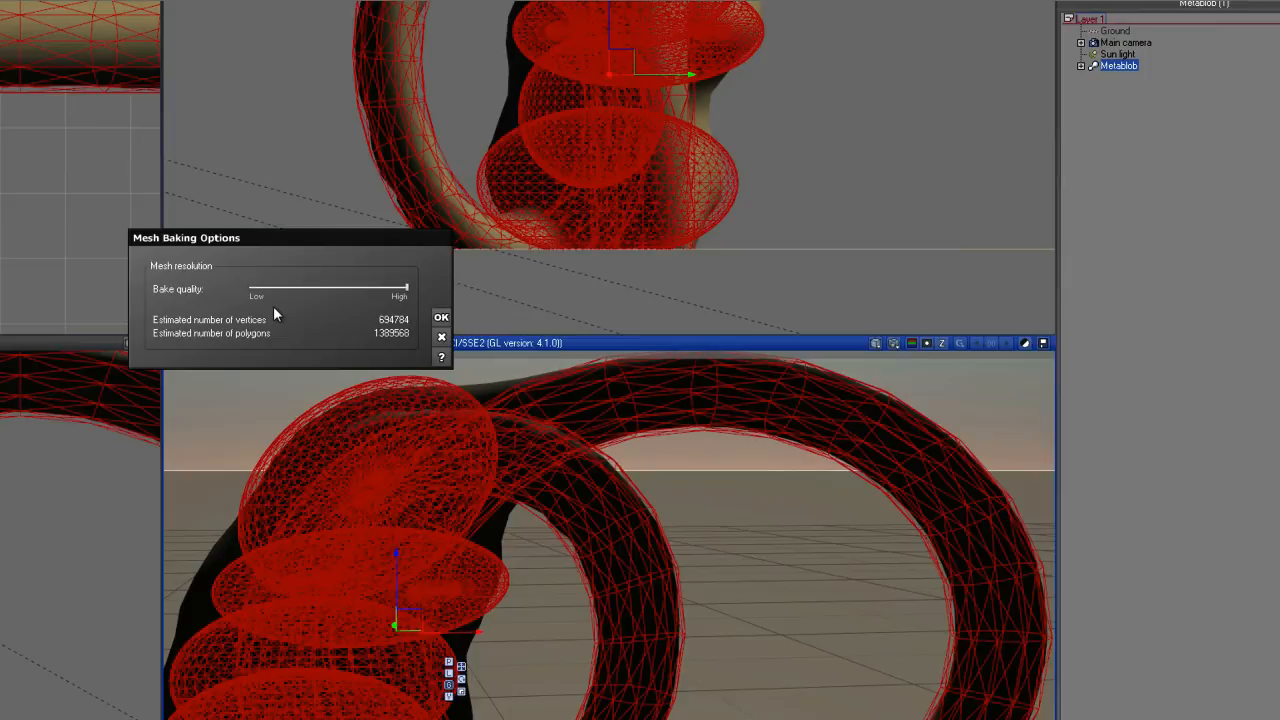
click(440, 316)
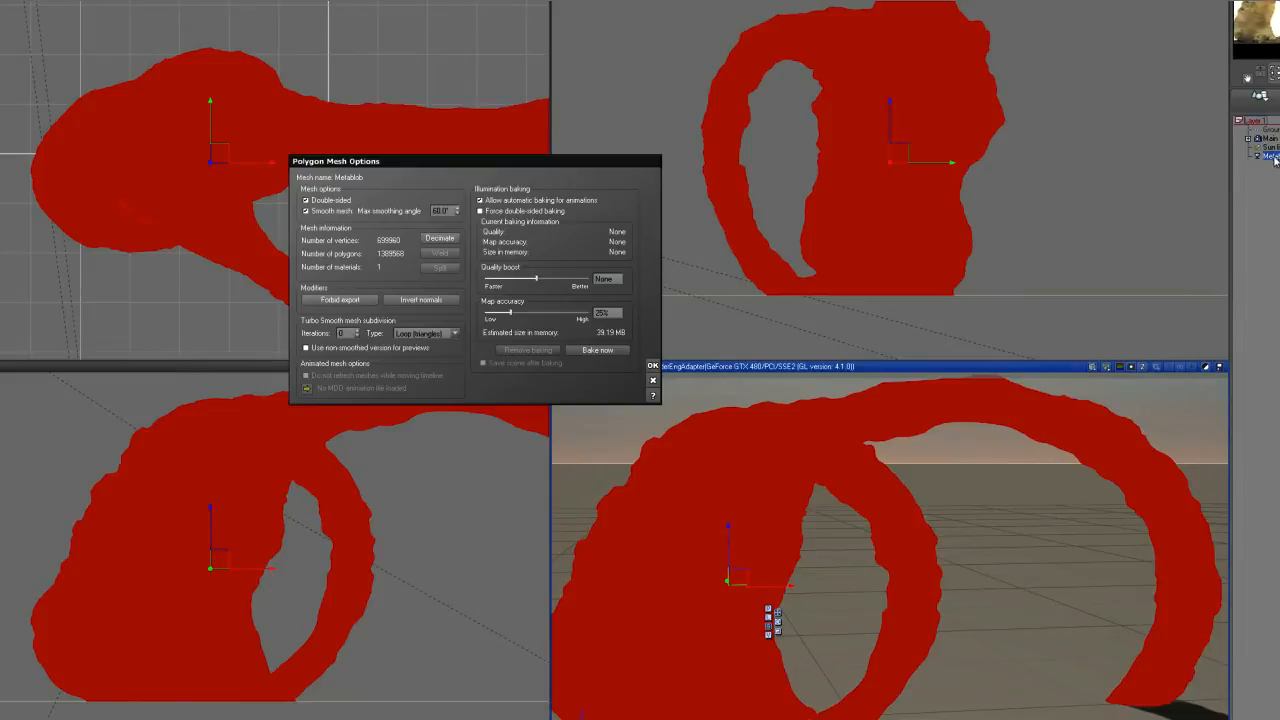
mouse_move(396, 320)
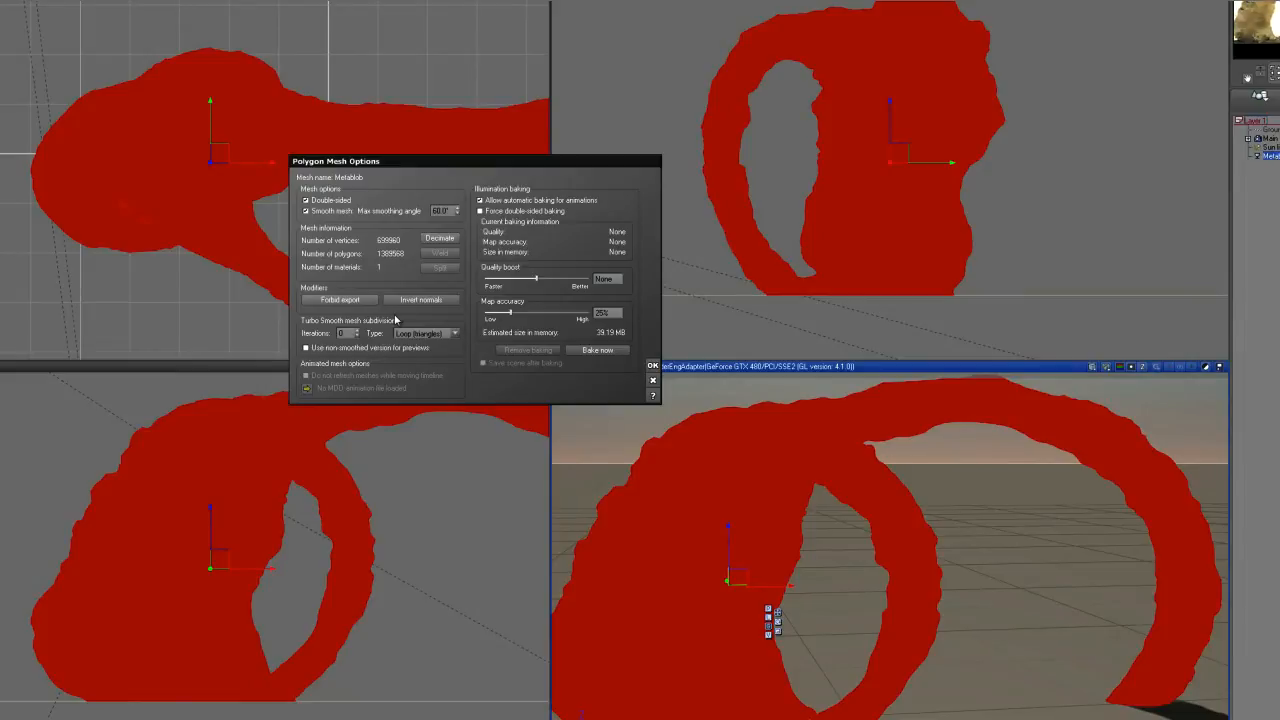
mouse_move(636, 402)
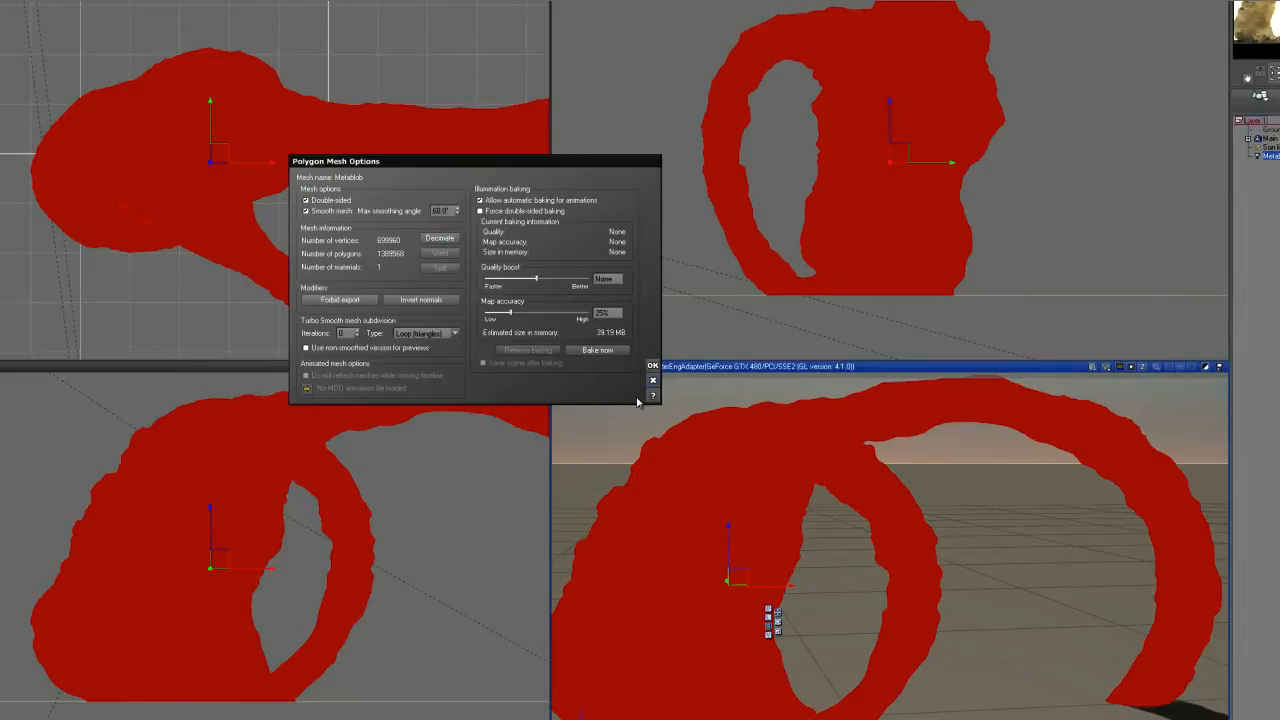
- Confirm the Polygon Mesh Options for the baked arch with OK
click(652, 380)
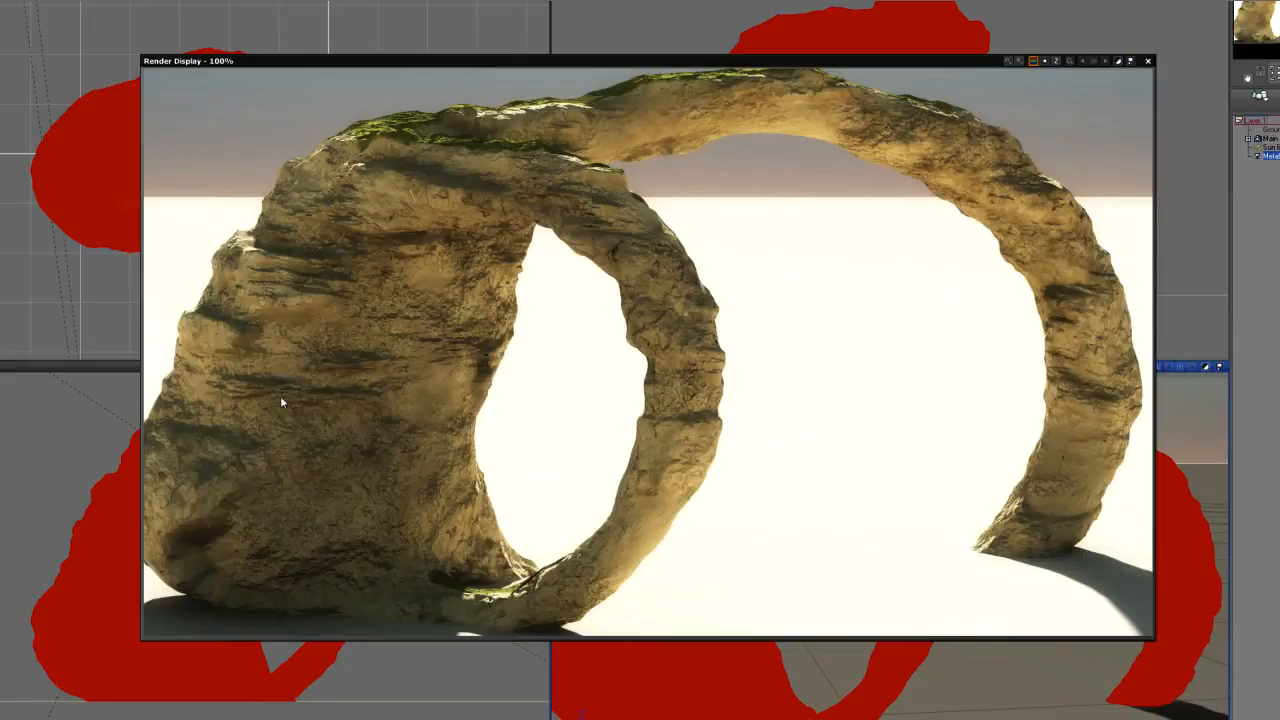
mouse_move(400, 170)
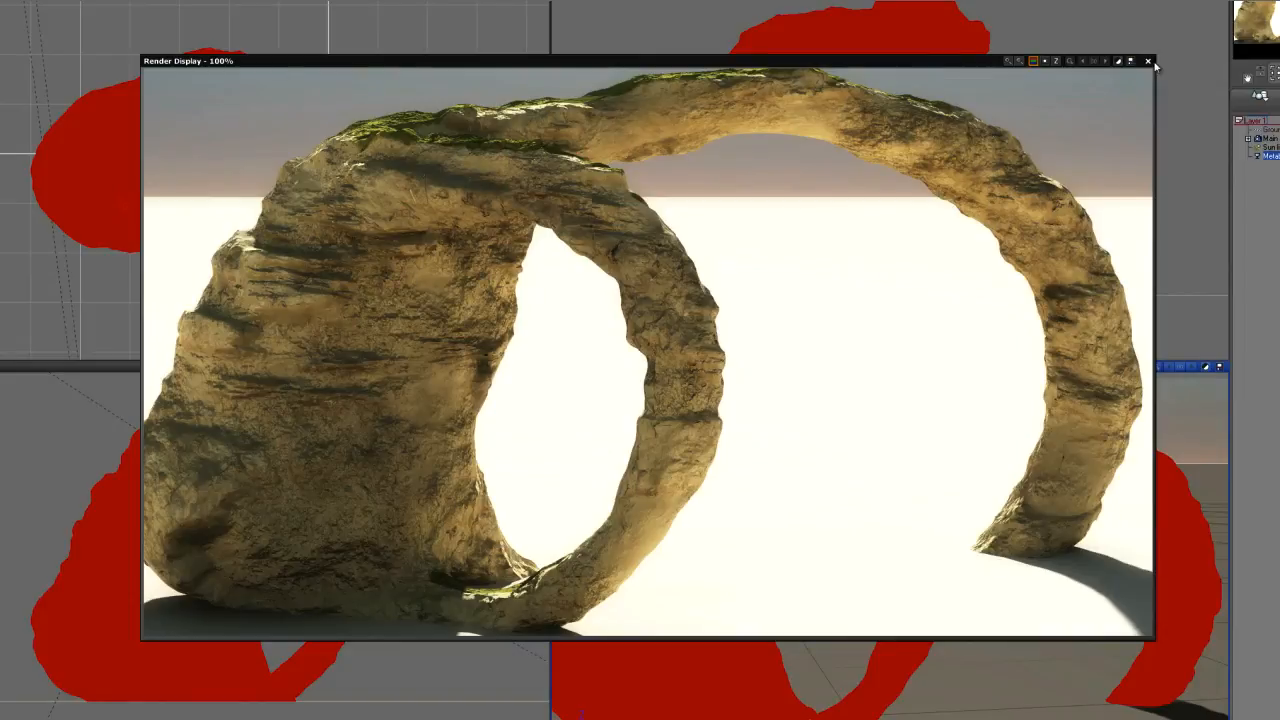
- Render the baked mesh arch to compare its faceted look, then close the render
click(1148, 60)
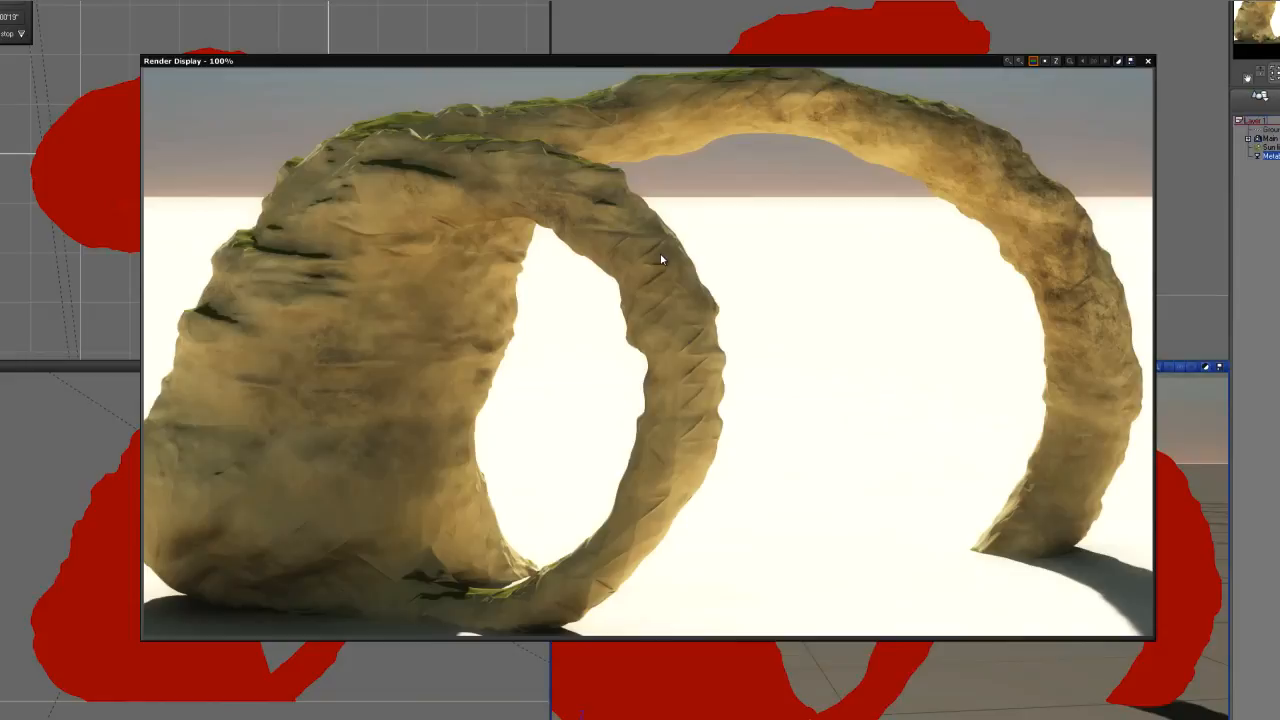
mouse_move(588, 180)
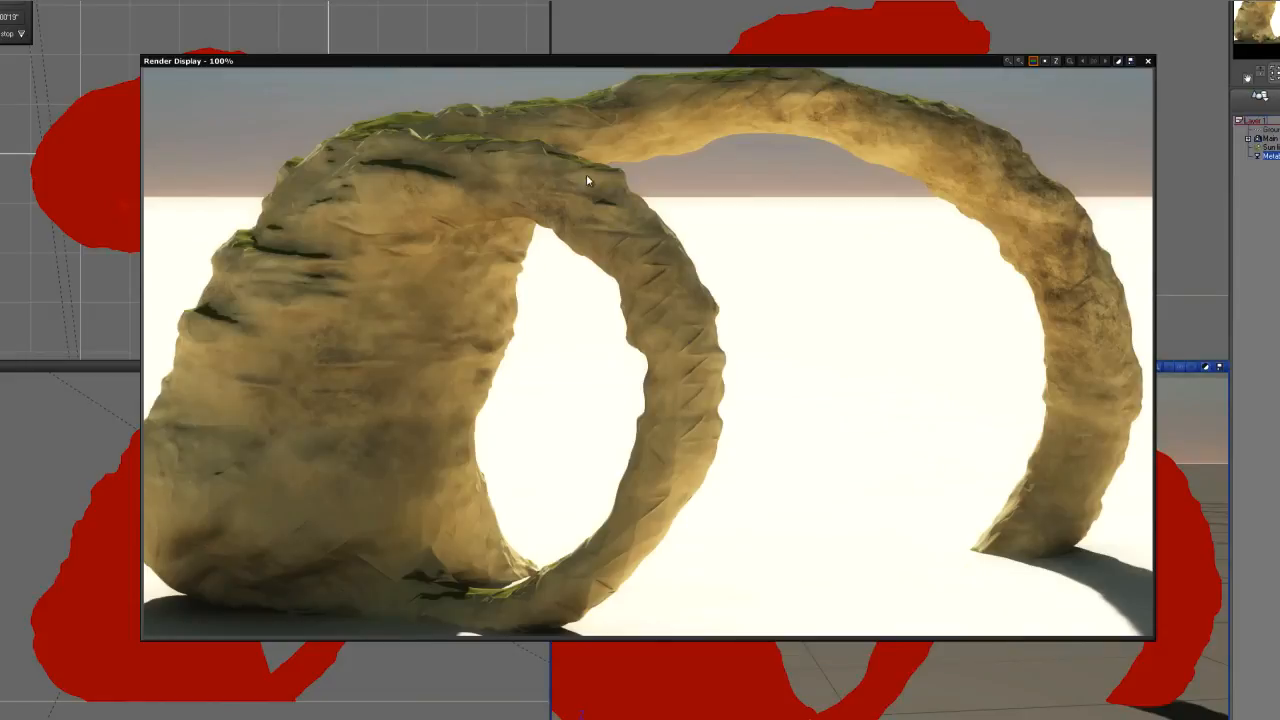
mouse_move(576, 552)
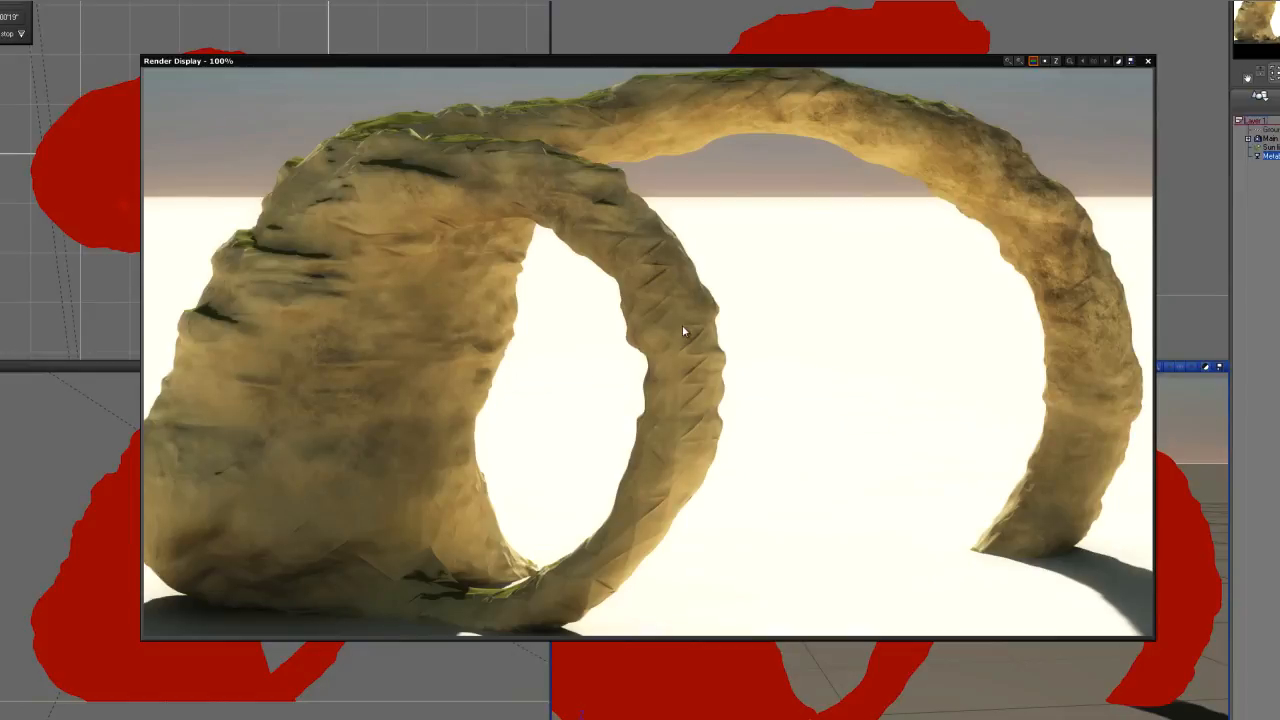
mouse_move(656, 286)
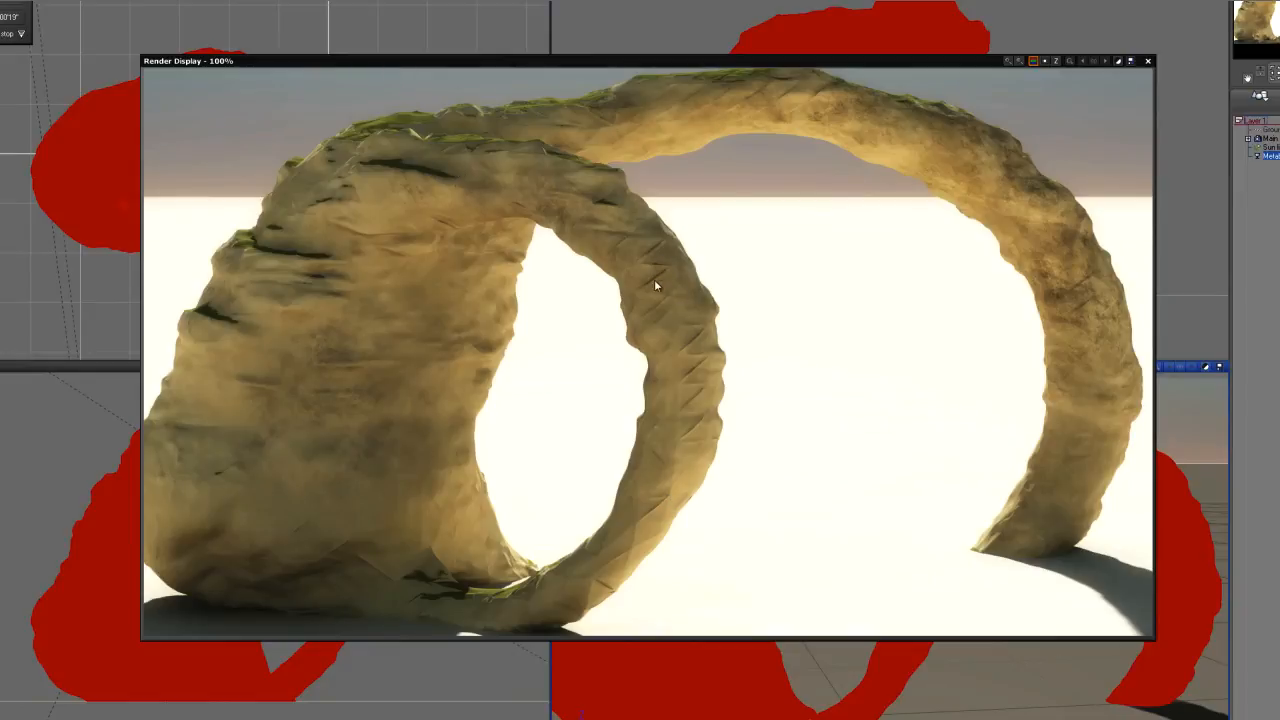
mouse_move(616, 228)
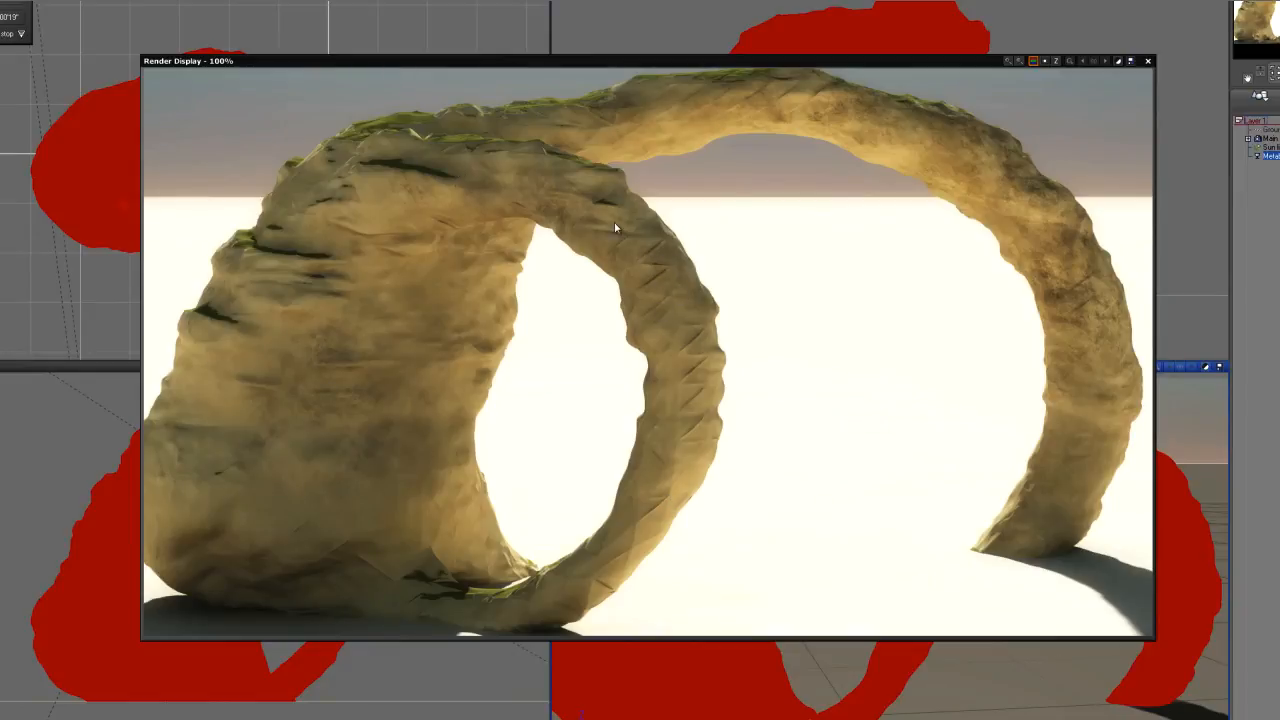
mouse_move(1078, 376)
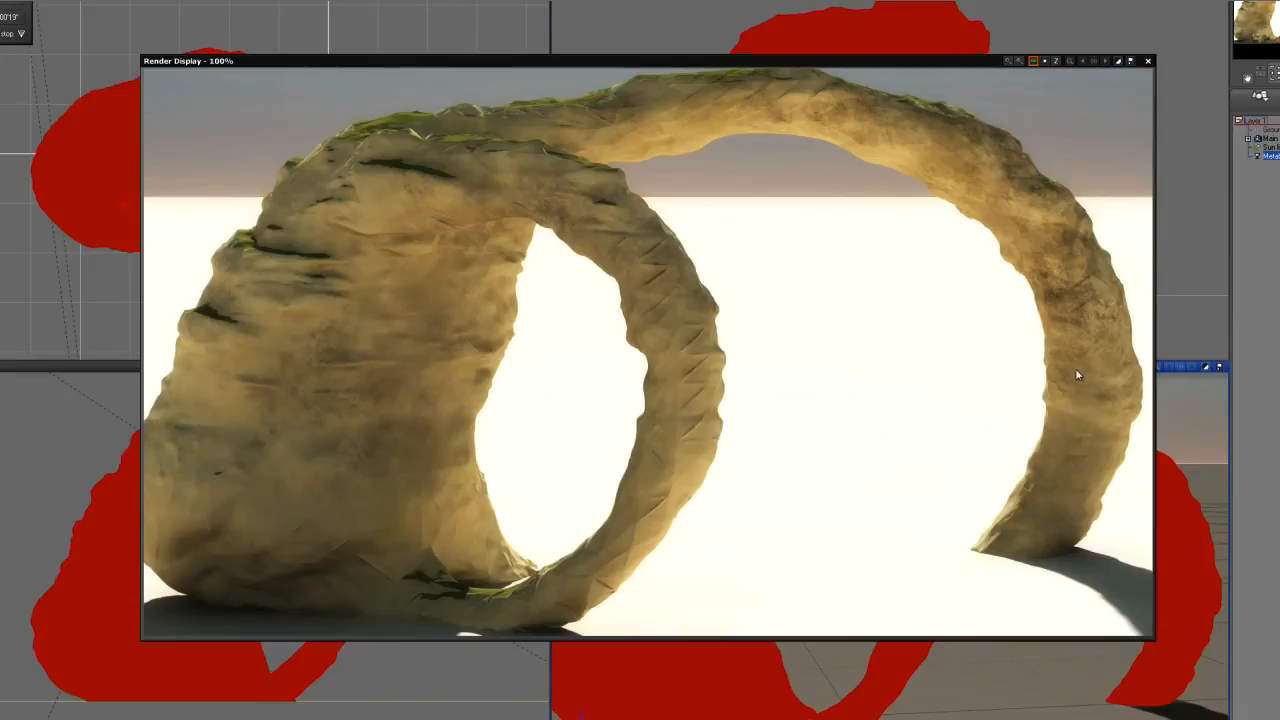
mouse_move(652, 266)
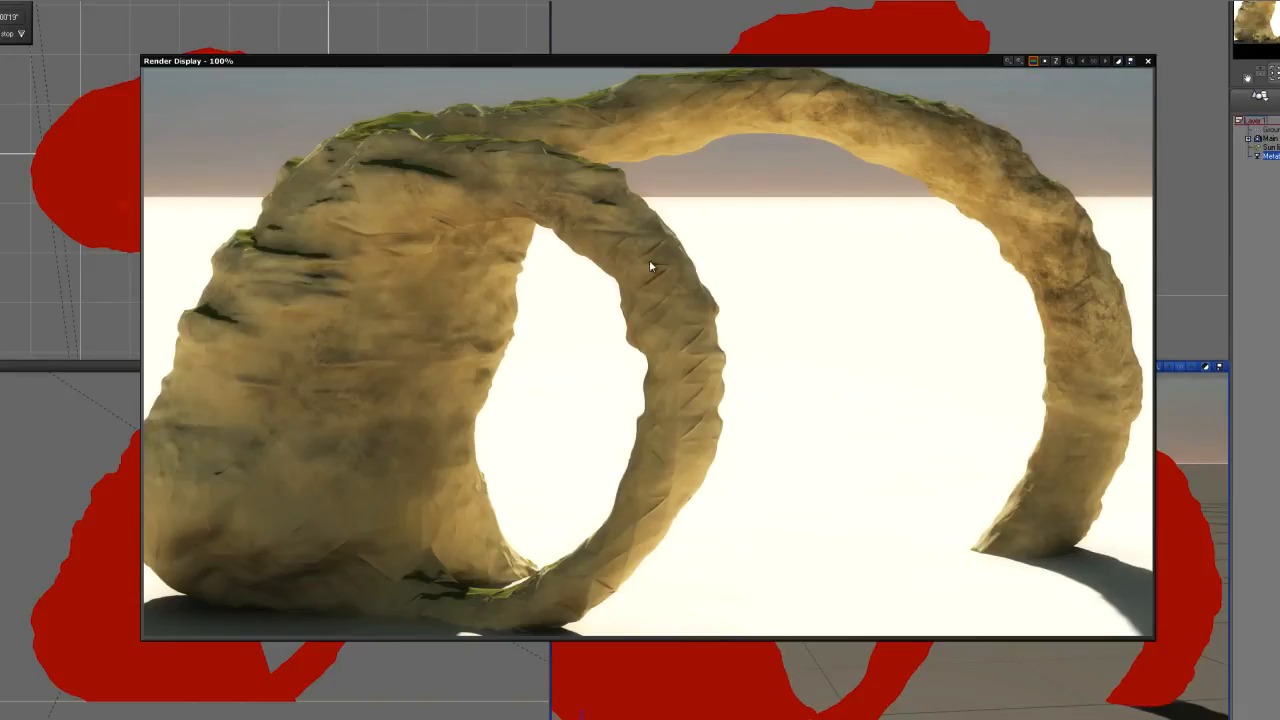
mouse_move(406, 360)
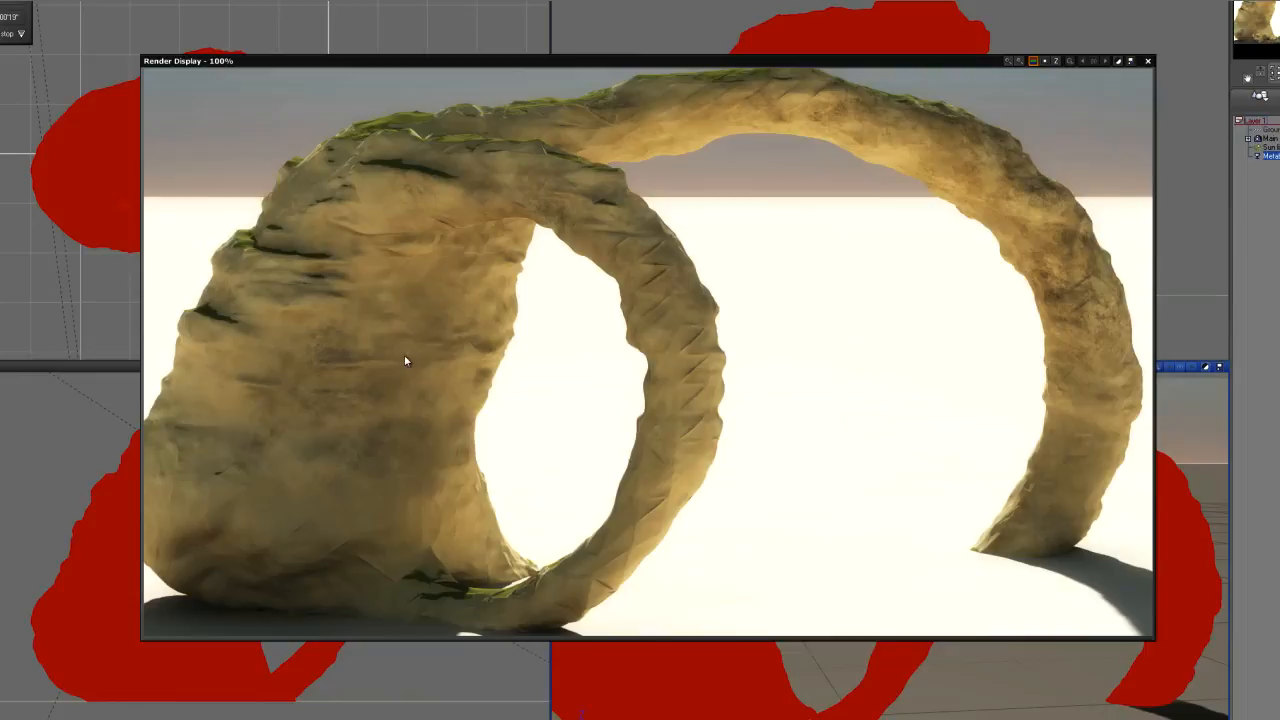
mouse_move(400, 170)
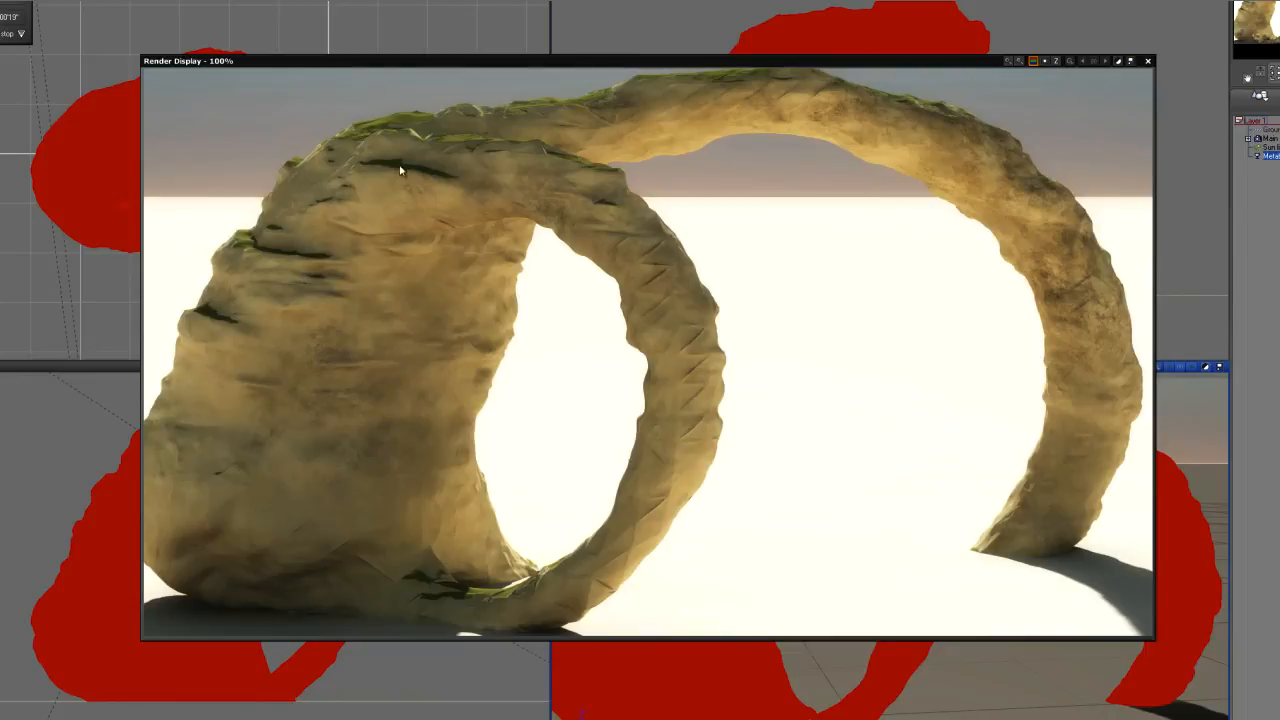
mouse_move(260, 240)
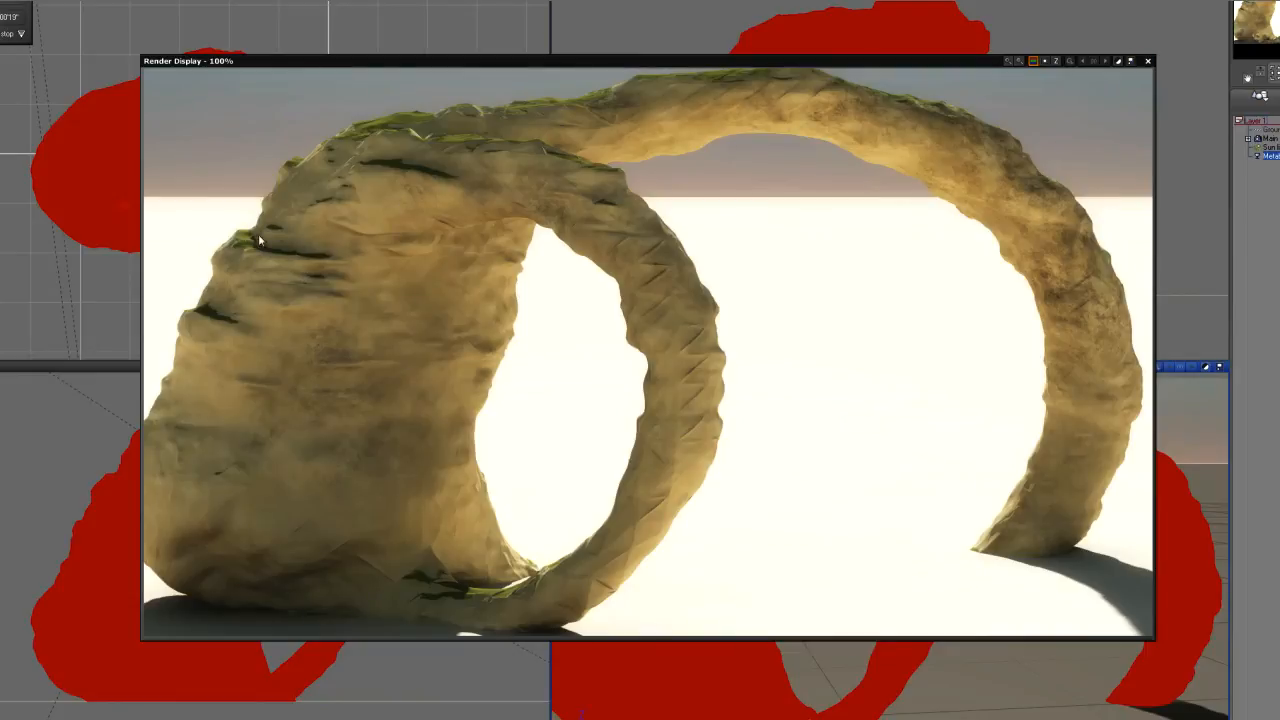
click(1148, 60)
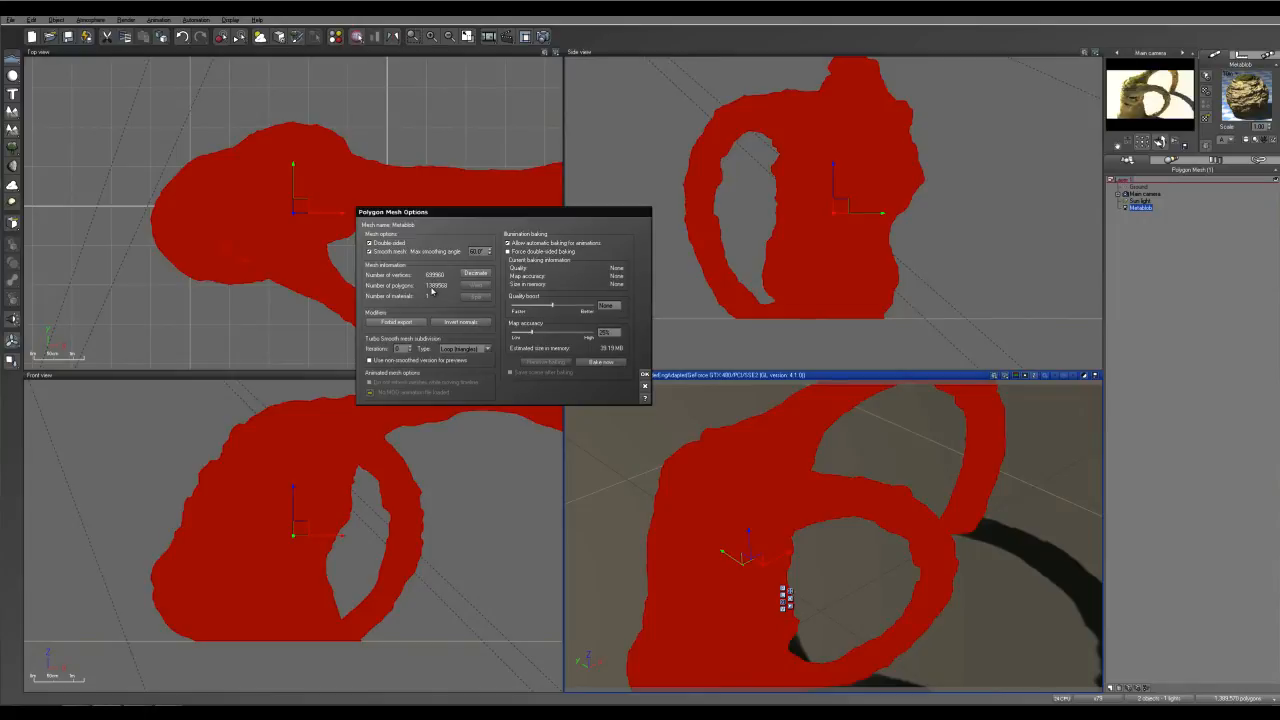
mouse_move(432, 292)
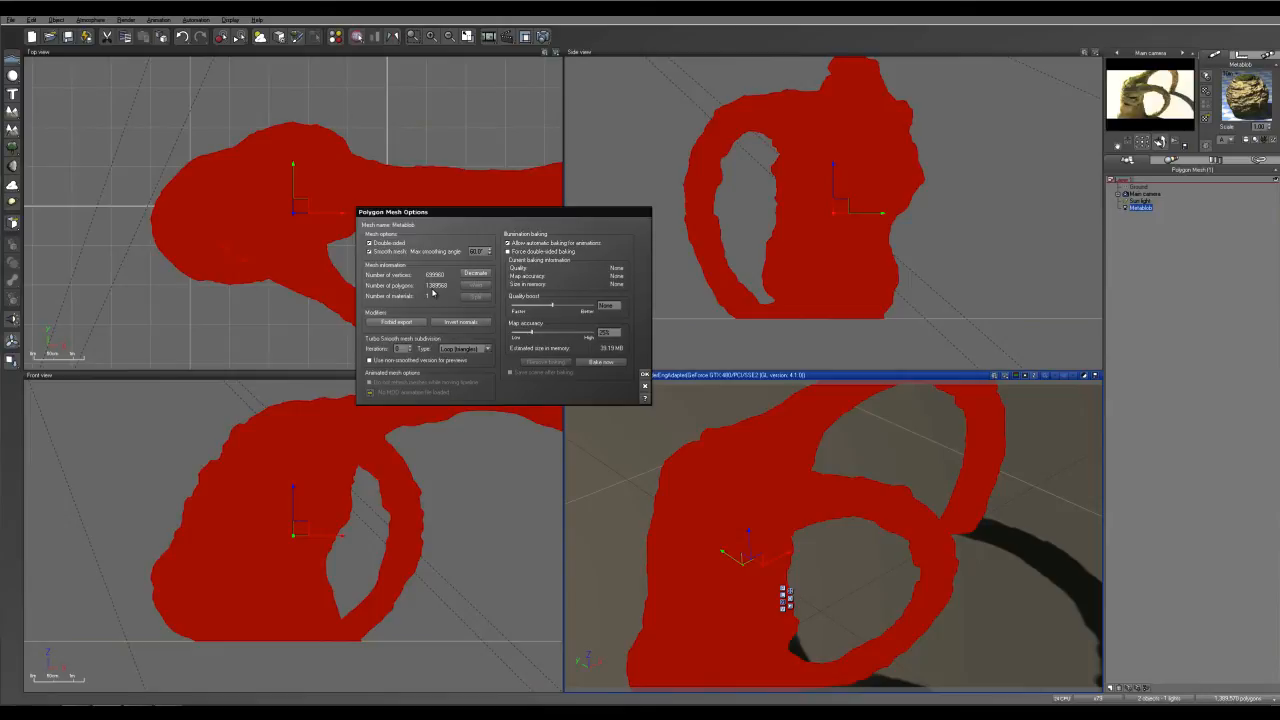
mouse_move(600, 382)
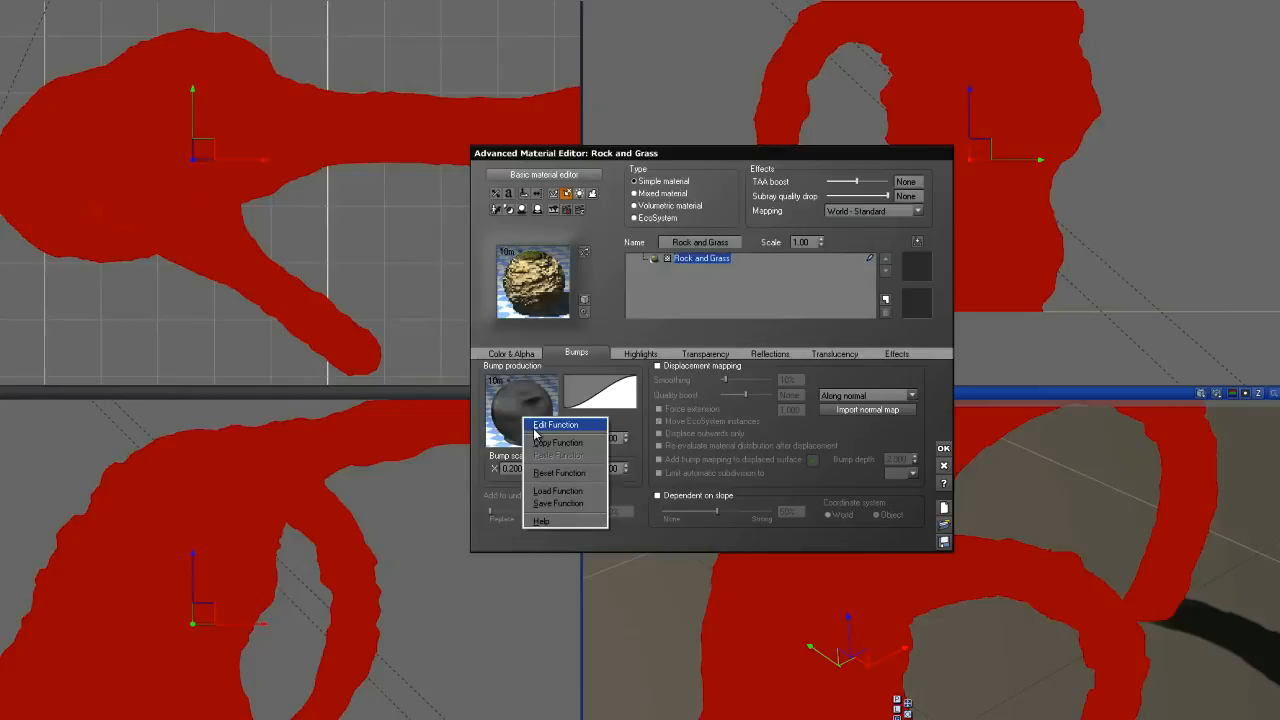
- Edit the Rock and Grass bump function and preview its Variable Roughness fractal nodes
click(556, 424)
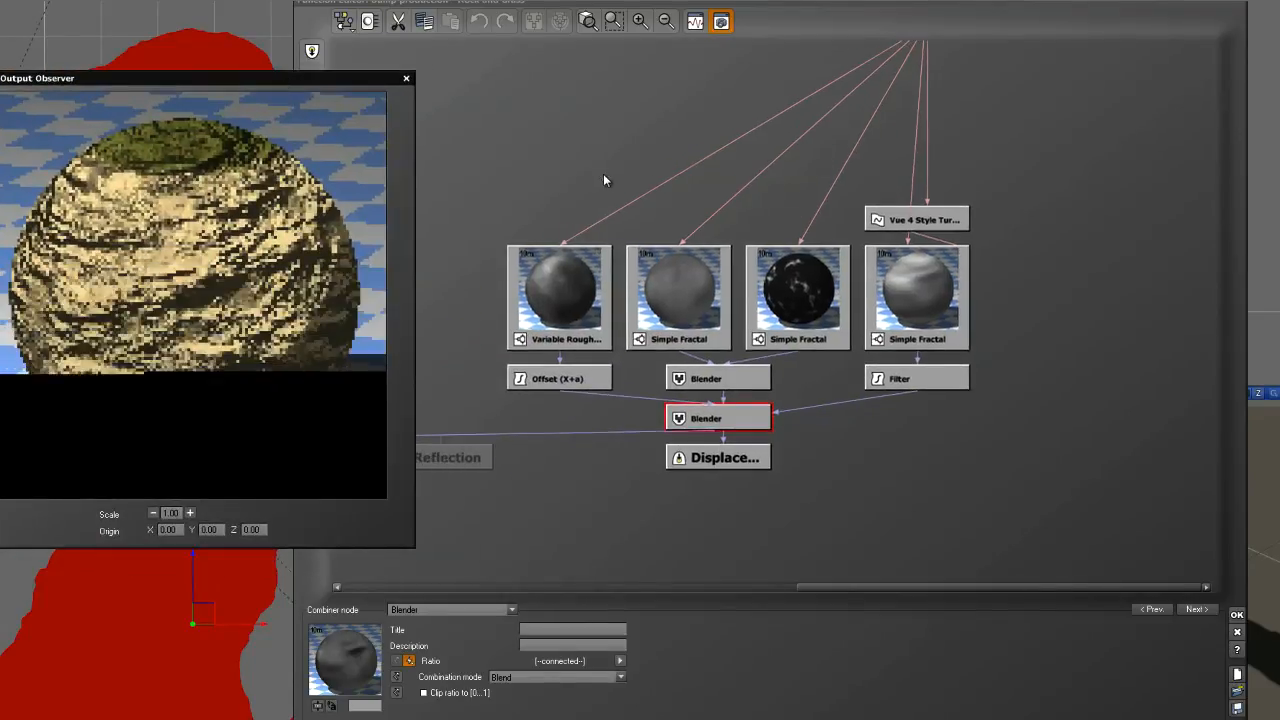
click(560, 296)
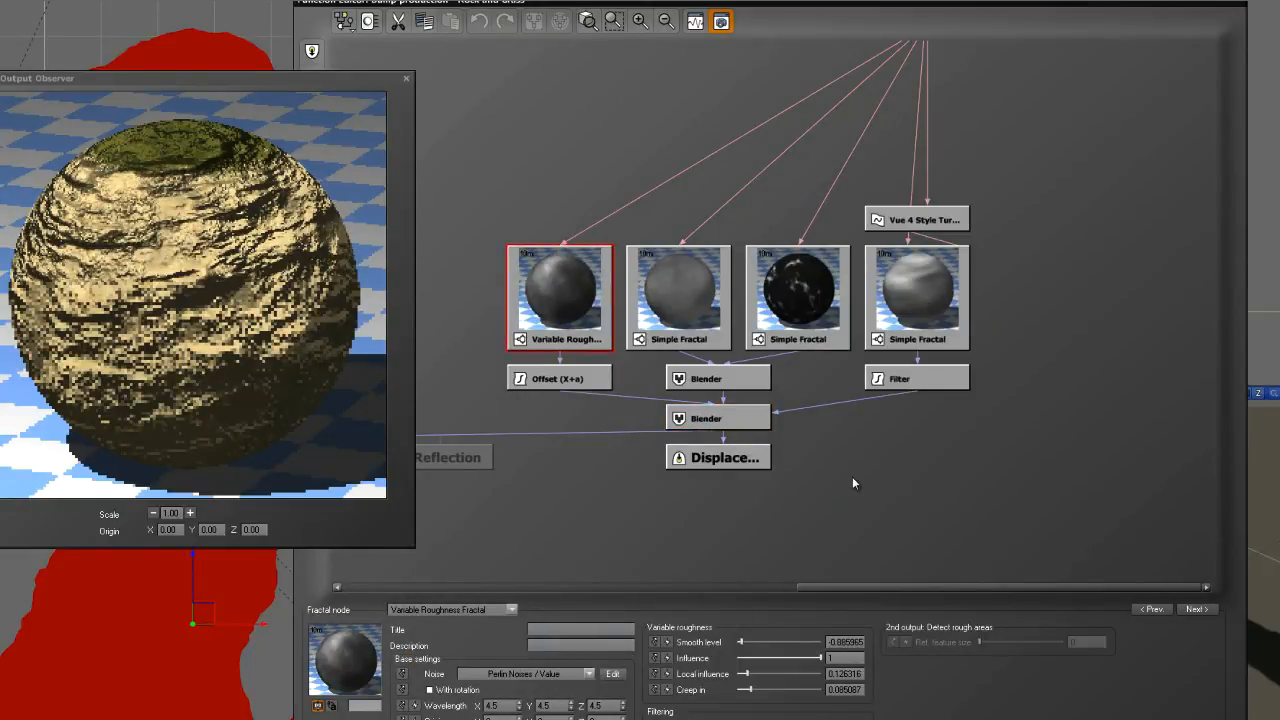
click(678, 296)
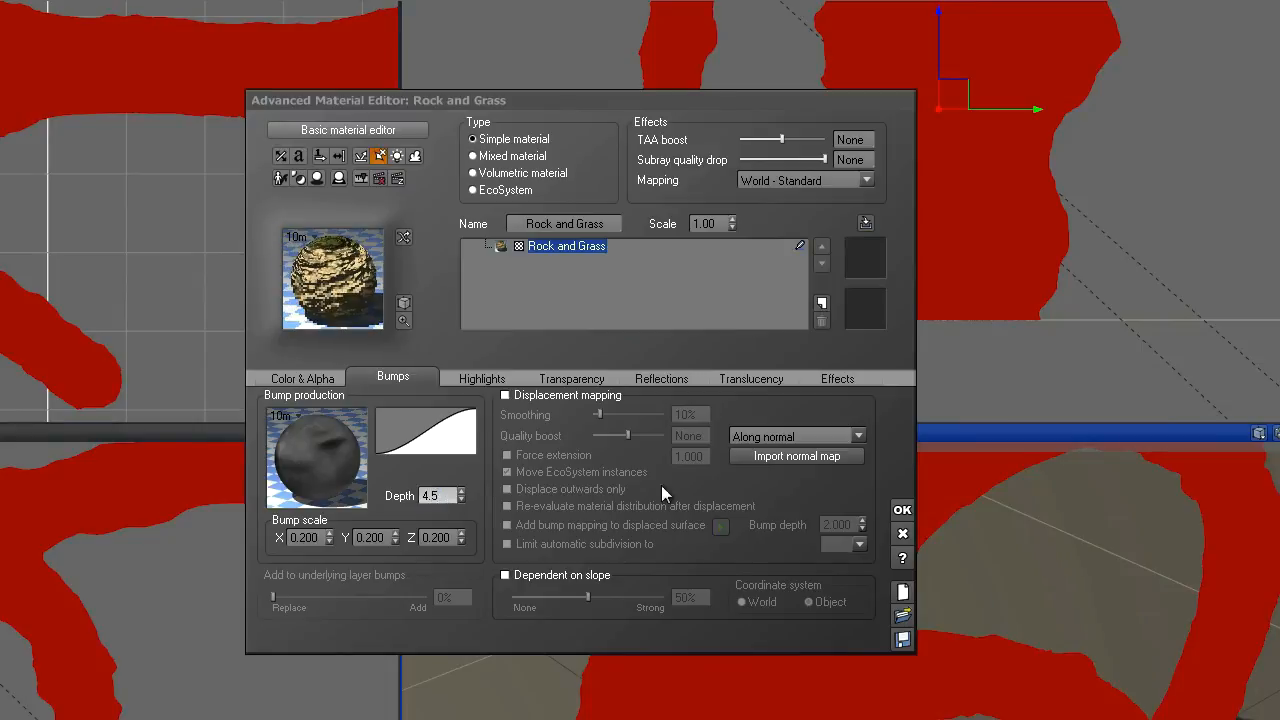
- Confirm the bump settings, render the arch with restored mossy detail, and close the render
click(900, 510)
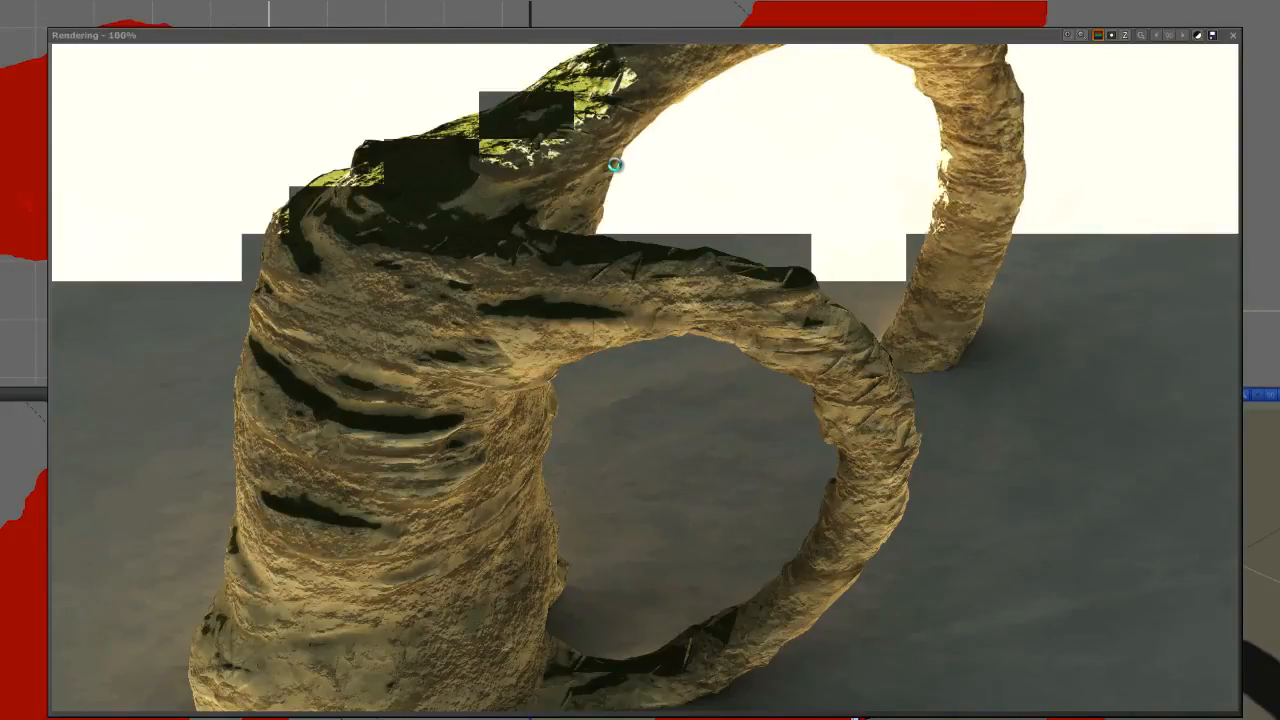
mouse_move(830, 310)
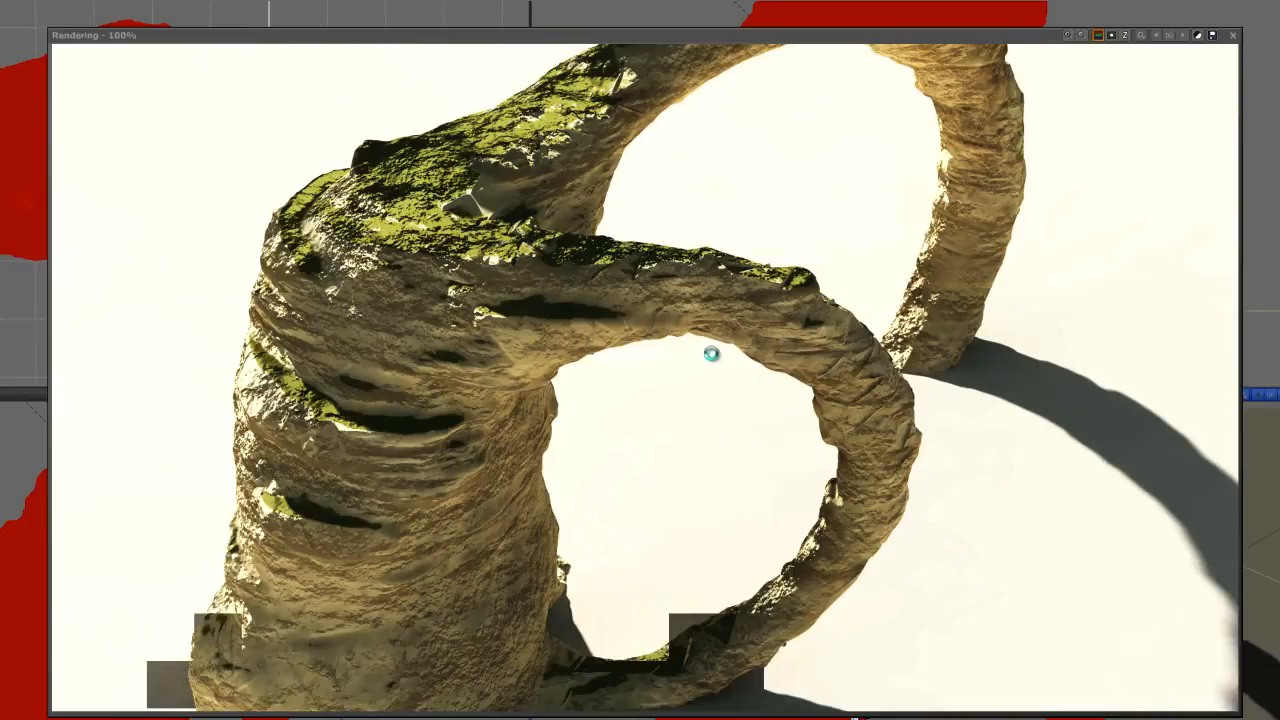
mouse_move(1156, 124)
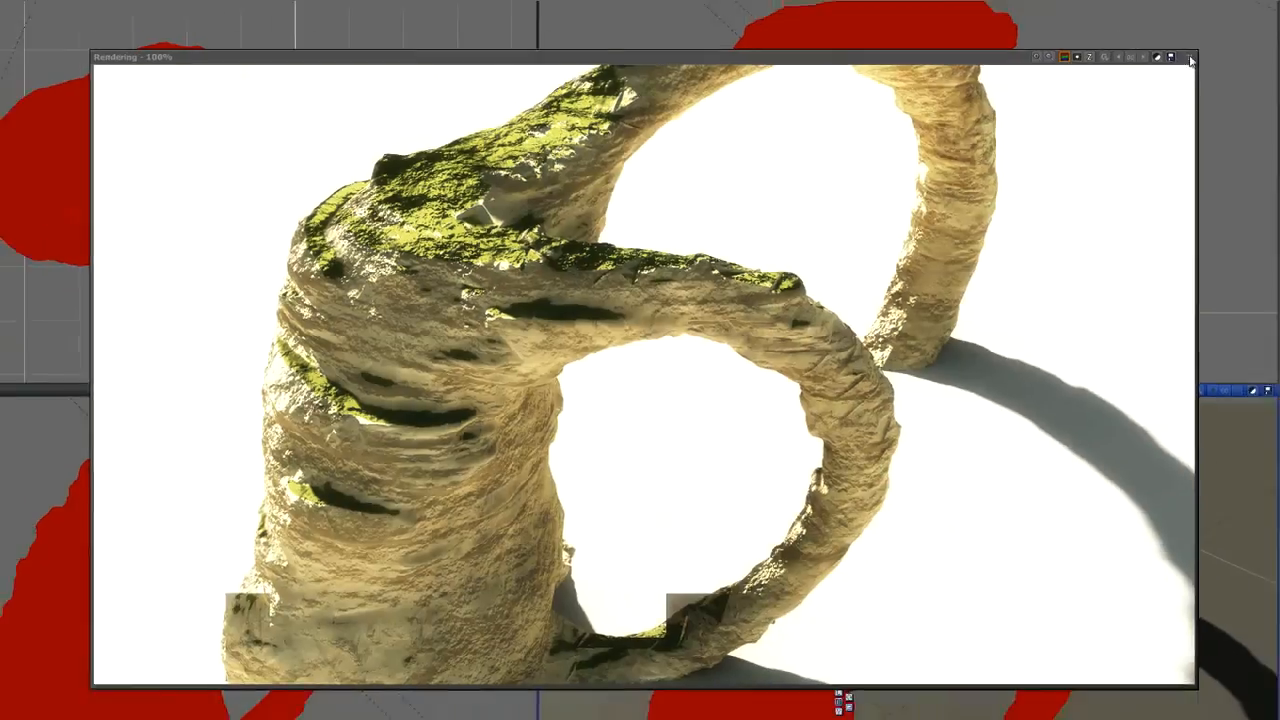
click(1190, 56)
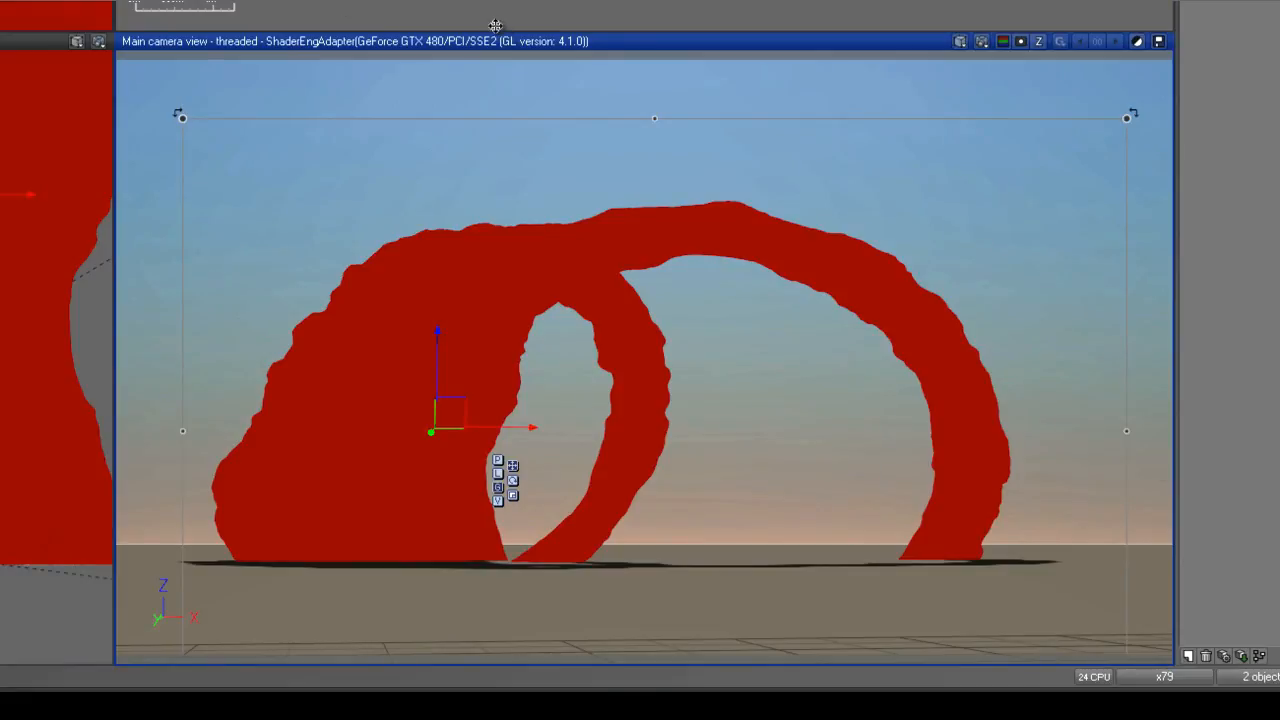
mouse_move(558, 68)
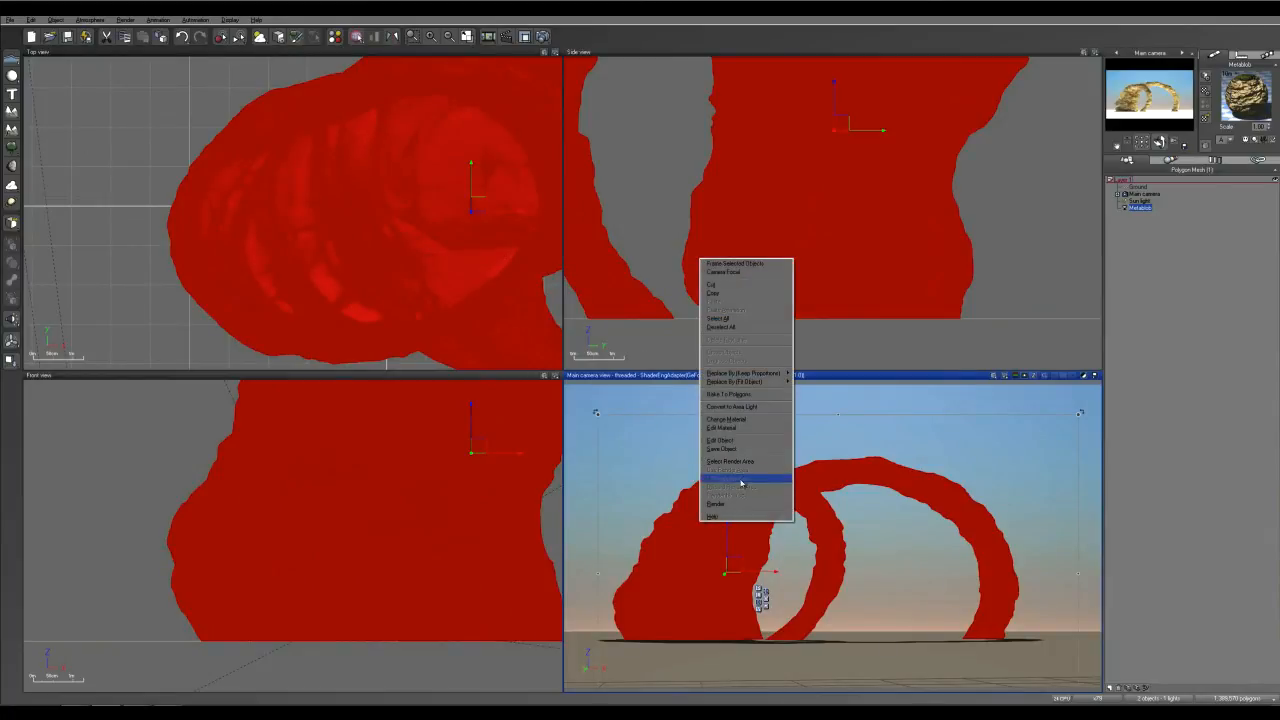
mouse_move(744, 448)
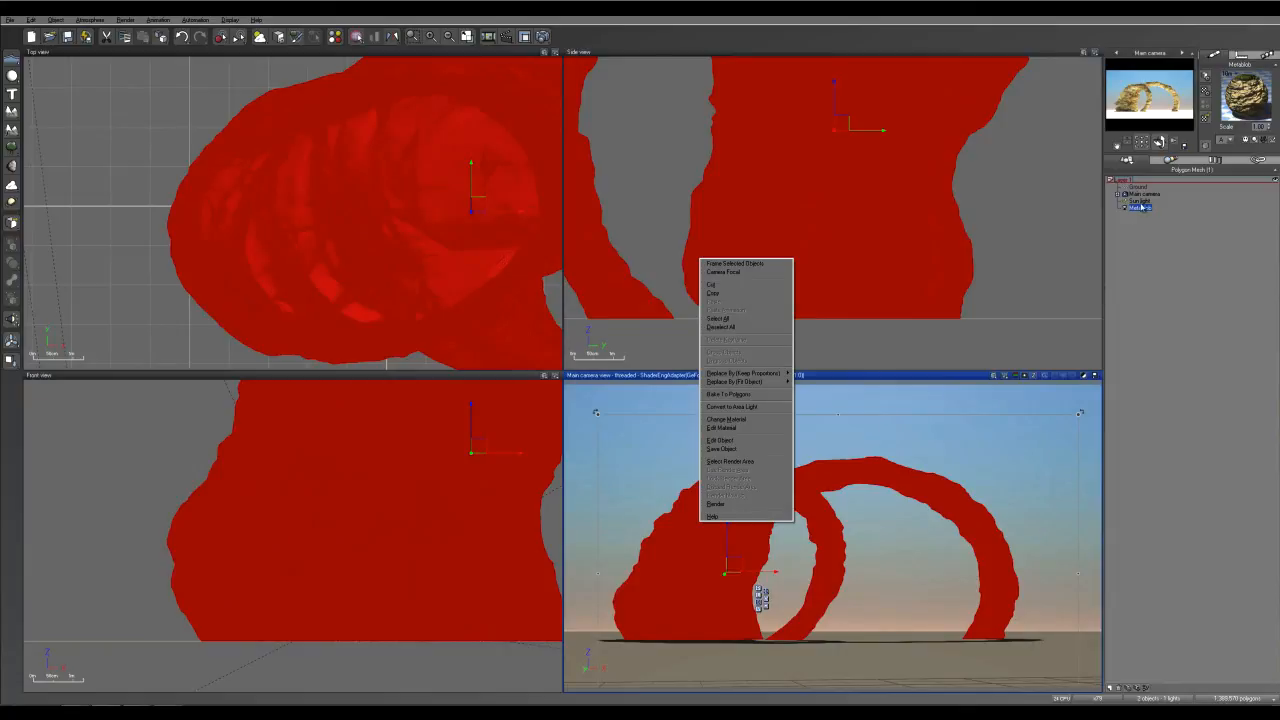
- Choose Save object for the arch from its context menu
click(720, 448)
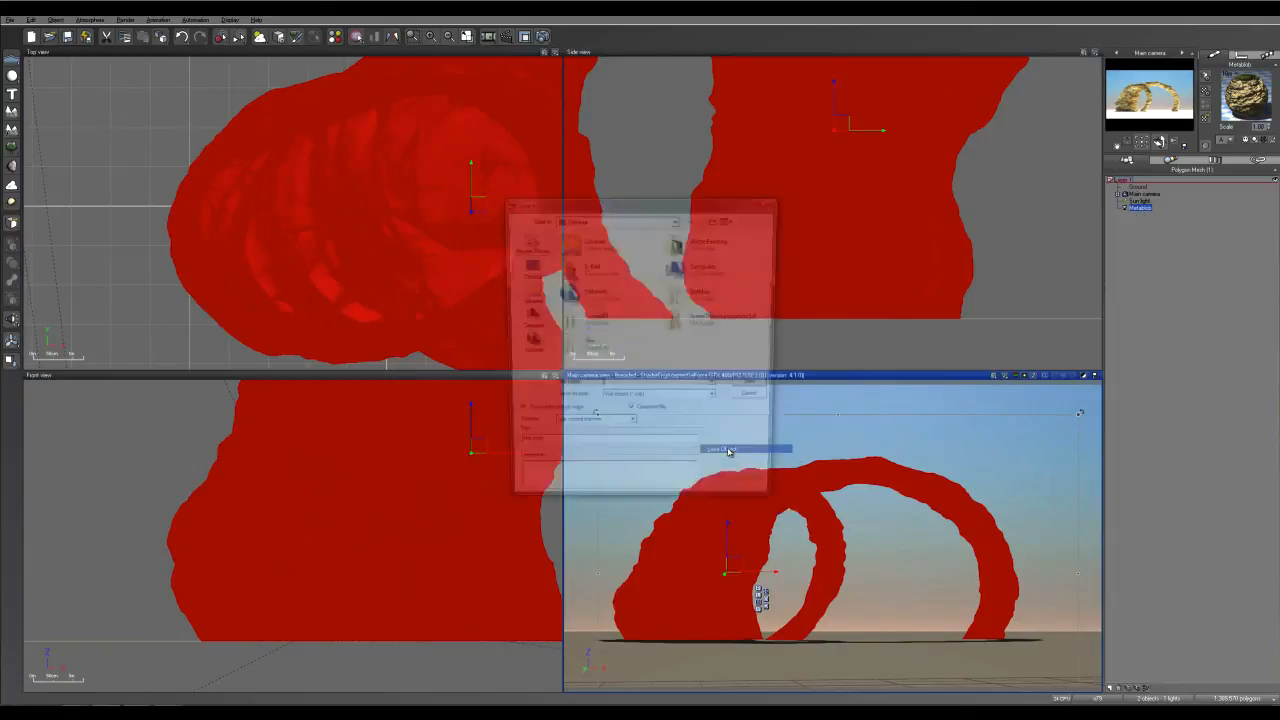
click(750, 440)
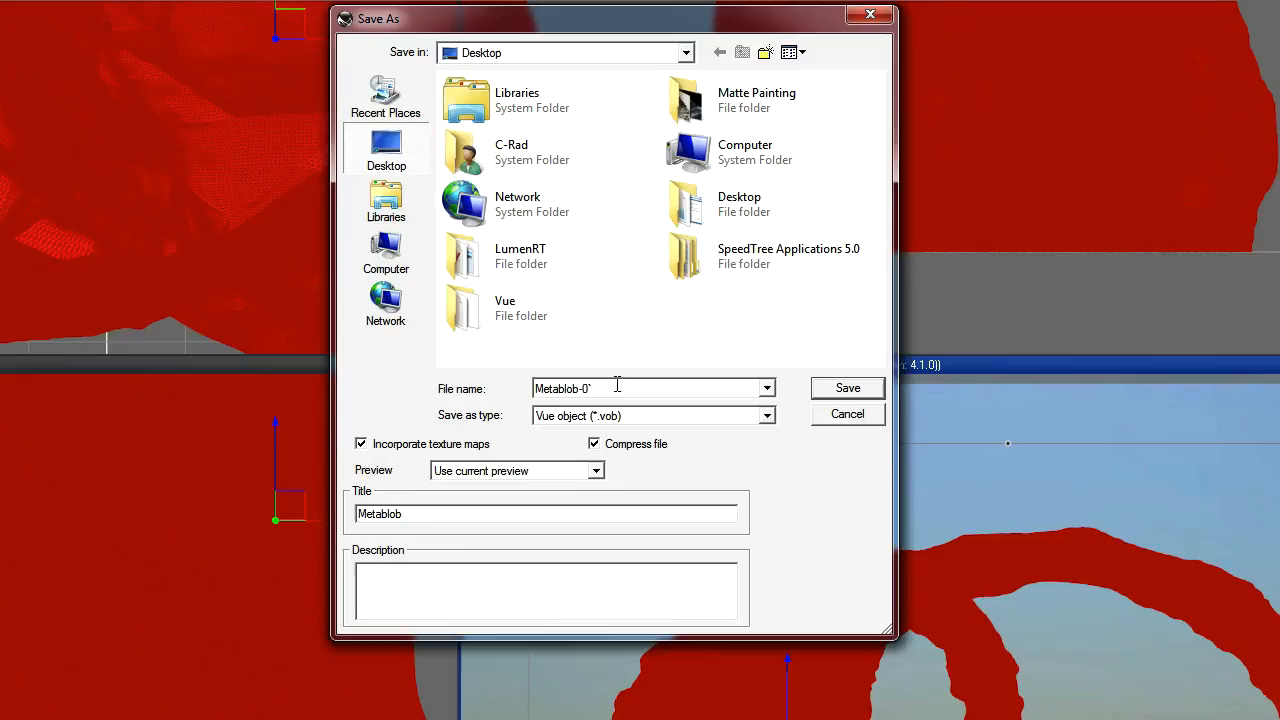
- Save the arch to the Desktop as Metablob-01 with the title Metablob
click(652, 388)
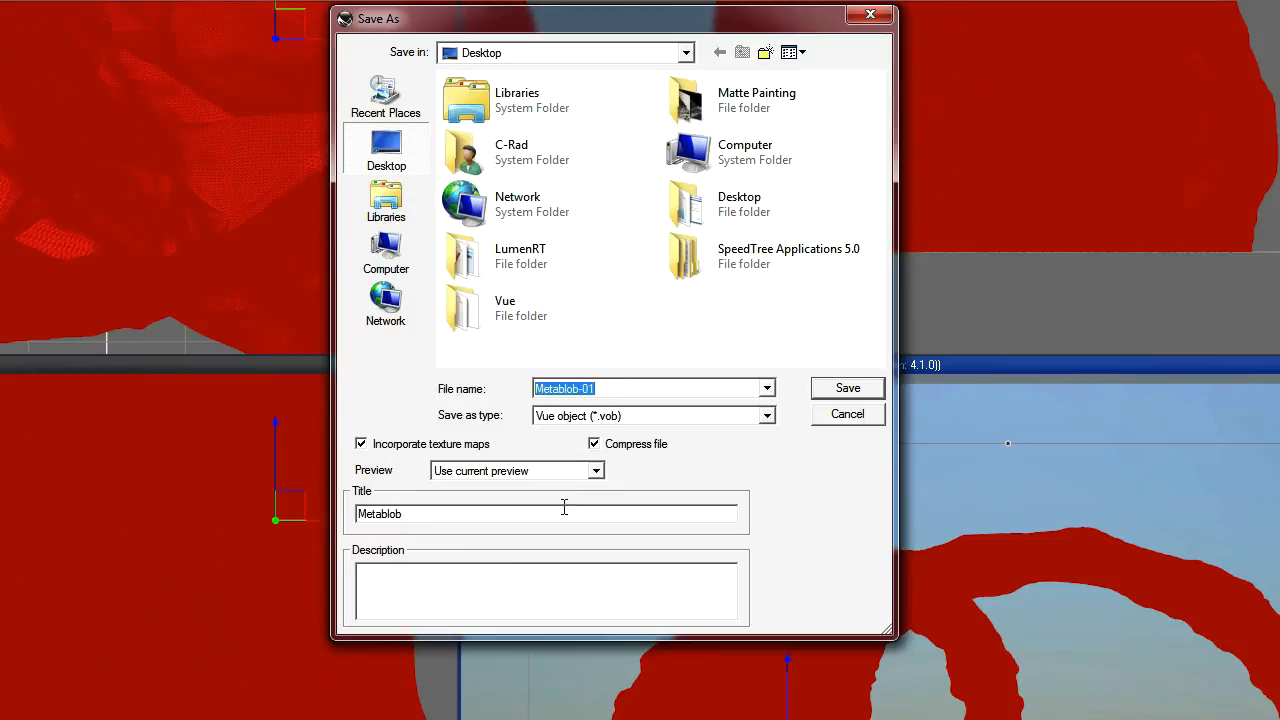
click(848, 388)
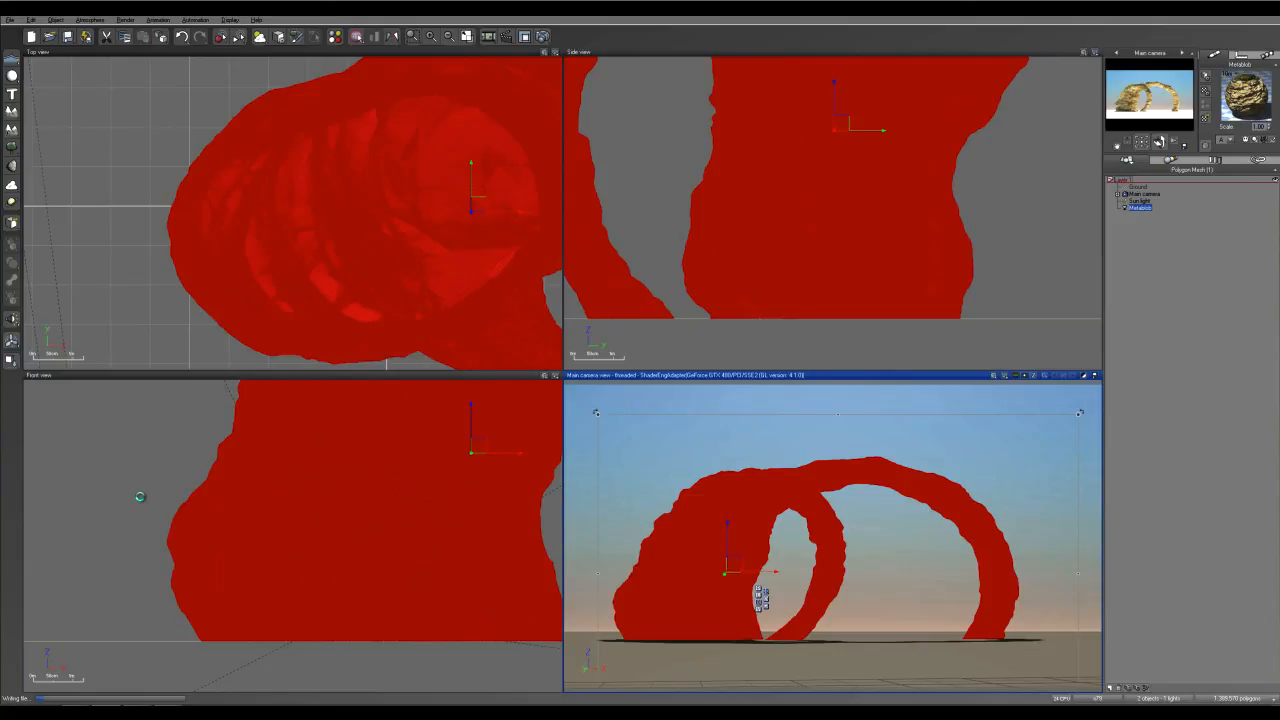
mouse_move(320, 612)
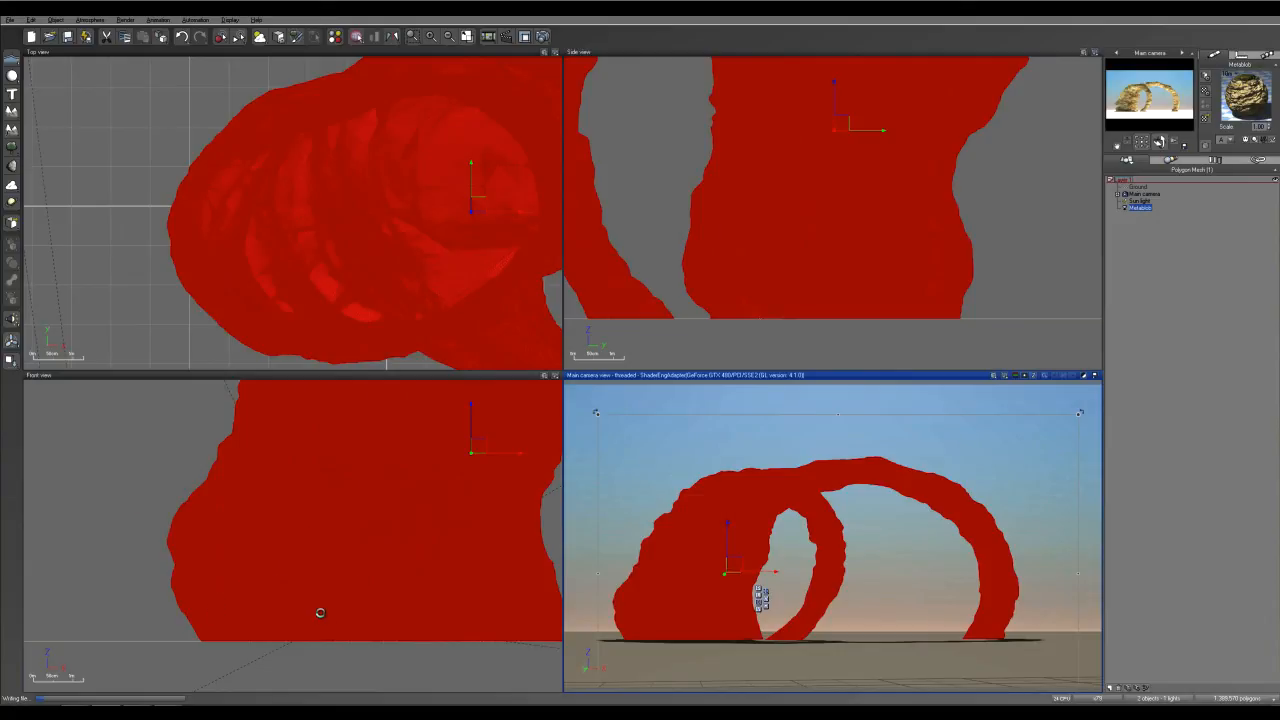